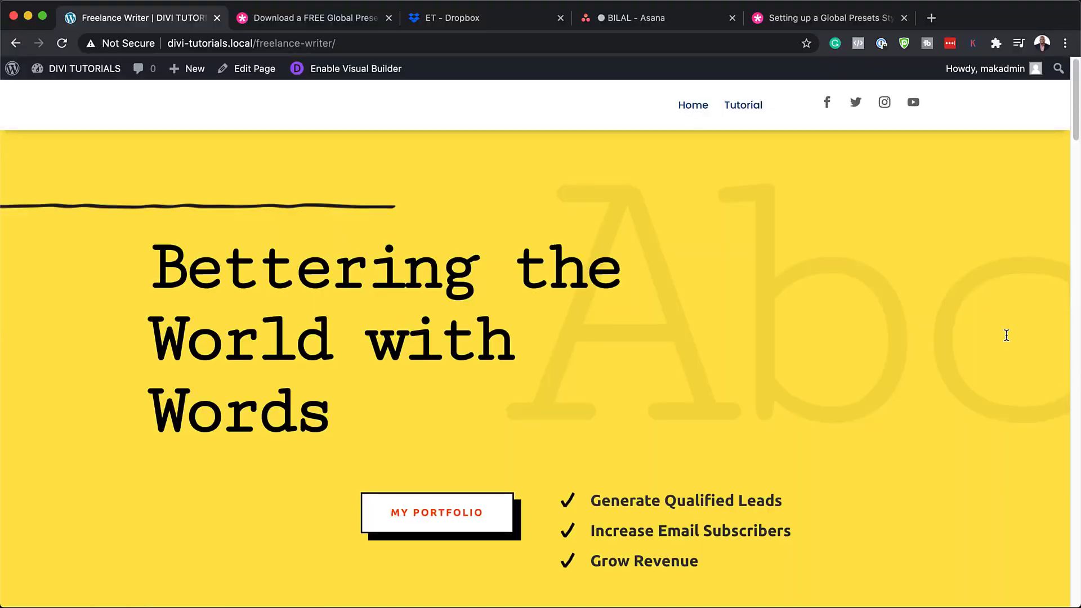
# Browse the Elegant Themes blog post down to the free Global Presets download form.
pyautogui.scroll(-3)
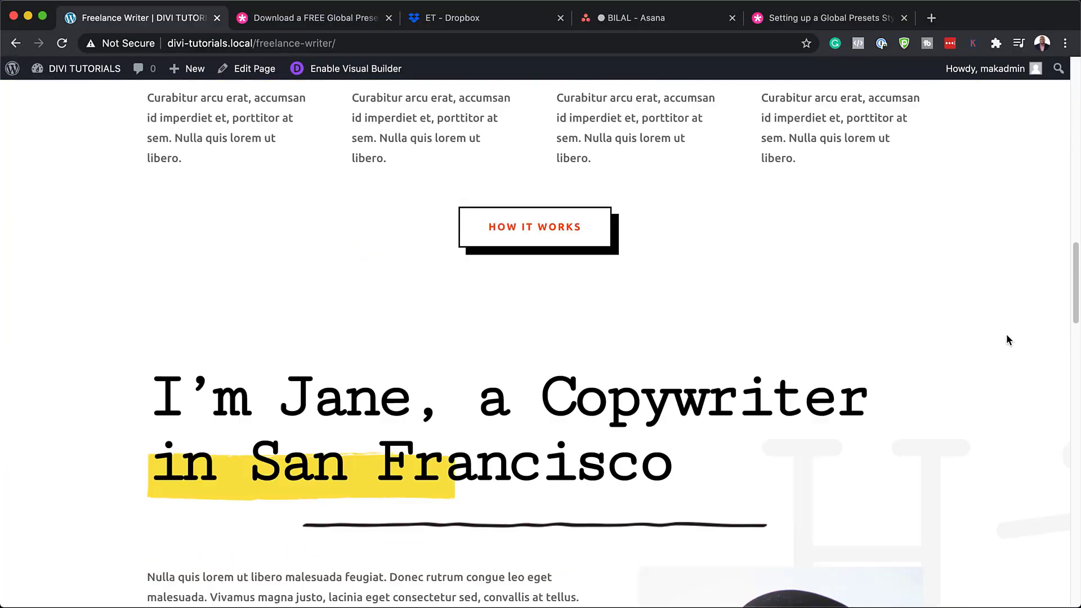
pyautogui.scroll(-3)
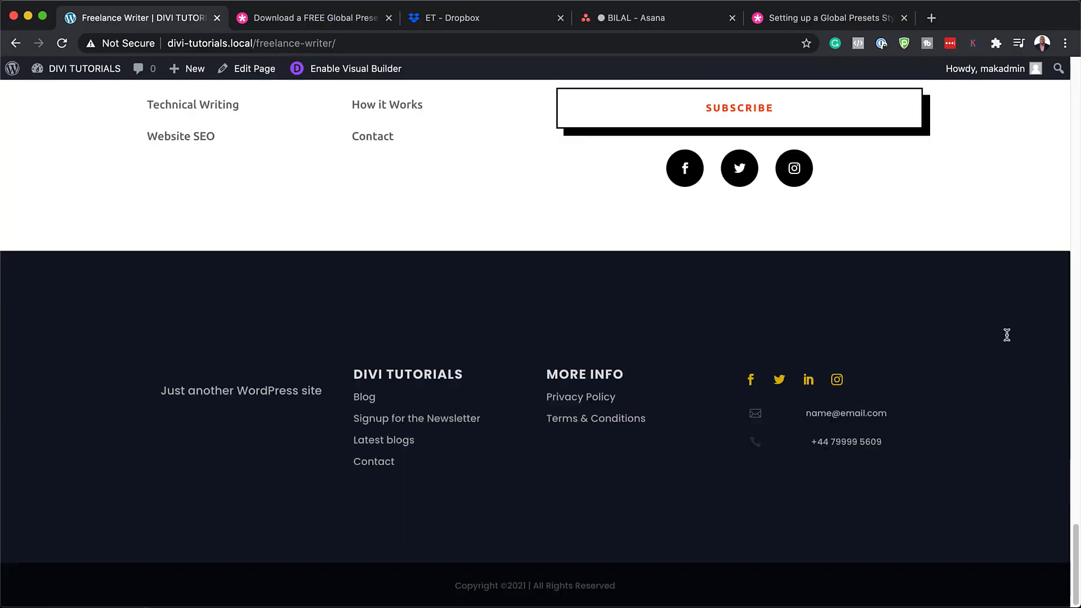
pyautogui.scroll(3)
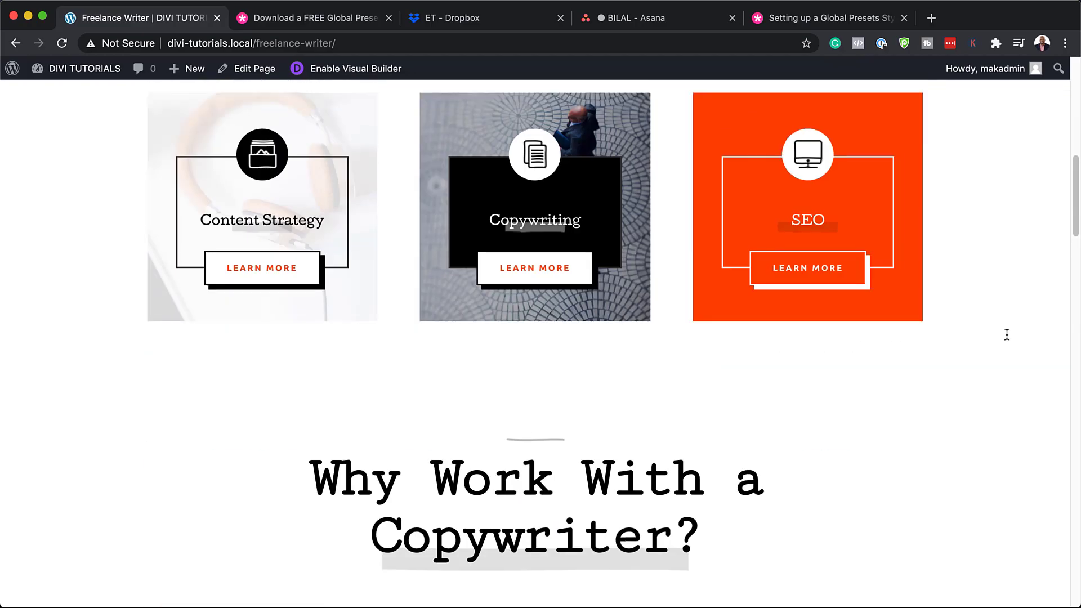
pyautogui.click(313, 17)
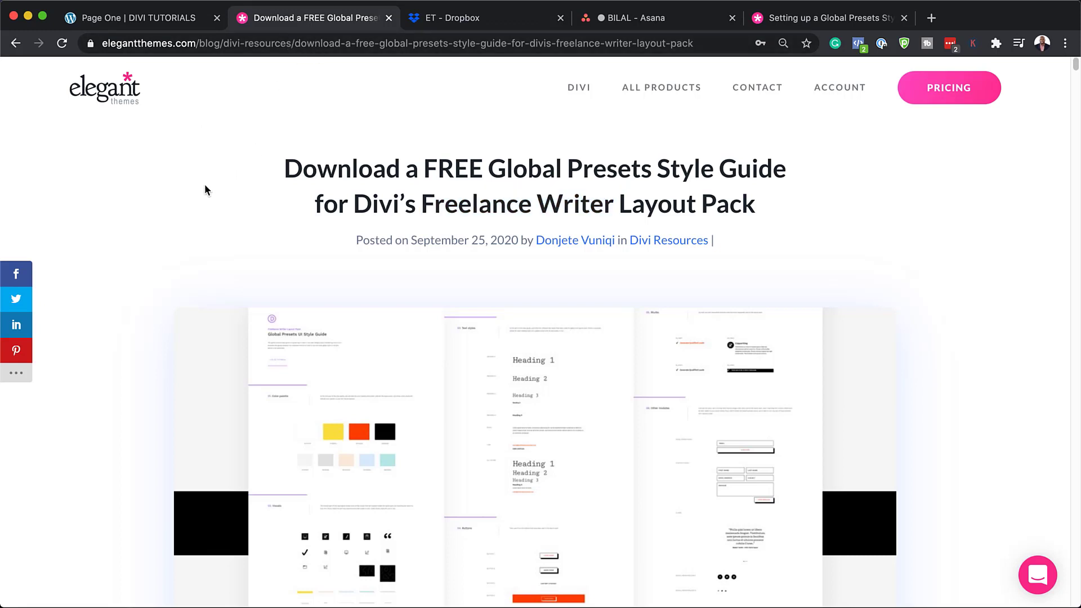
pyautogui.moveTo(263, 207)
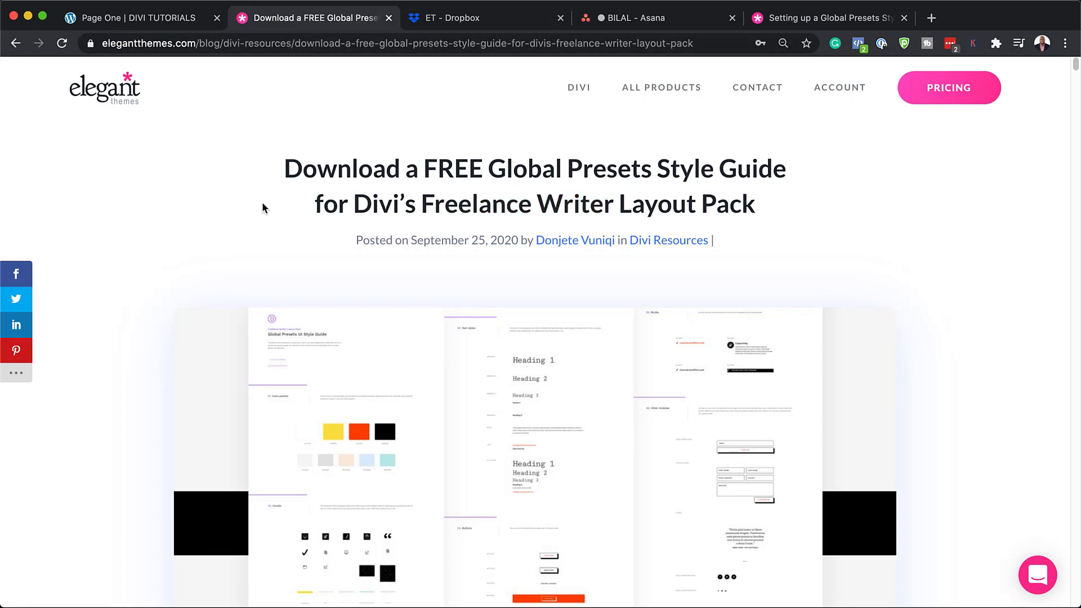
pyautogui.scroll(-3)
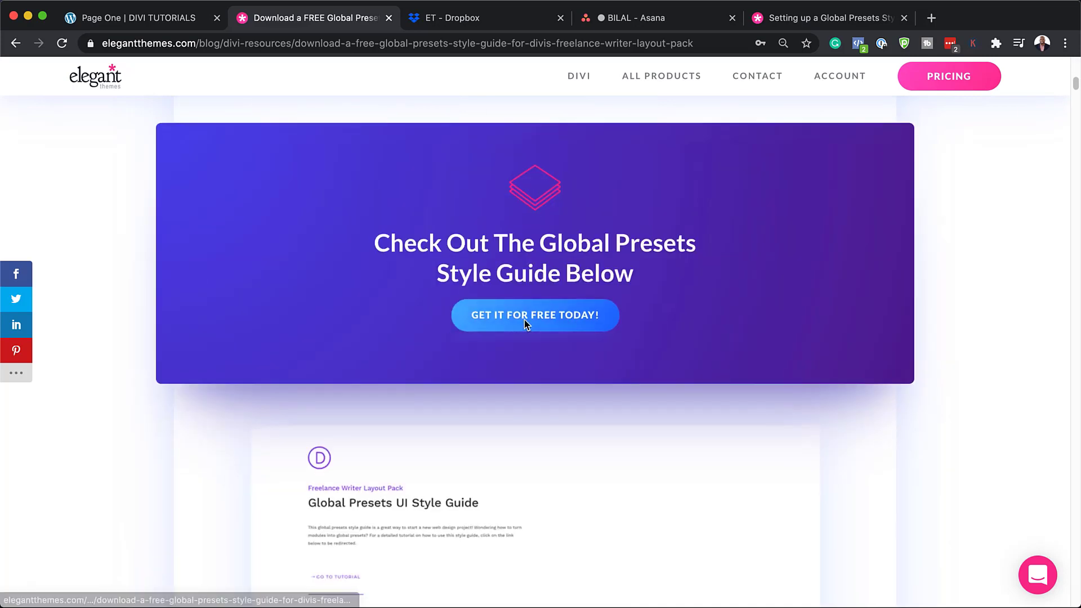
# Submit an email in the download form and download the Freelance Writer style guide zip.
pyautogui.click(534, 314)
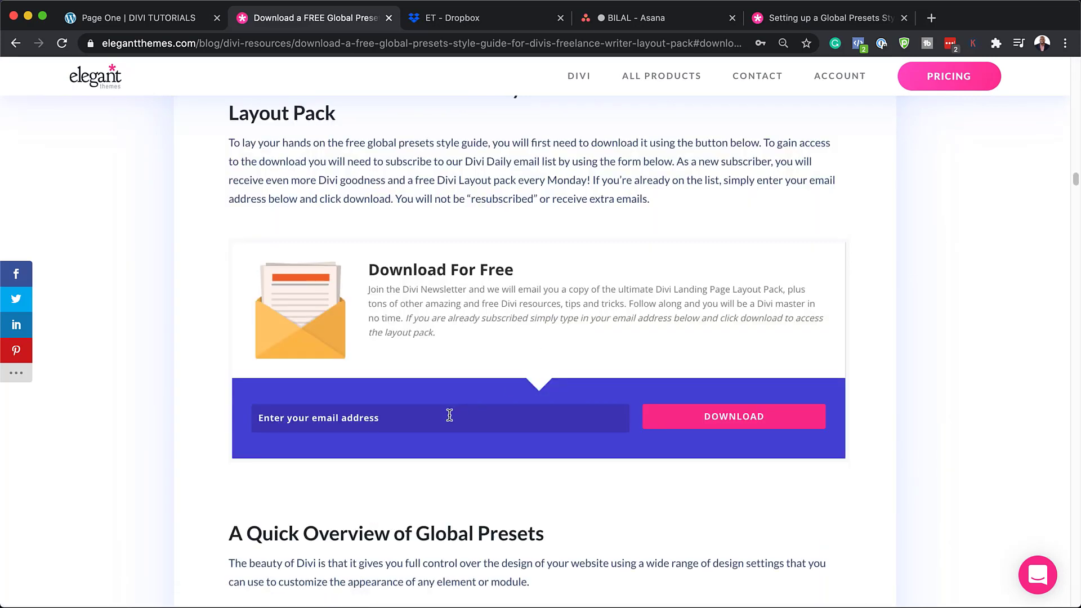
pyautogui.write('mak')
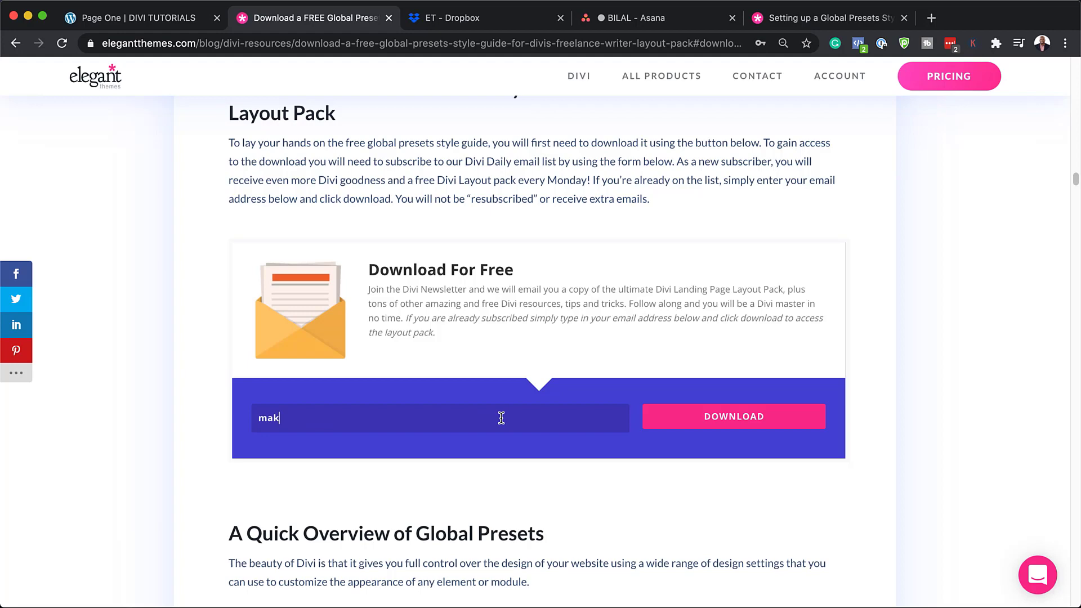
pyautogui.click(733, 416)
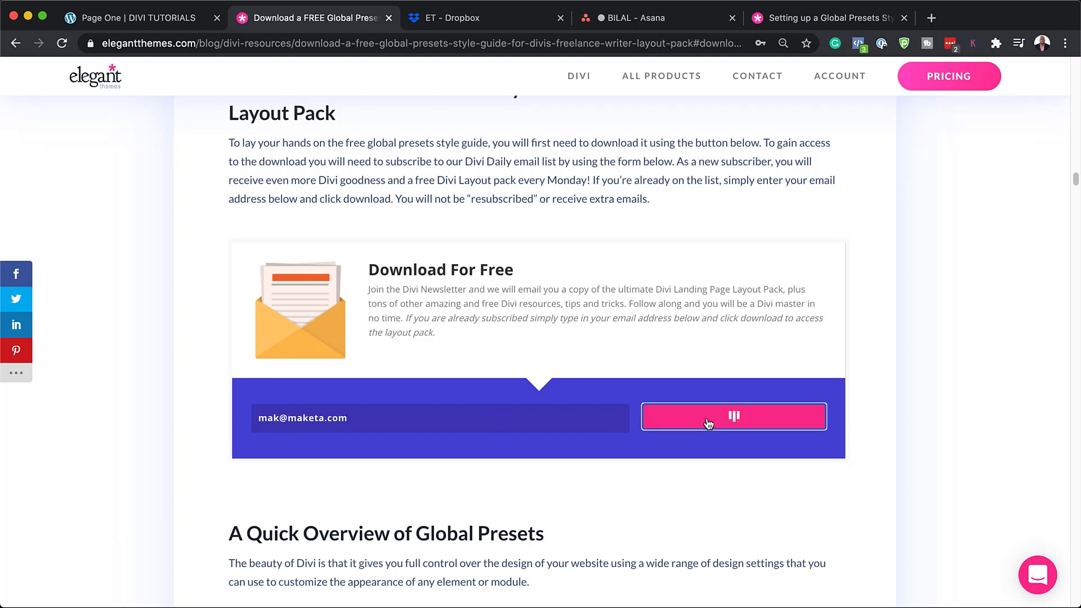
pyautogui.click(732, 416)
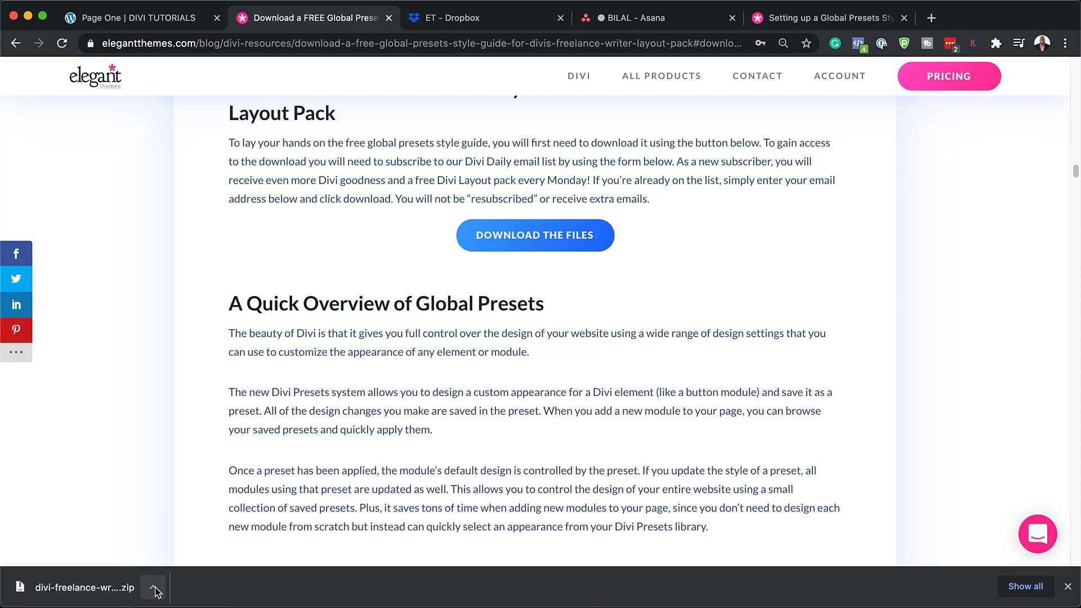
pyautogui.click(154, 590)
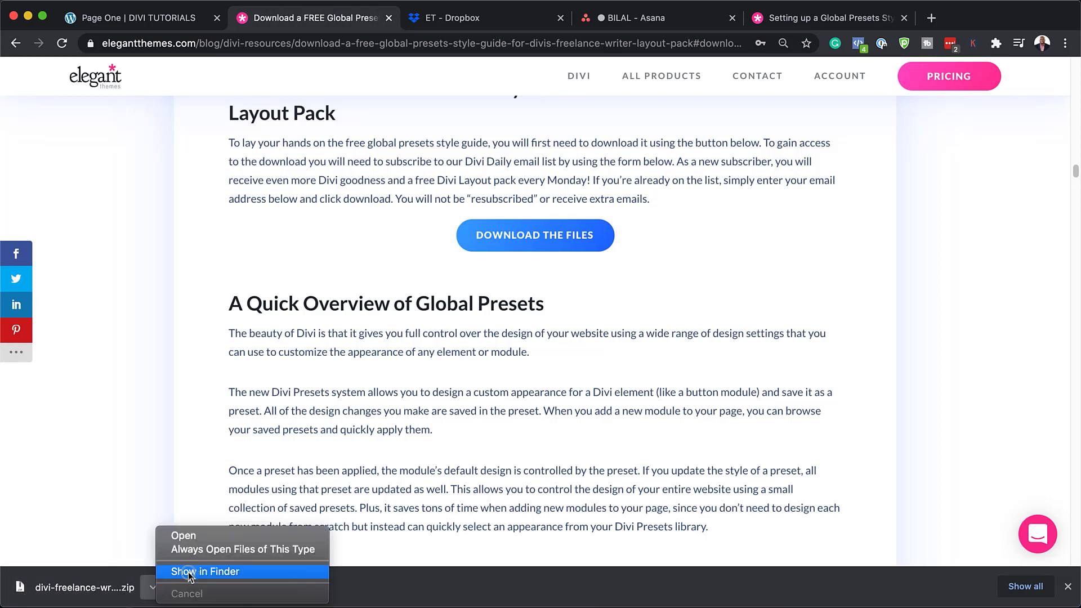
pyautogui.click(204, 571)
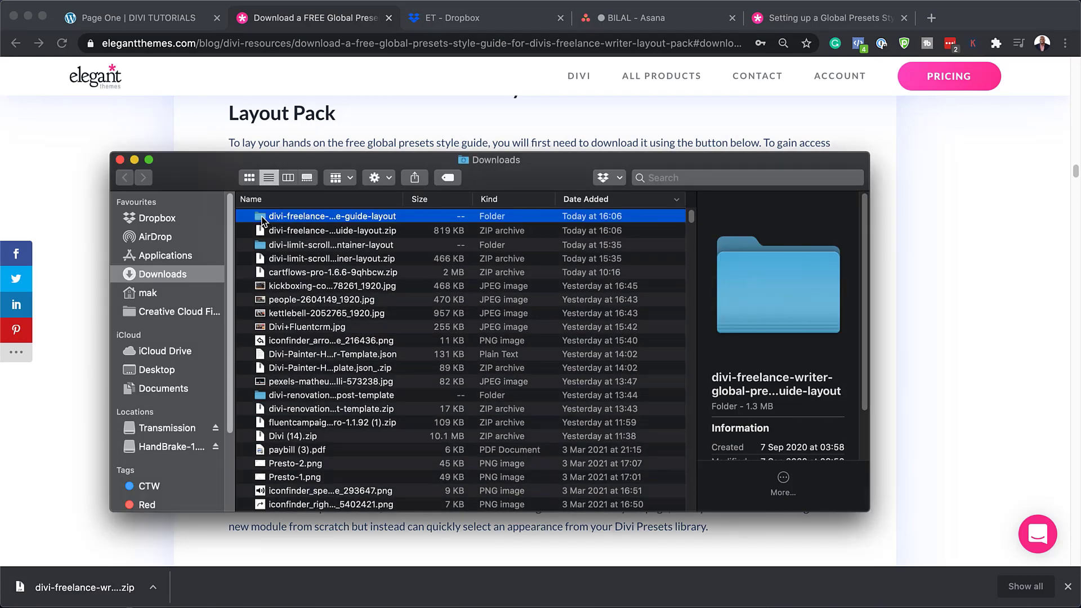
pyautogui.doubleClick(331, 216)
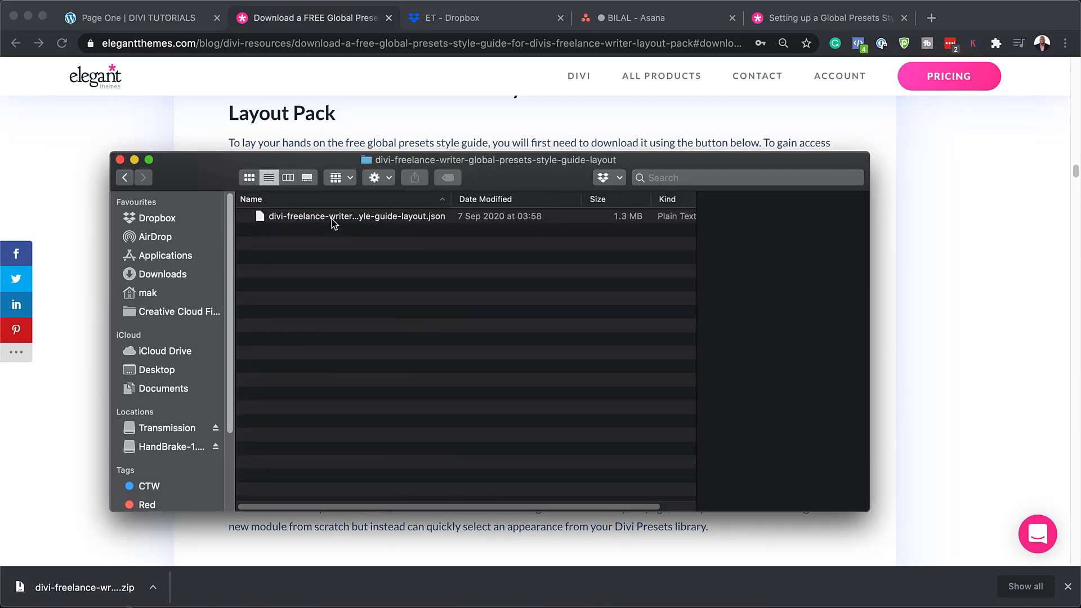
pyautogui.click(120, 160)
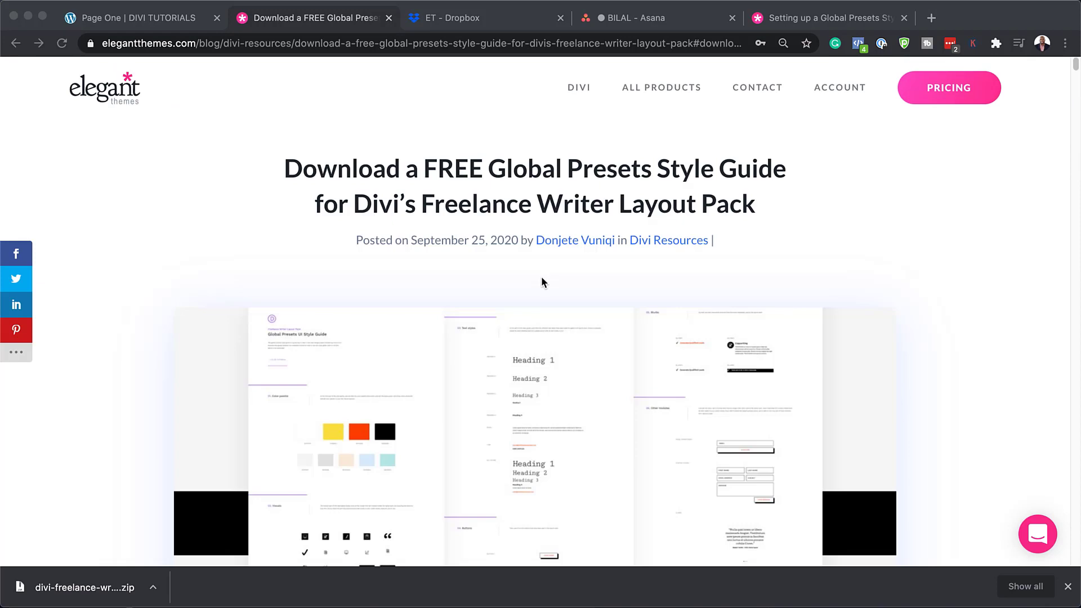
pyautogui.moveTo(1062, 434)
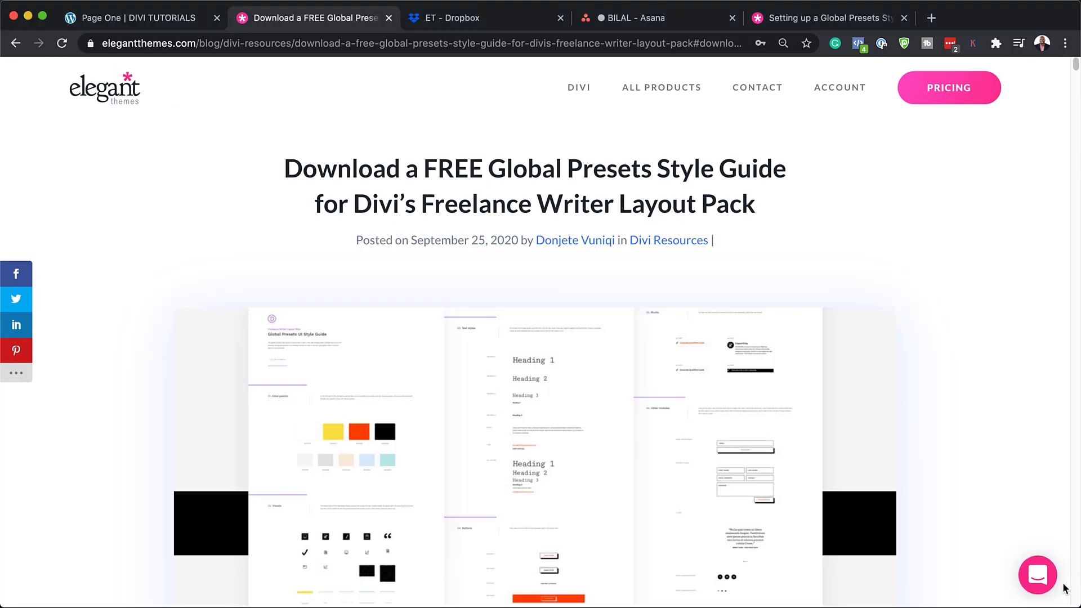
# Return to the local WordPress dashboard and show the Divi Library layouts list.
pyautogui.click(130, 17)
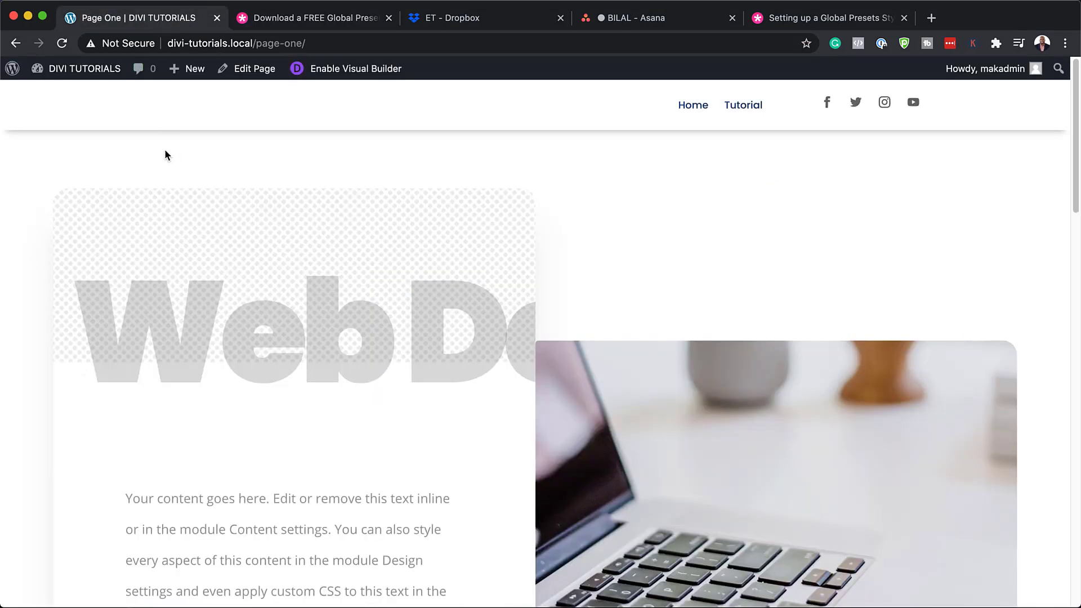
pyautogui.click(85, 69)
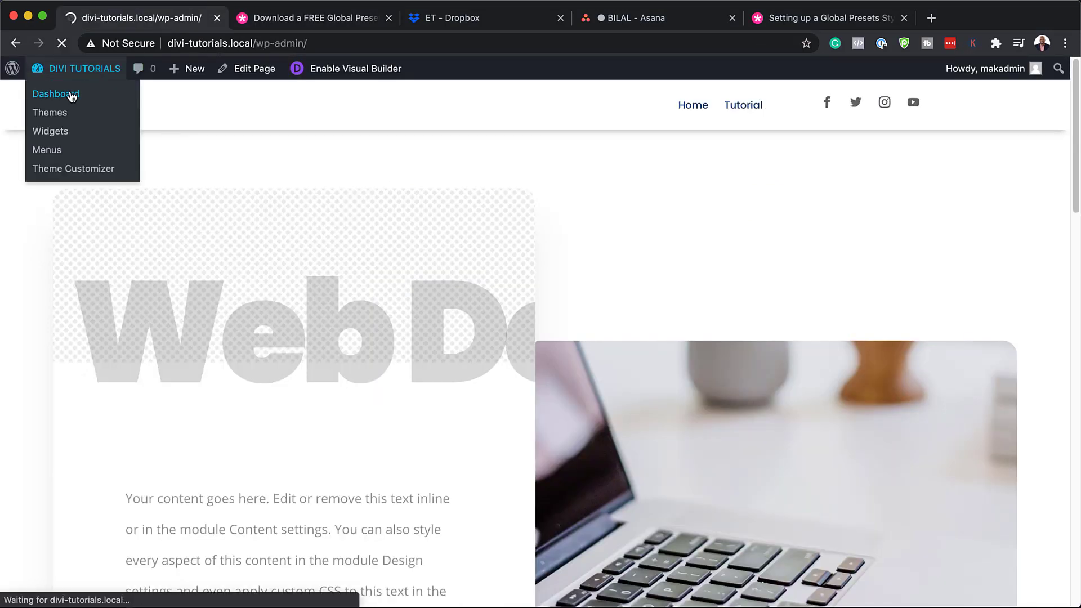
pyautogui.click(55, 93)
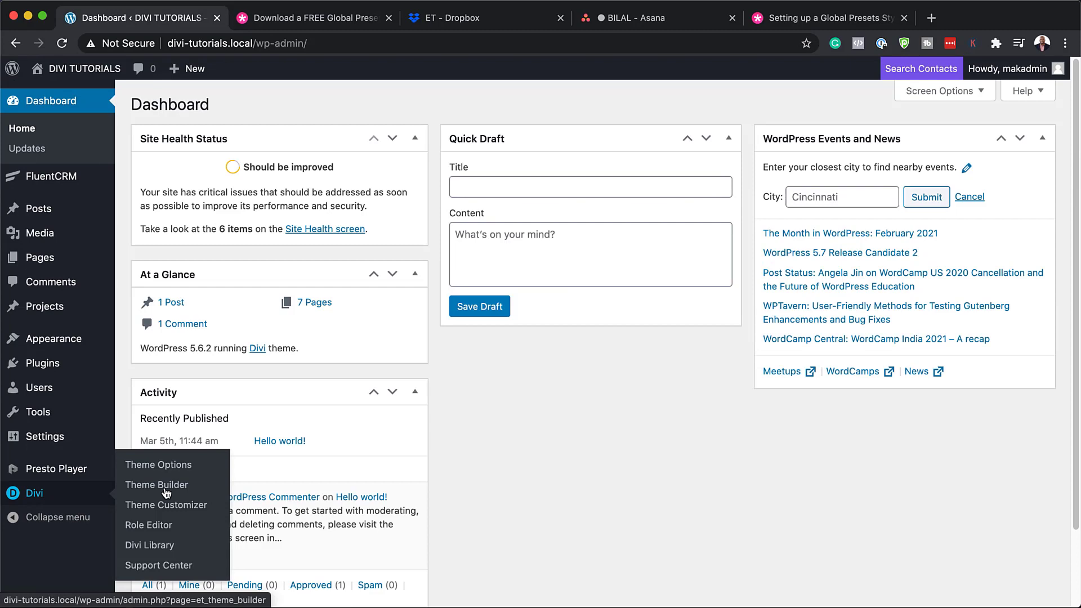
pyautogui.click(148, 545)
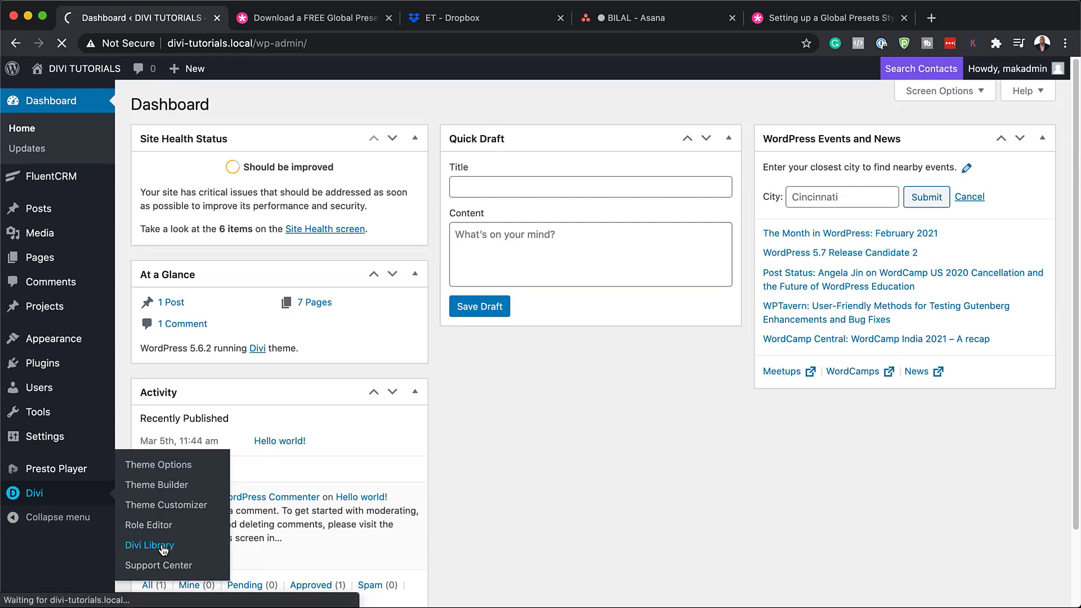
pyautogui.click(149, 545)
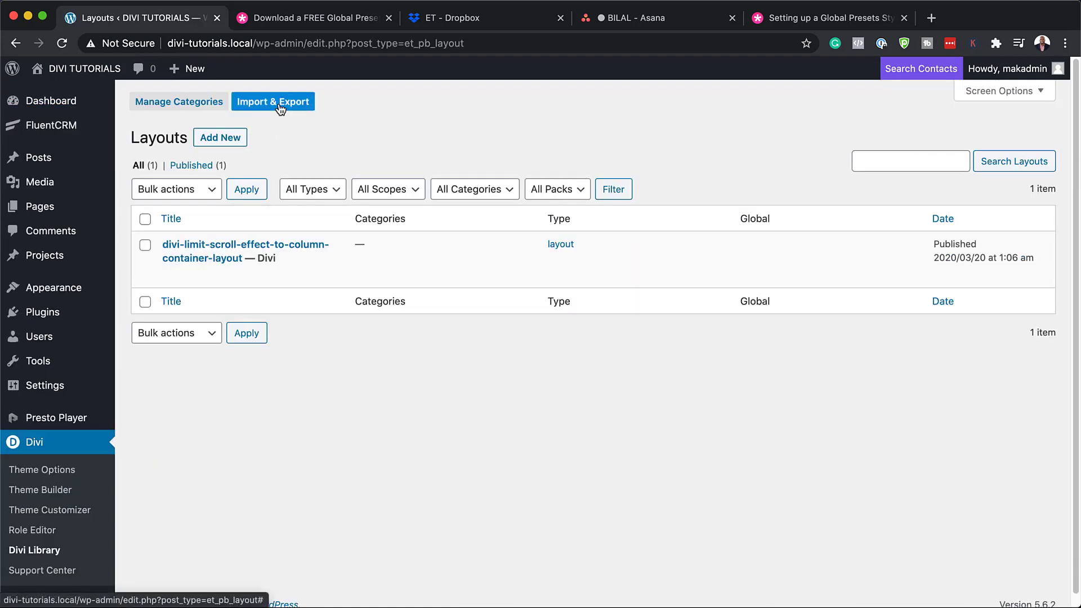
# Choose the style guide JSON file in the Divi Library Import & Export portability dialog.
pyautogui.click(272, 102)
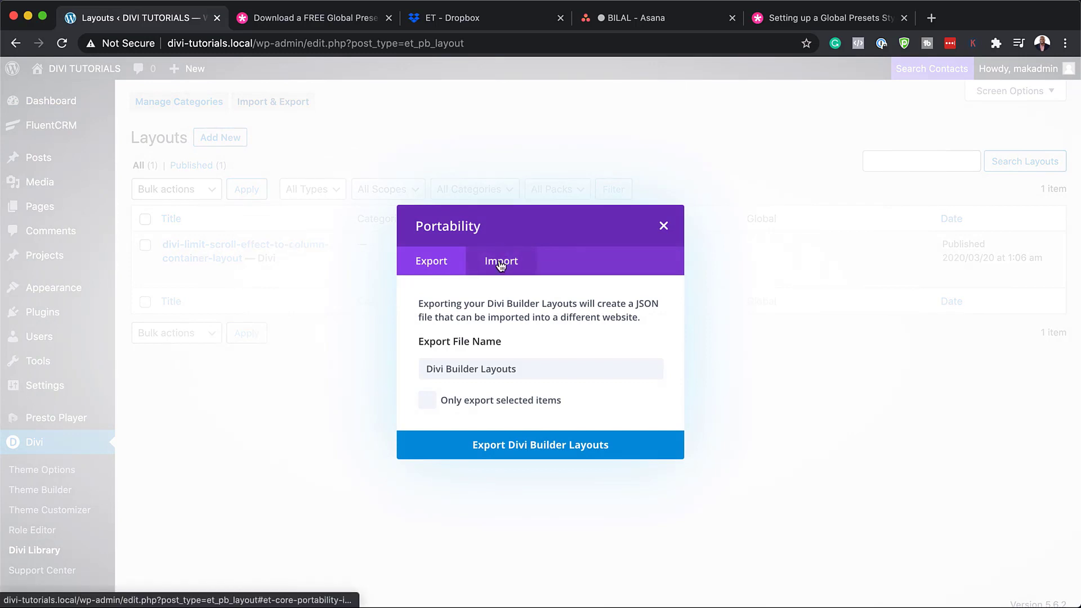
pyautogui.click(501, 260)
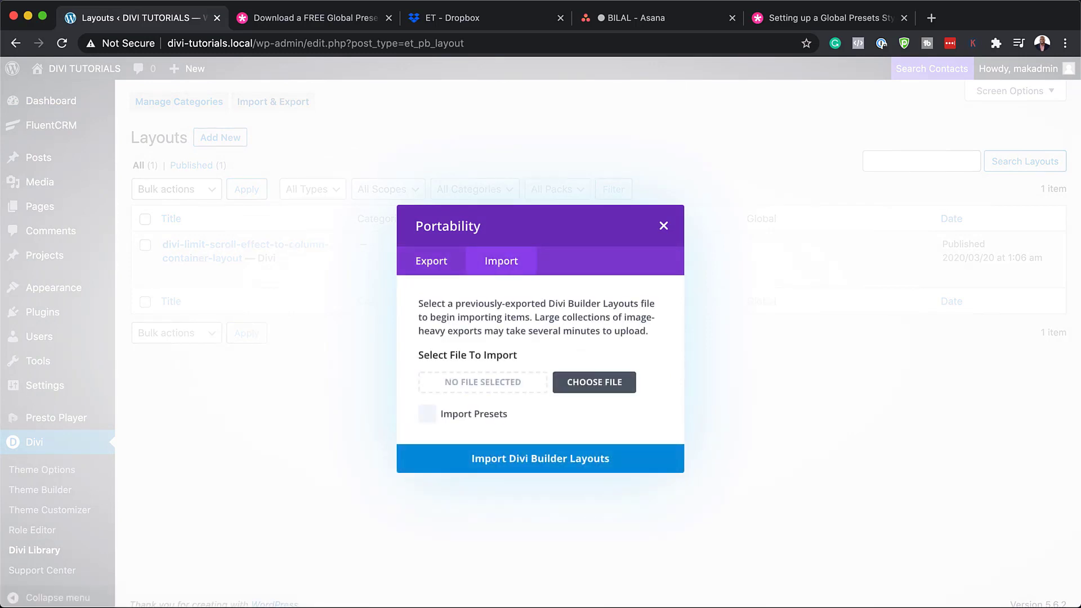
pyautogui.click(593, 381)
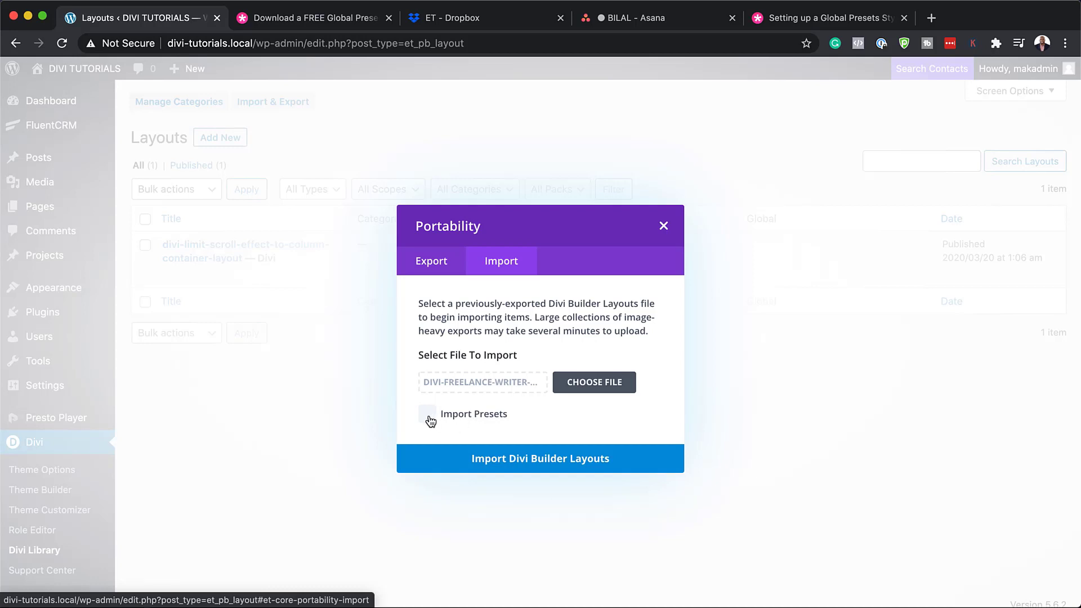
pyautogui.moveTo(560, 355)
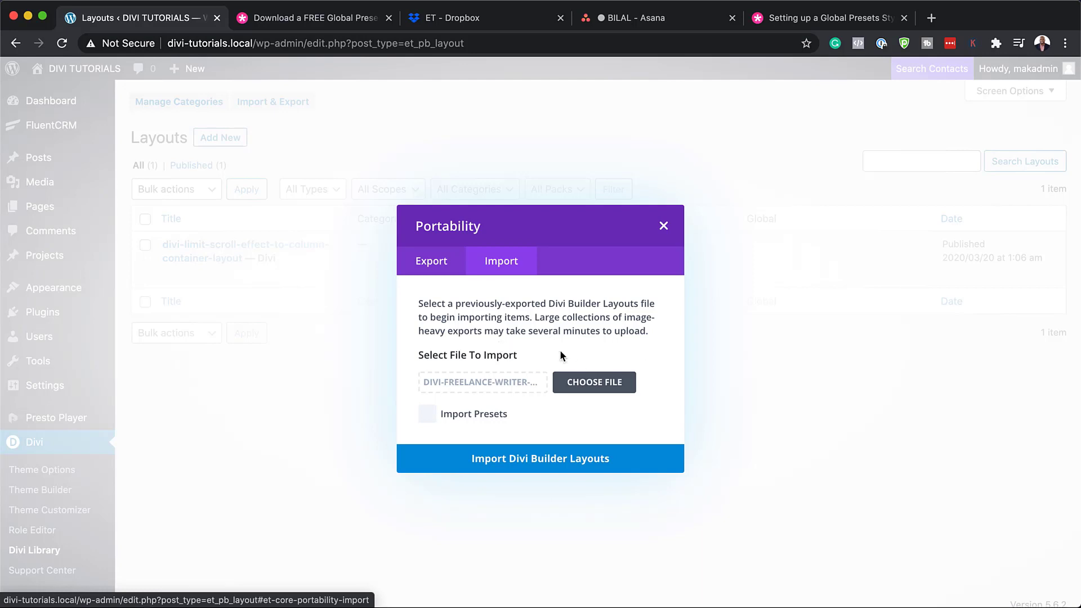
pyautogui.moveTo(430, 420)
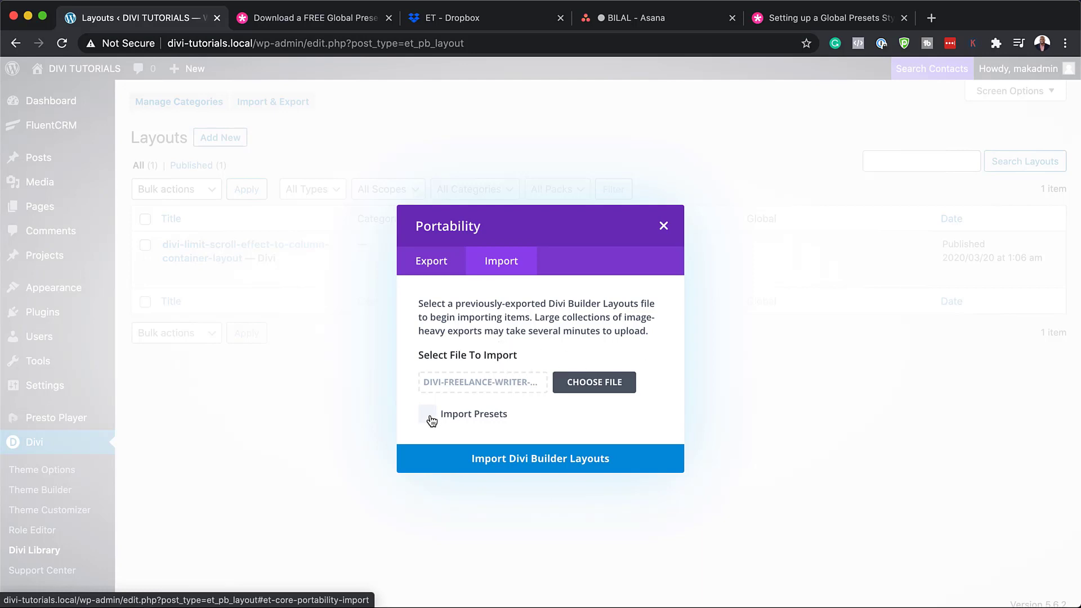
# Import the layout with presets included so the Divi Library lists two layouts.
pyautogui.click(427, 413)
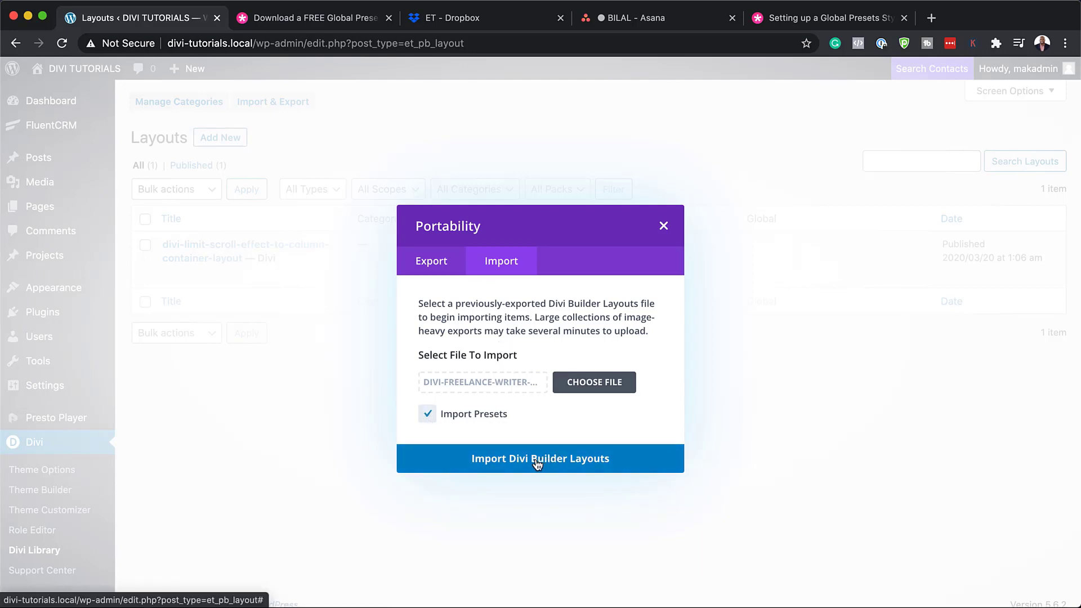
pyautogui.click(540, 458)
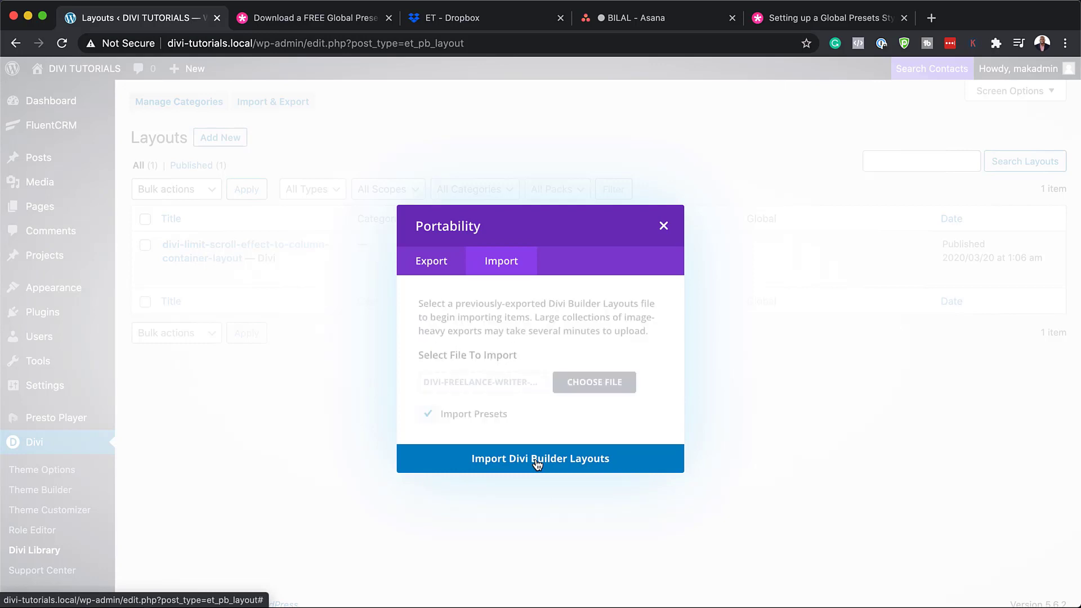
pyautogui.click(539, 458)
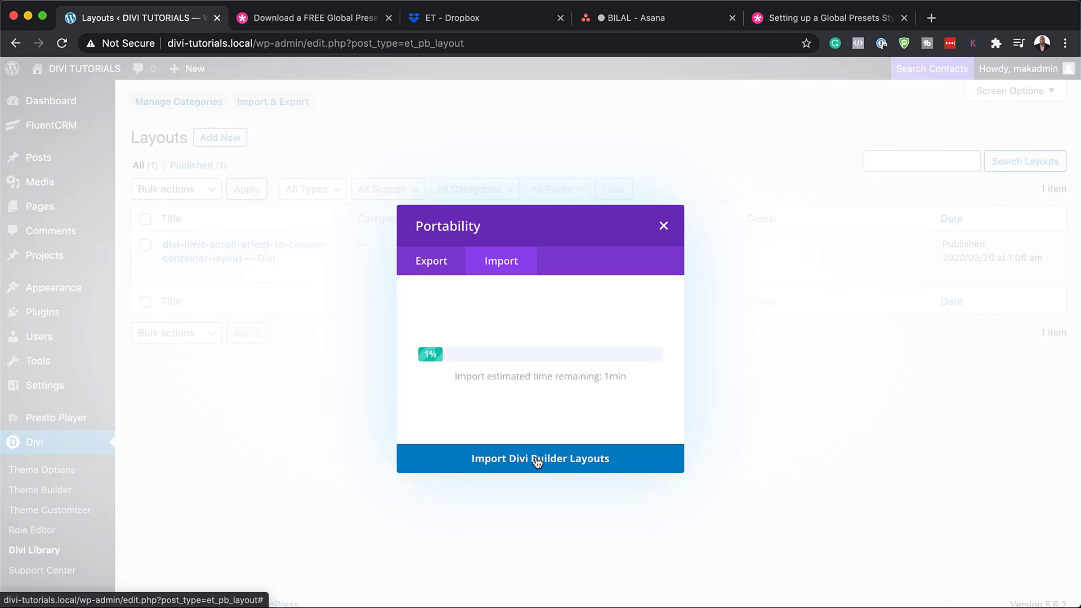
pyautogui.click(539, 458)
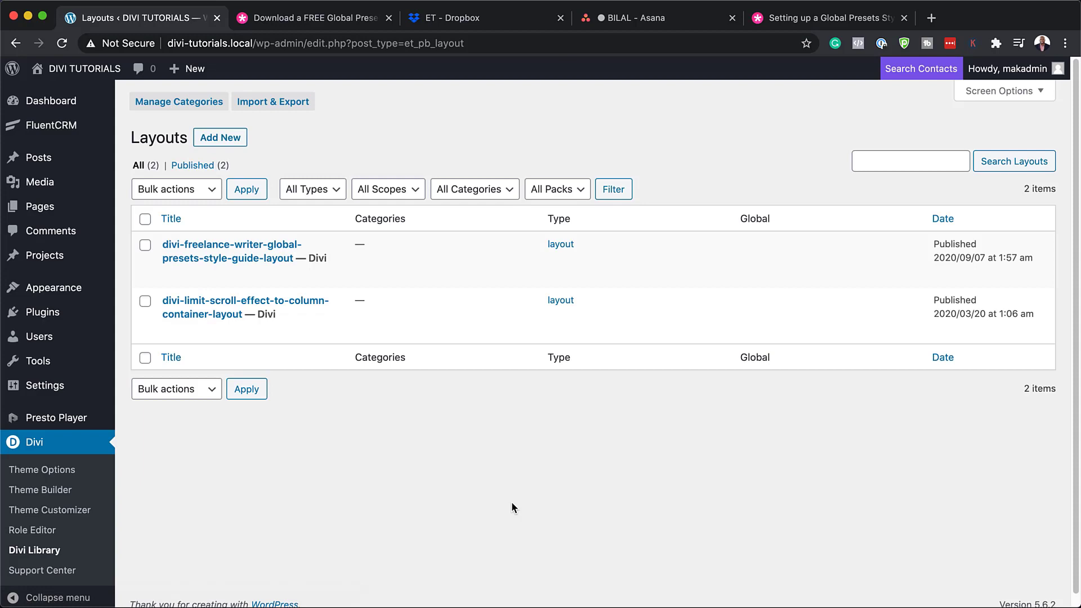
pyautogui.moveTo(364, 273)
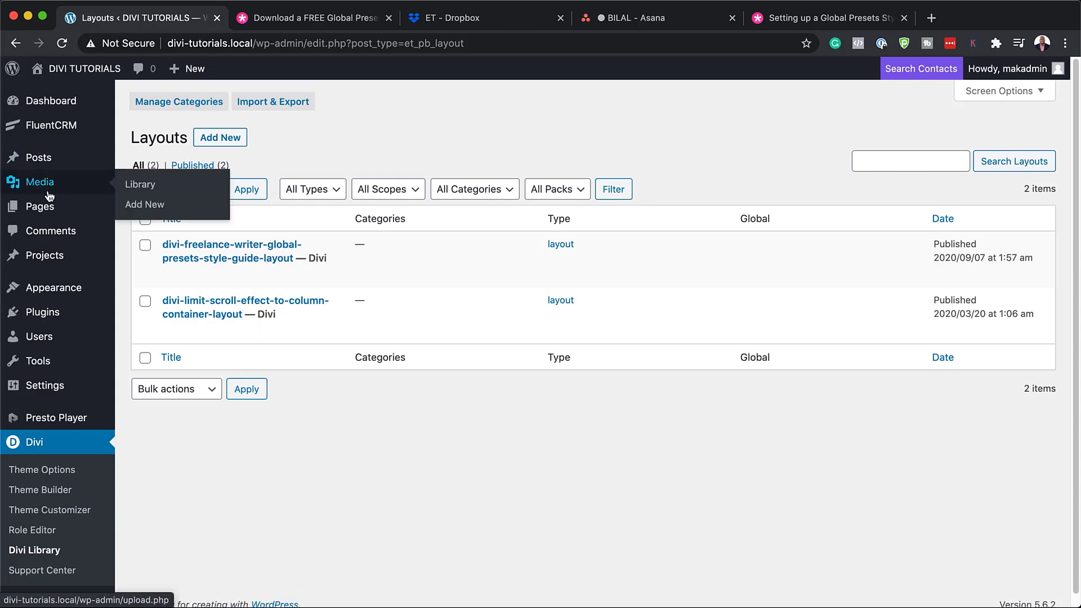
pyautogui.moveTo(39, 206)
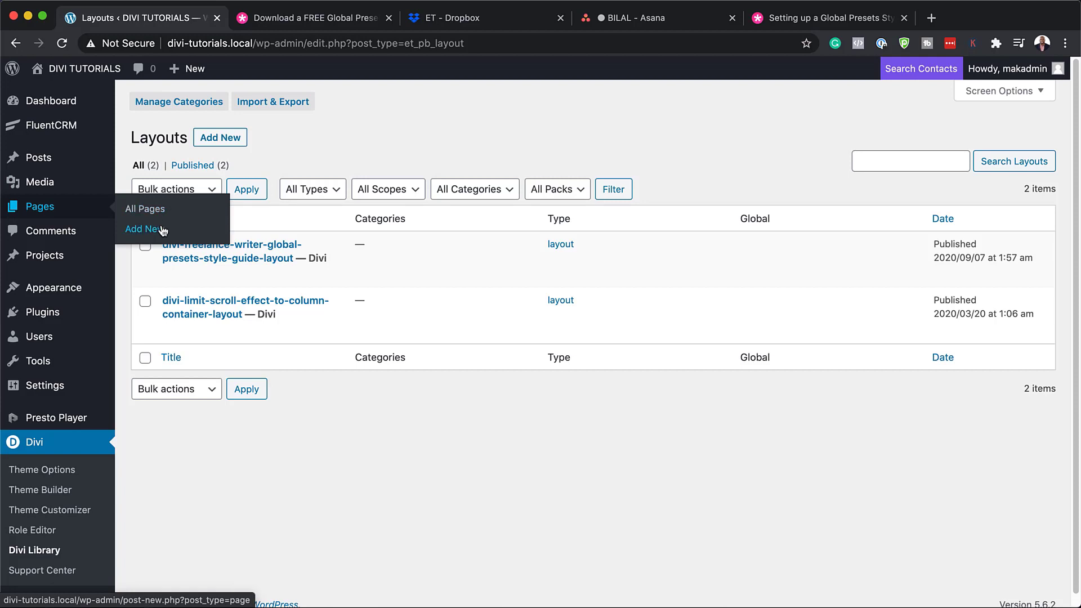
# Create a new page titled Freelance Writer and build it with the Divi Builder.
pyautogui.click(145, 229)
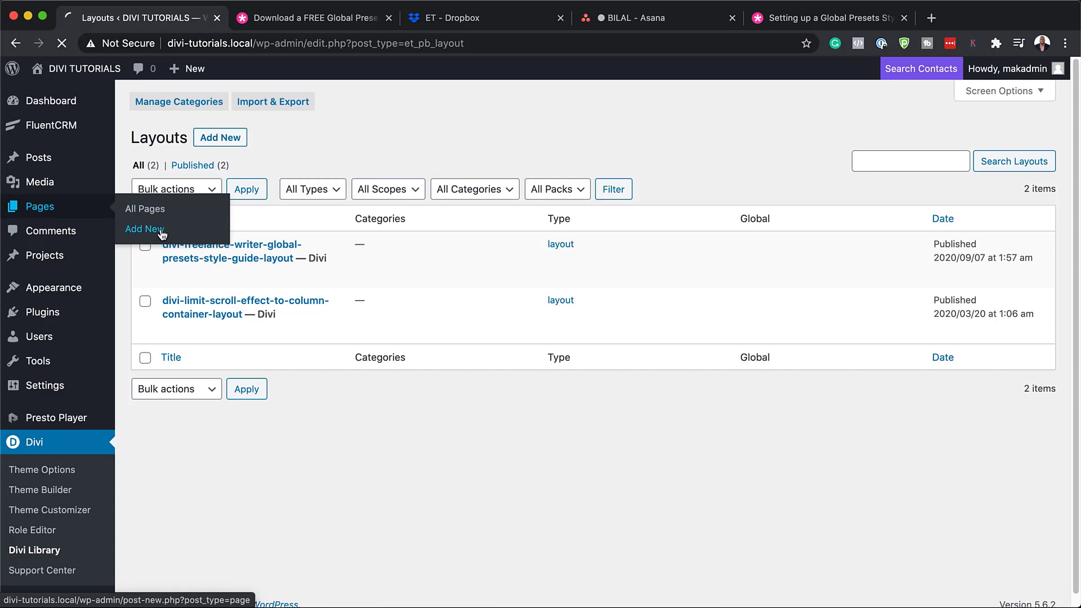
pyautogui.click(144, 229)
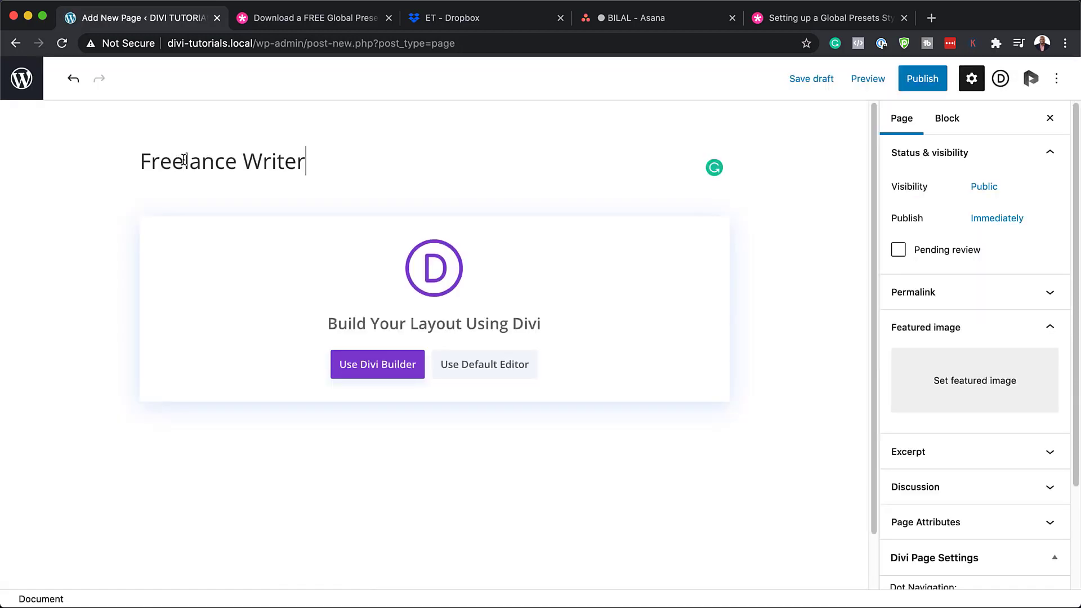
pyautogui.click(377, 364)
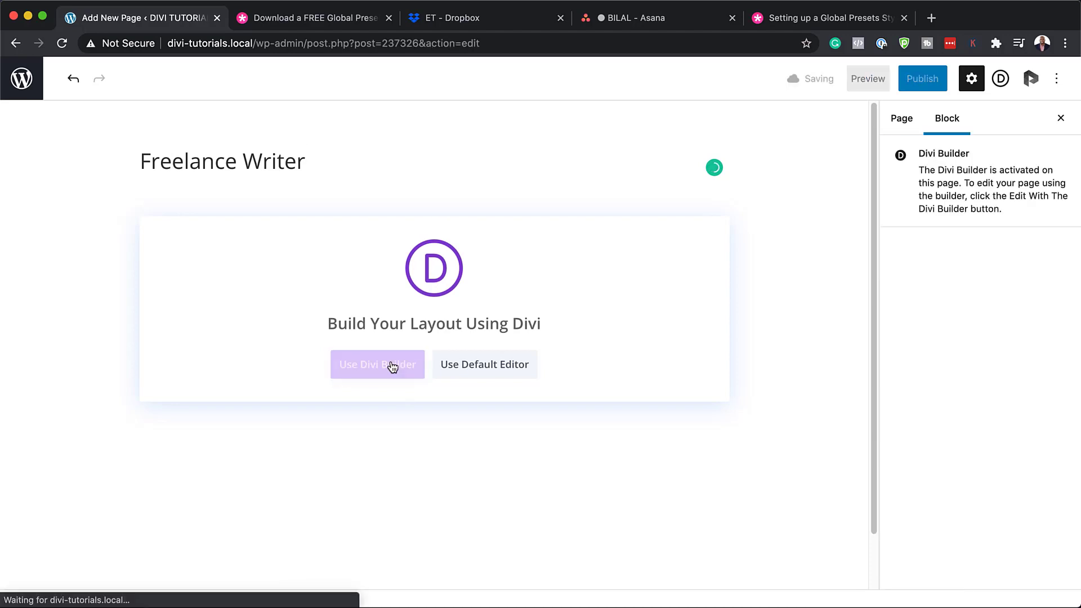
pyautogui.click(377, 364)
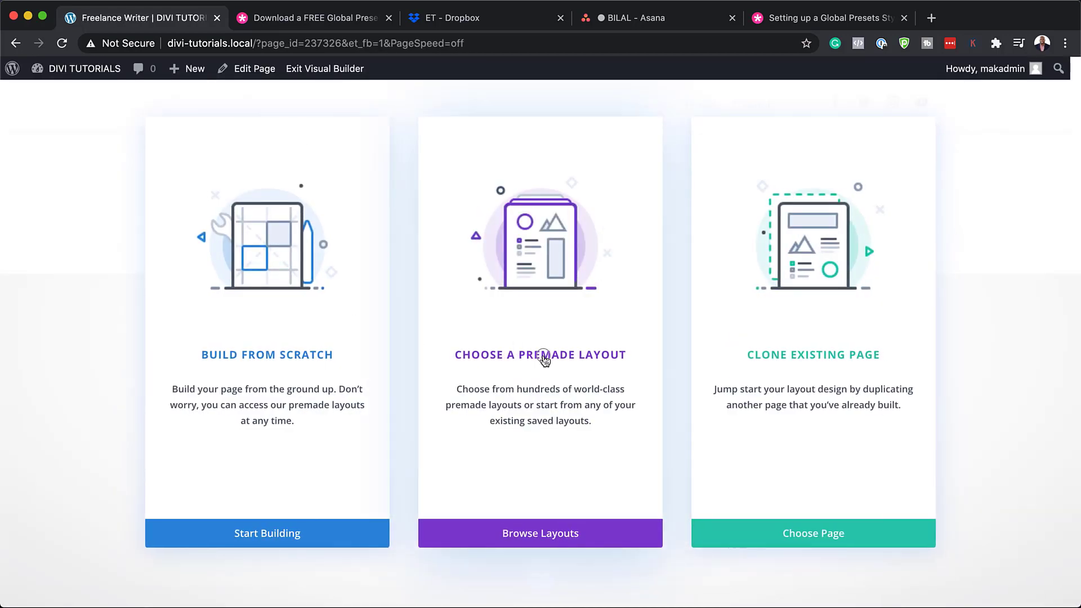
# Filter the premade layouts library by searching Freelance Writer.
pyautogui.click(539, 532)
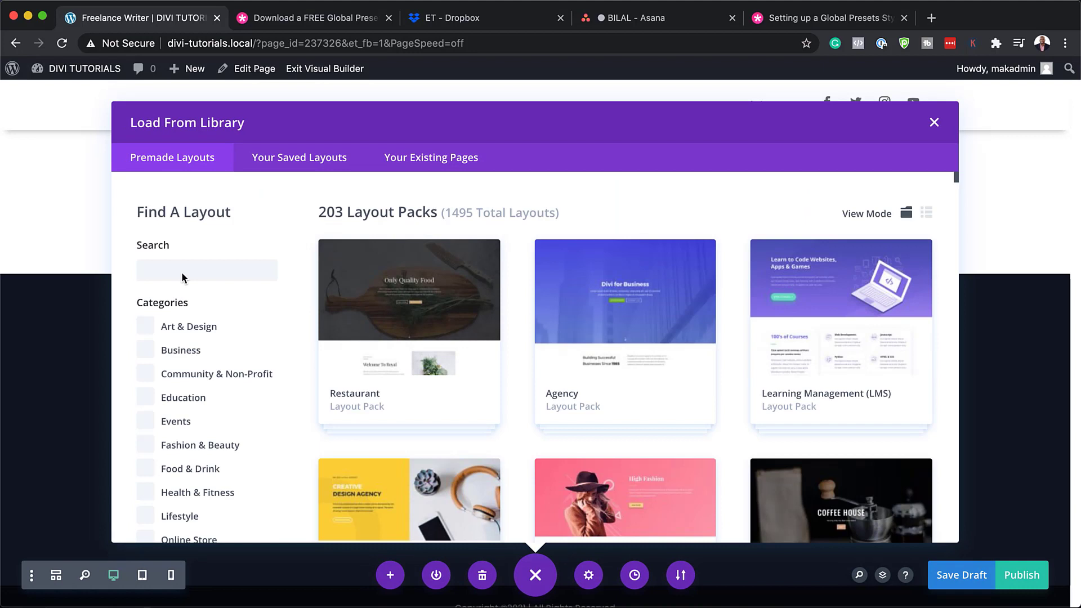
pyautogui.write('Freelance Writer')
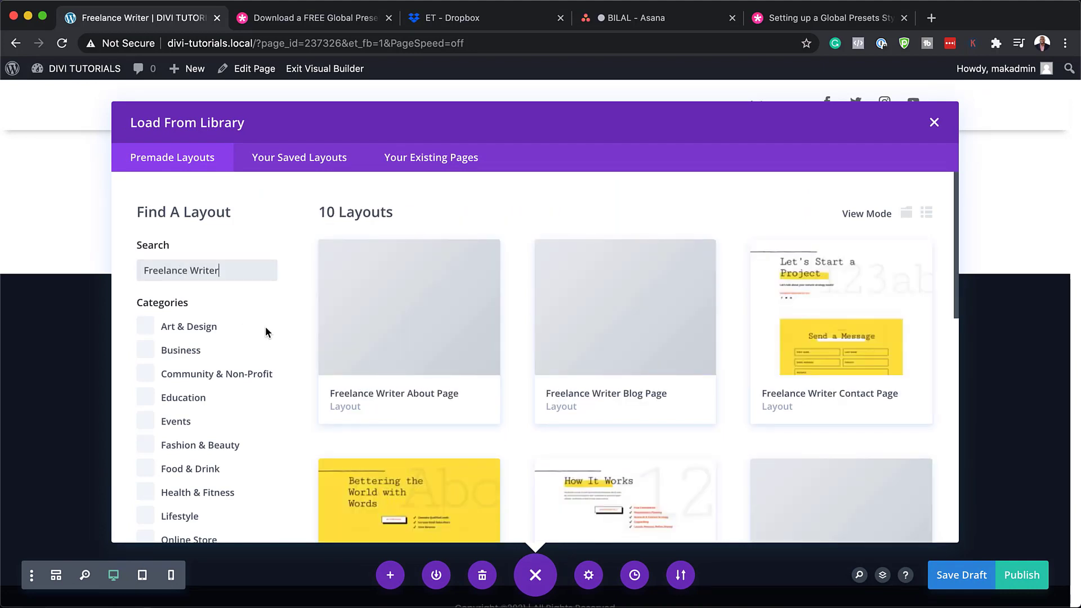
# Switch to the Elegant Themes blog post about the Freelance Writer Global Presets style guide.
pyautogui.click(314, 17)
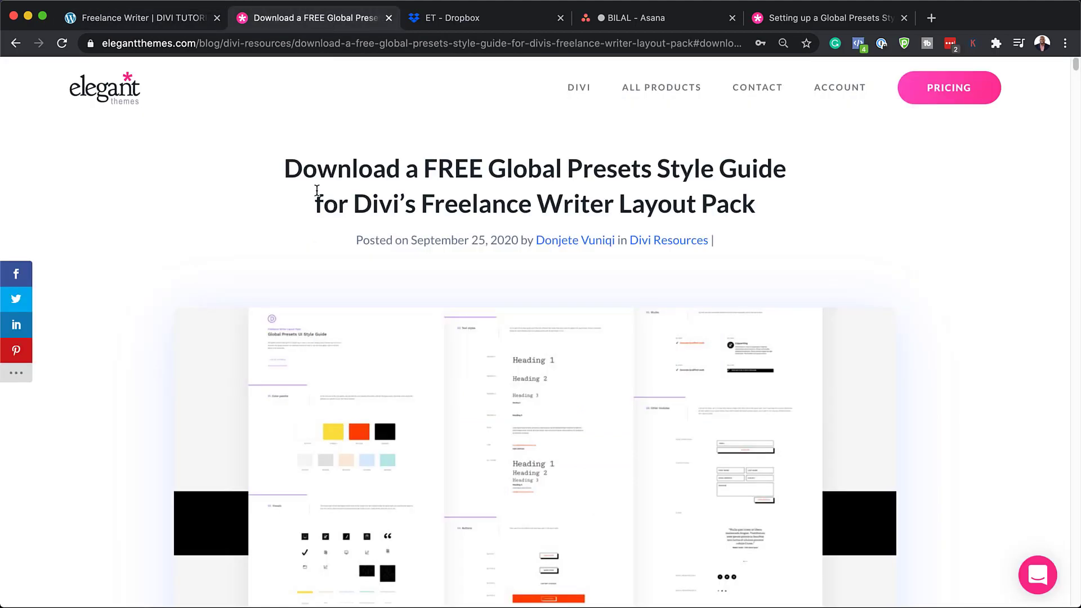
pyautogui.moveTo(407, 205)
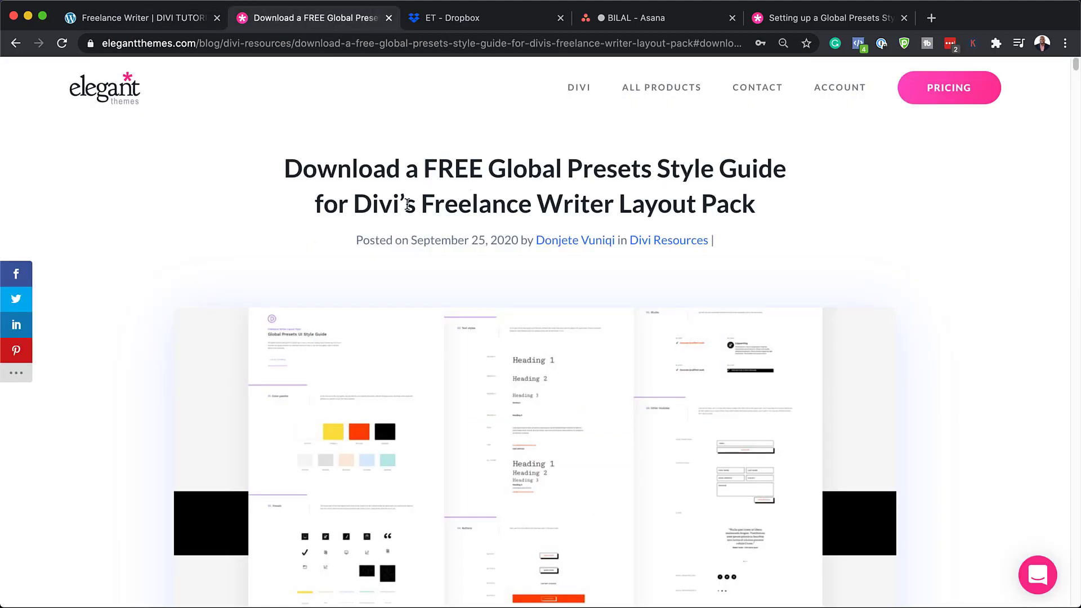
pyautogui.moveTo(672, 200)
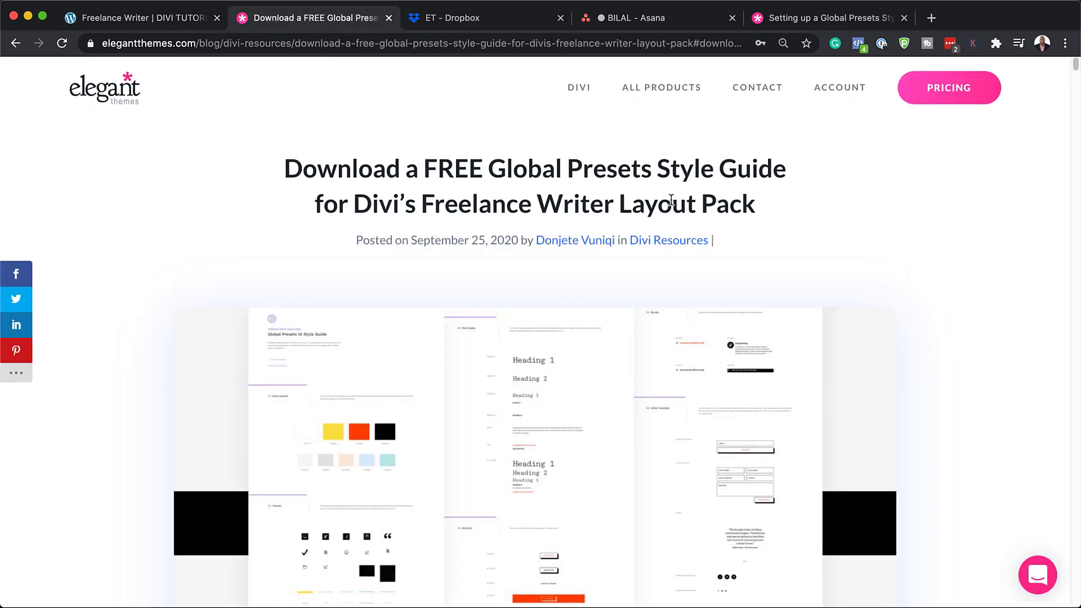
pyautogui.moveTo(394, 295)
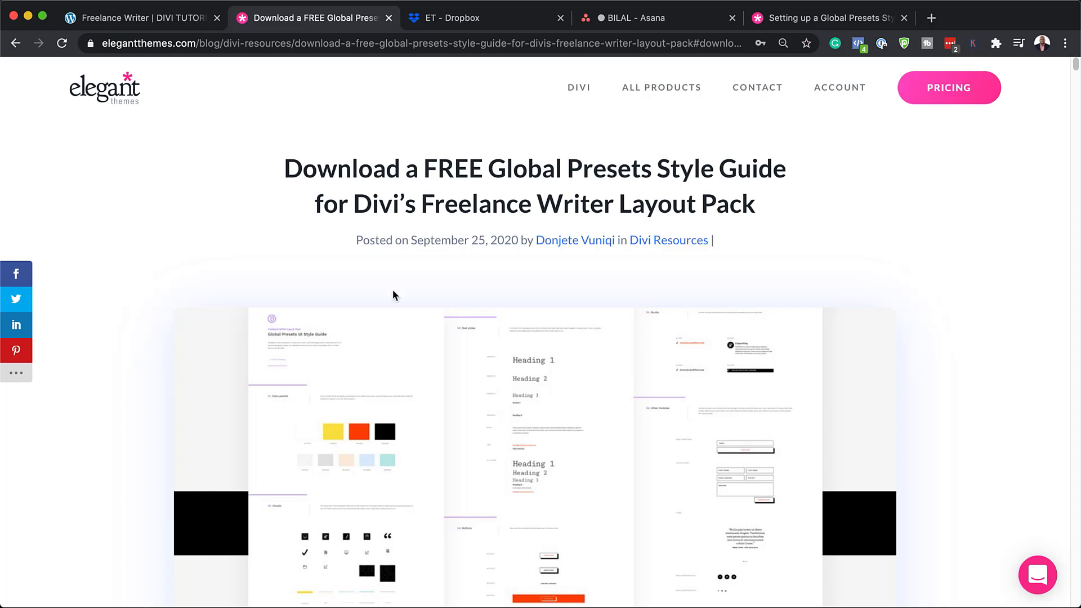
pyautogui.moveTo(410, 405)
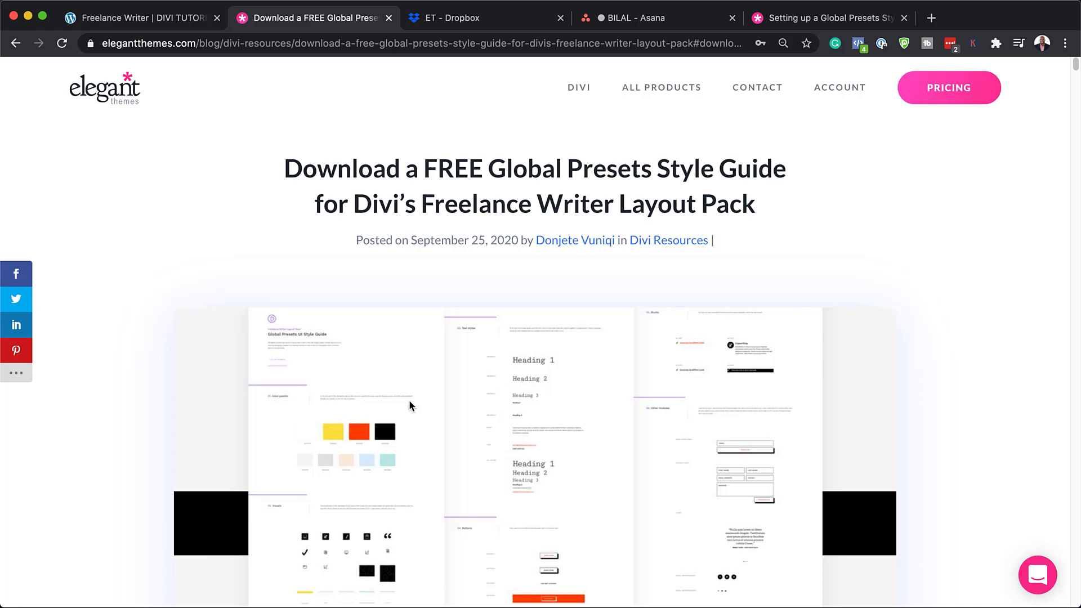
pyautogui.moveTo(364, 444)
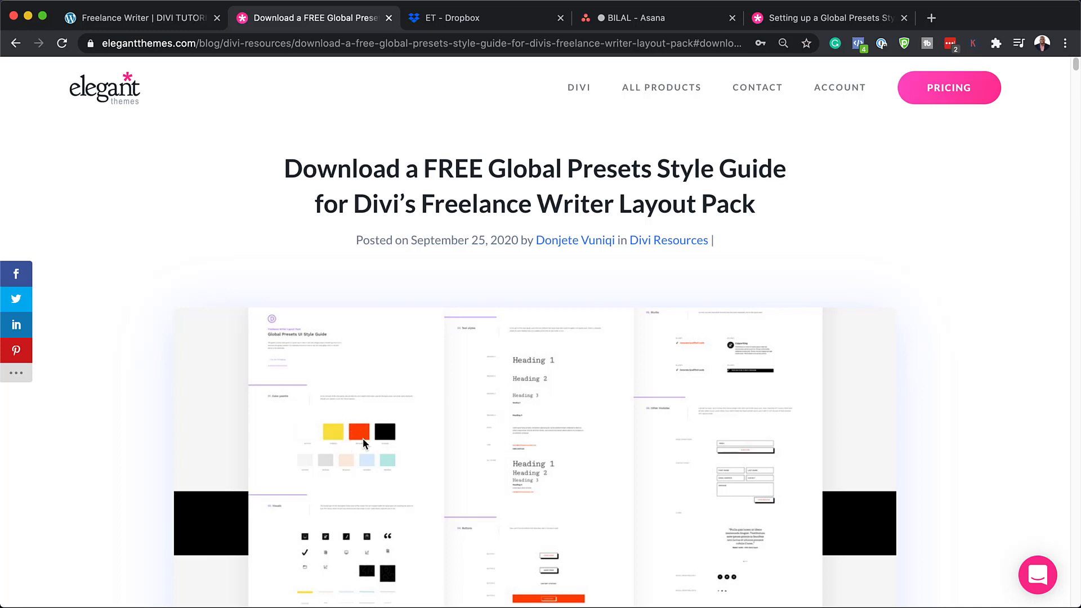
pyautogui.moveTo(349, 334)
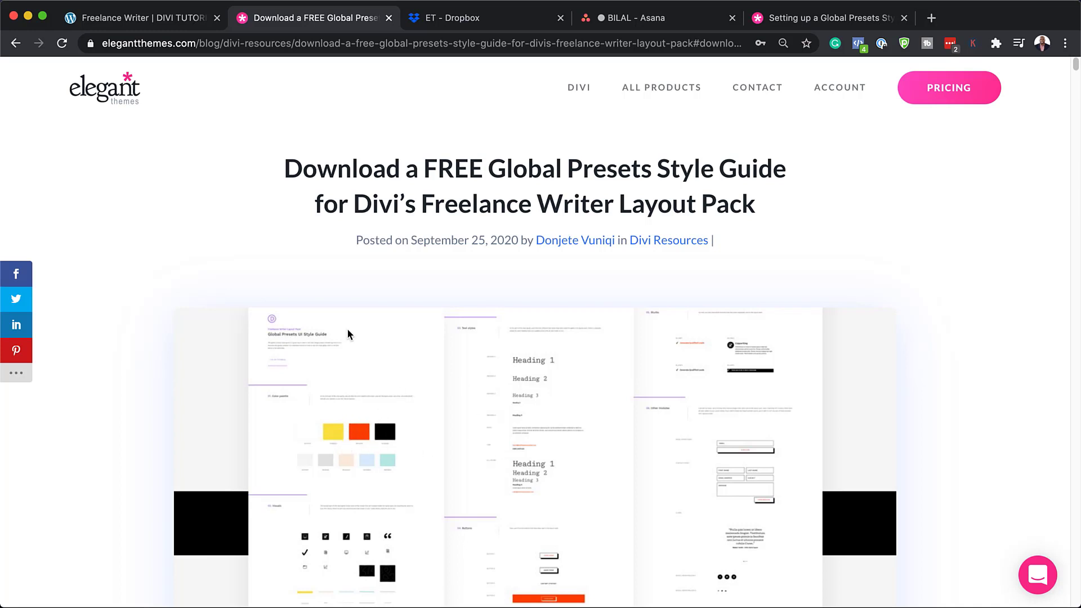
pyautogui.moveTo(412, 204)
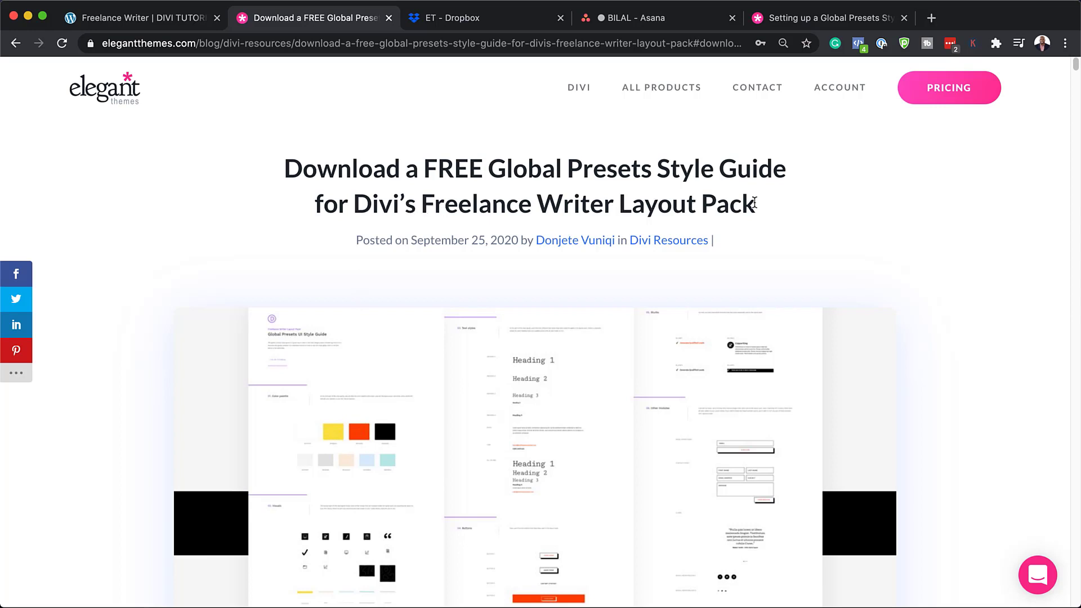
# Return to the Divi tab and browse the ten Freelance Writer premade layout results.
pyautogui.click(137, 17)
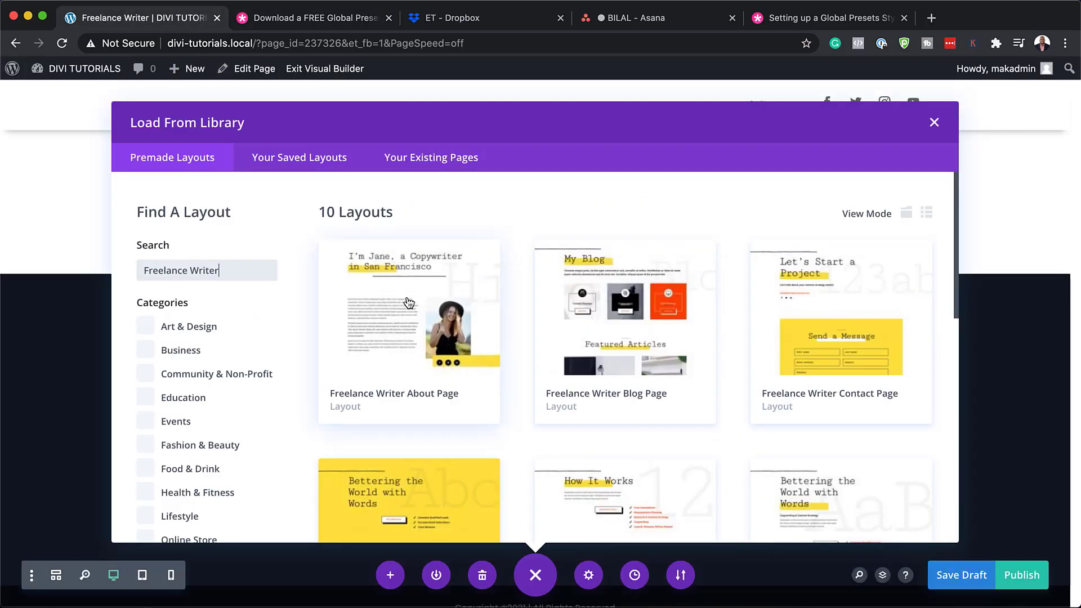
pyautogui.moveTo(480, 277)
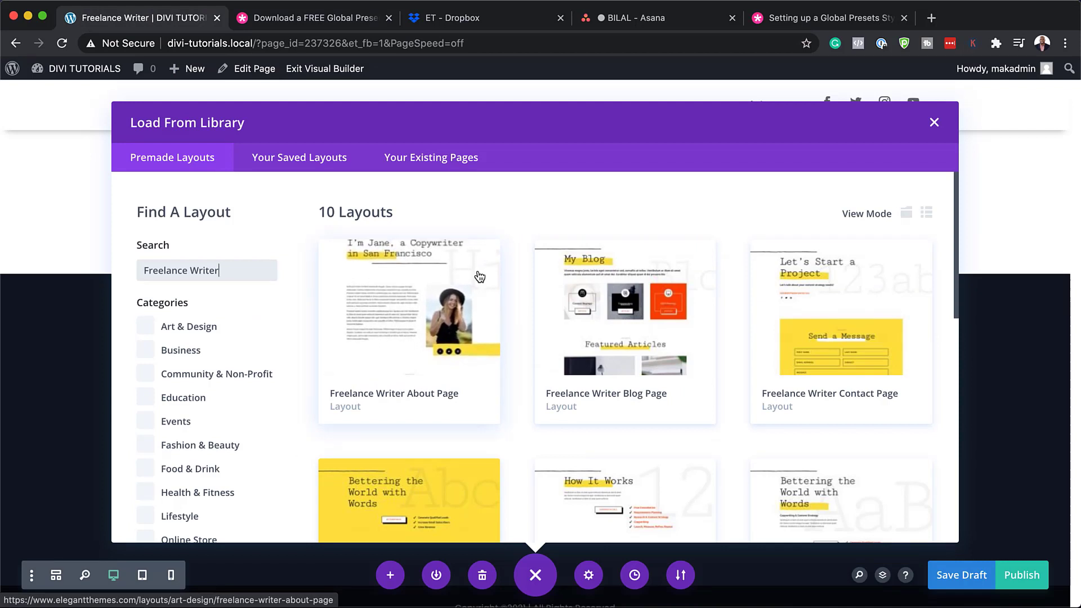
pyautogui.moveTo(236, 150)
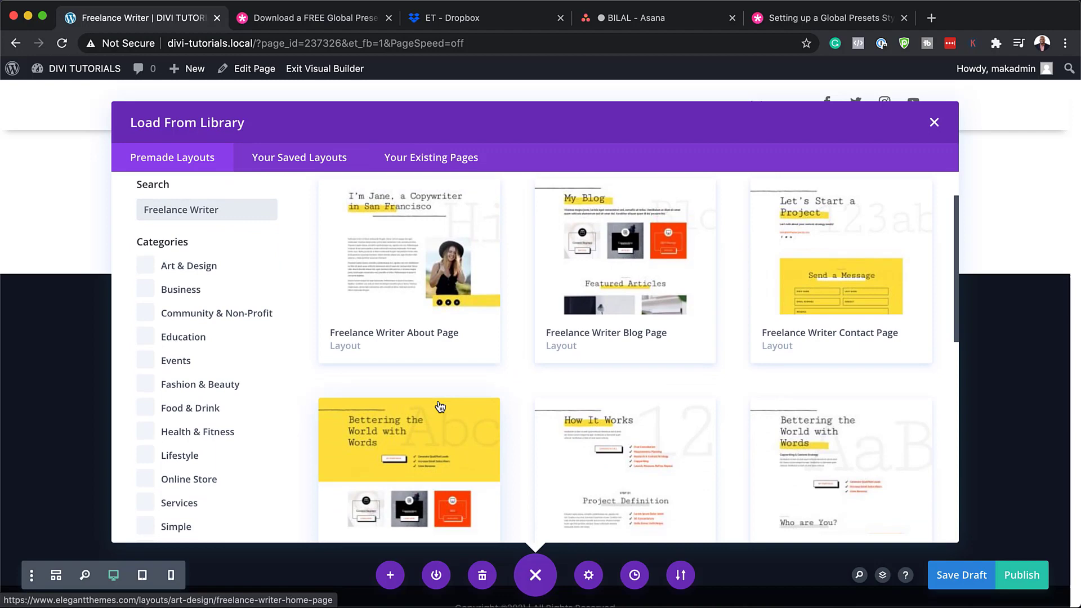
pyautogui.scroll(-3)
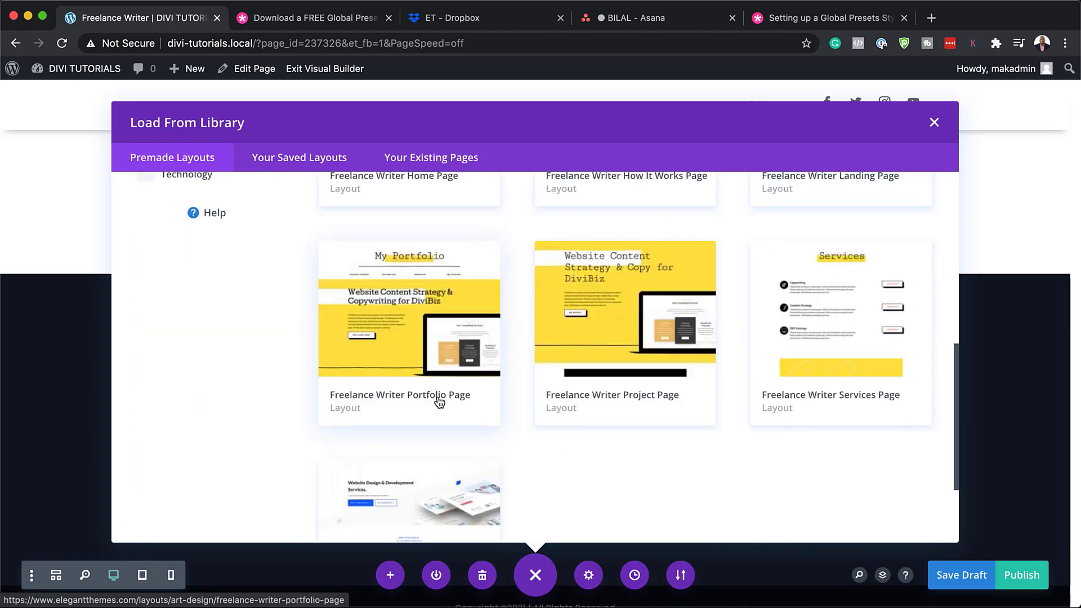
pyautogui.moveTo(463, 354)
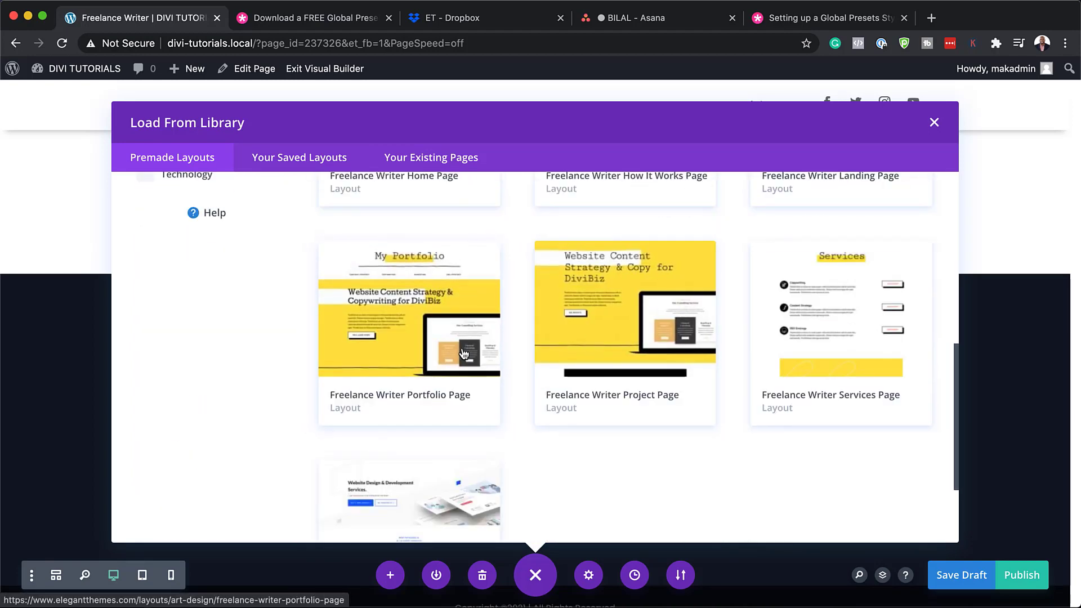
pyautogui.scroll(-3)
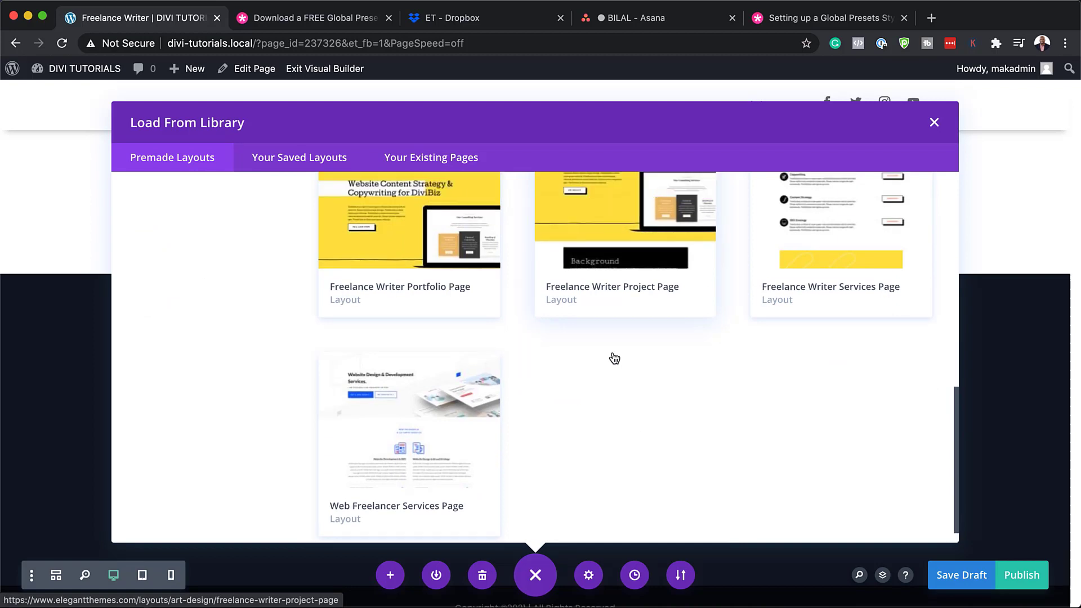
pyautogui.scroll(3)
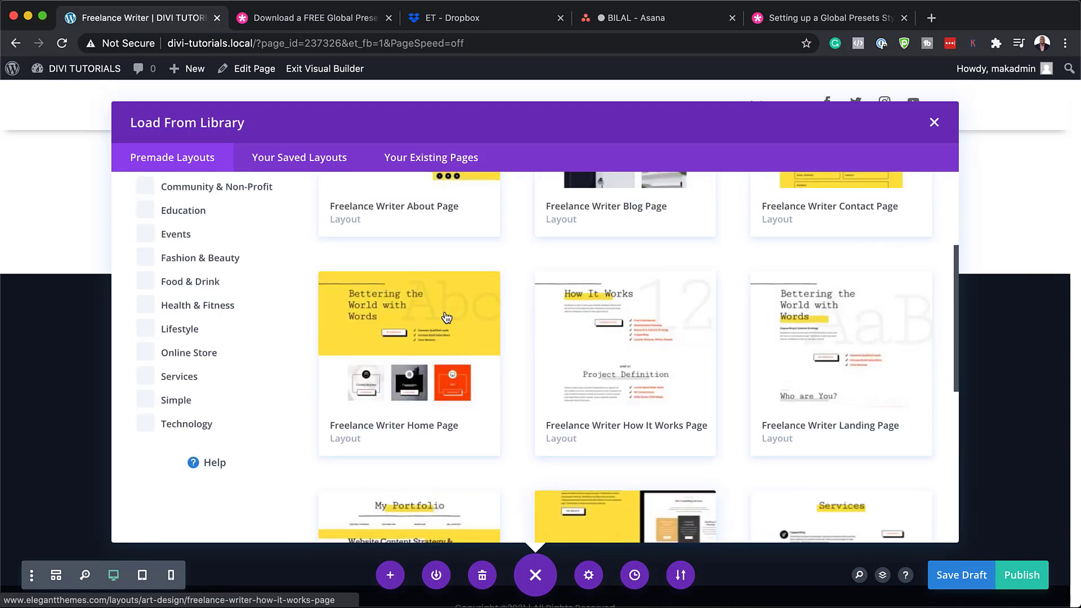
pyautogui.moveTo(444, 329)
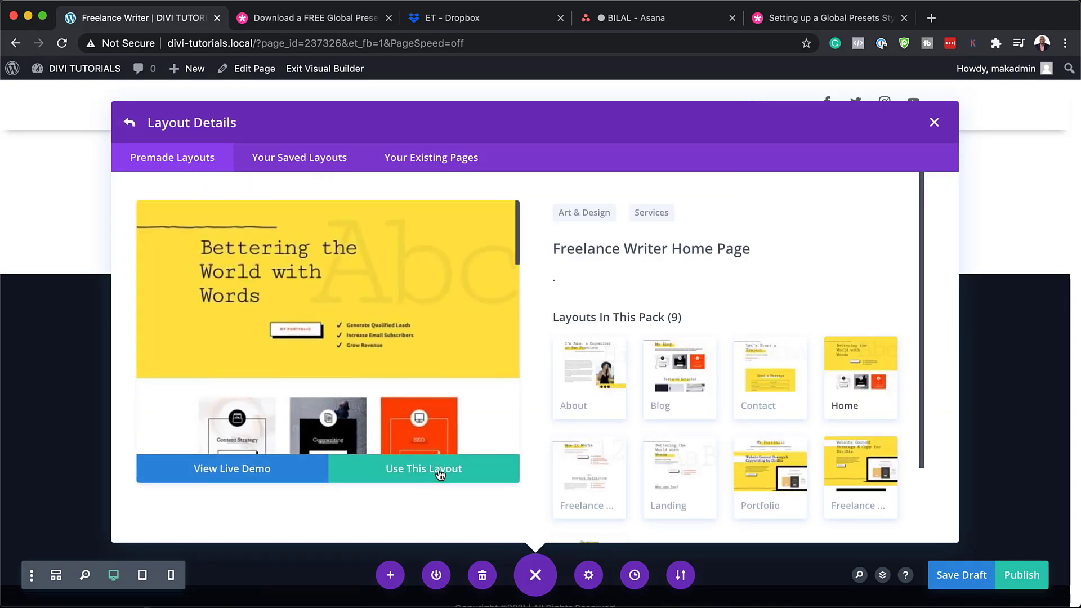
# Load the Freelance Writer Home Page layout onto the page and review it down to the blog section.
pyautogui.click(424, 468)
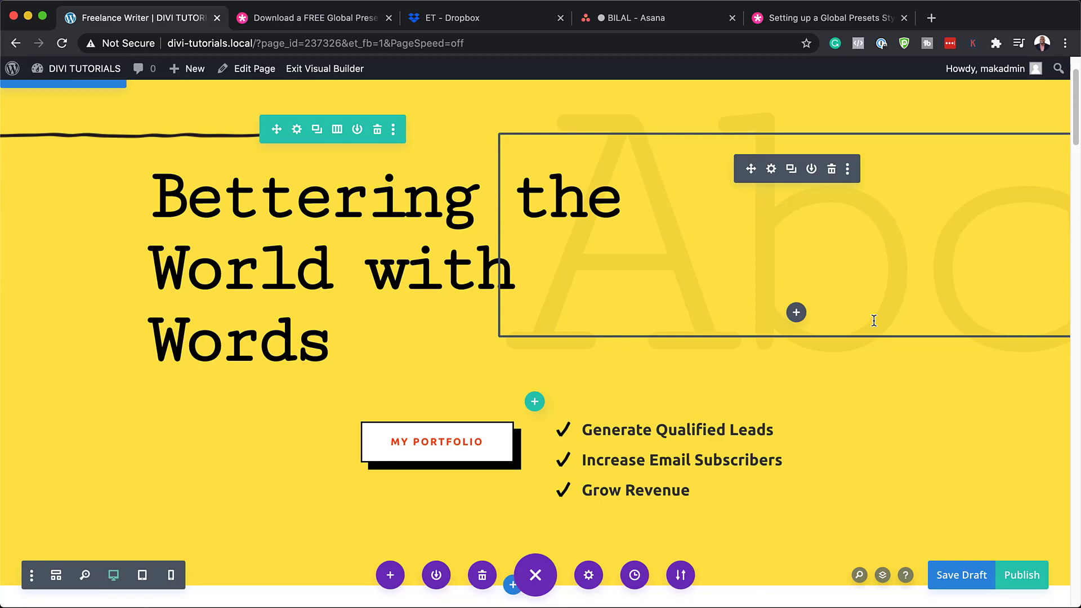
pyautogui.scroll(-3)
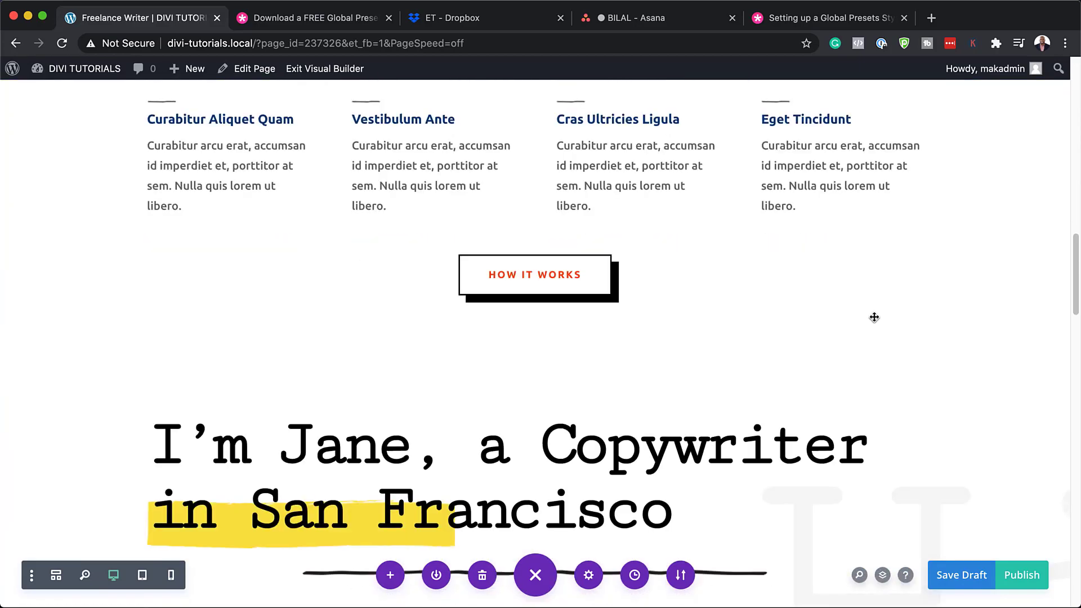
pyautogui.scroll(-3)
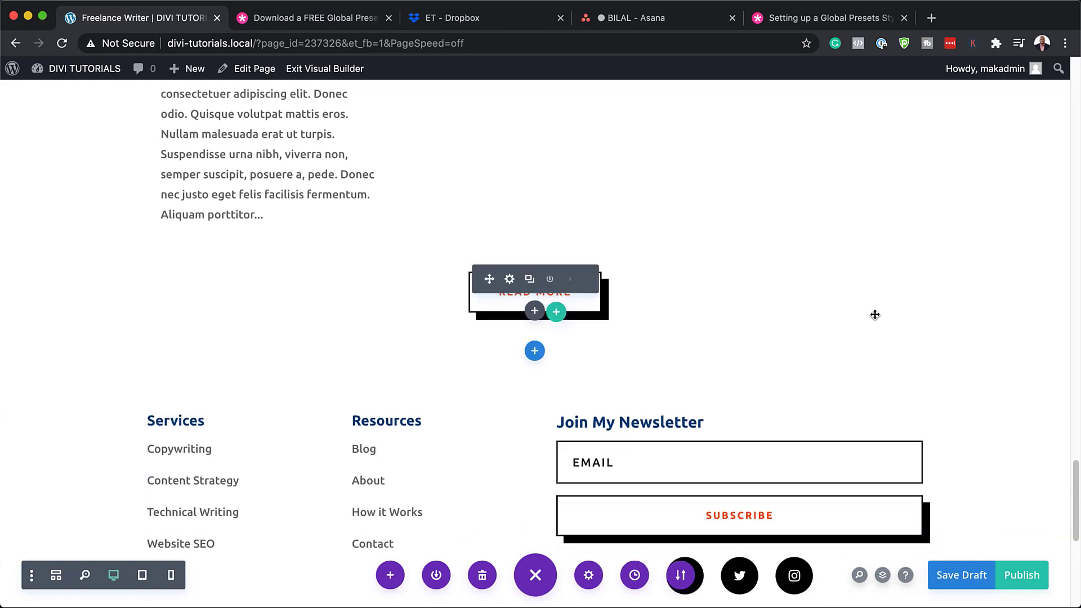
pyautogui.scroll(3)
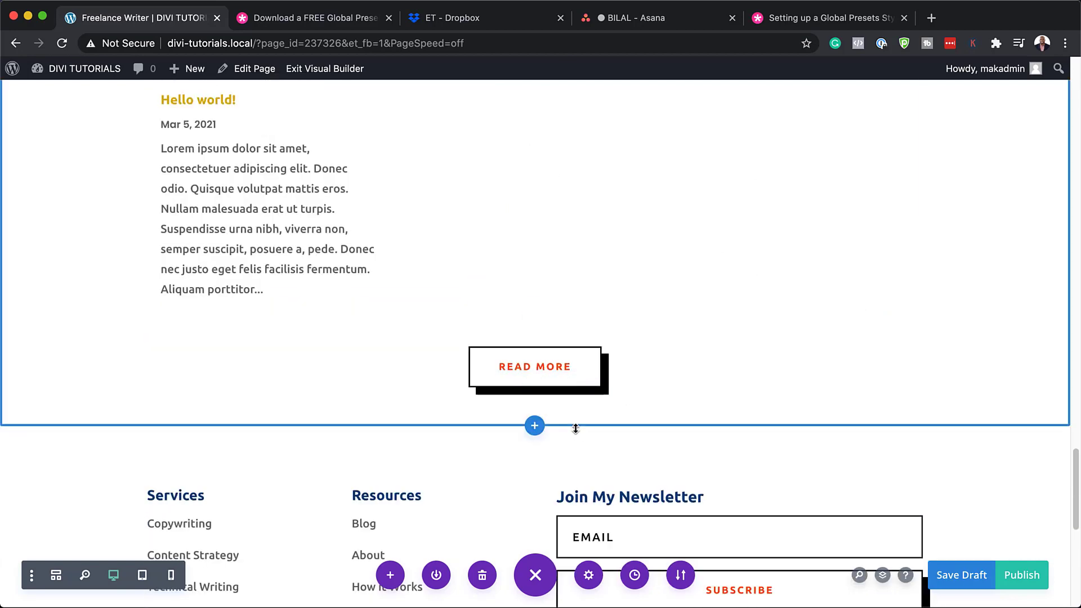
# Add a regular three-column section below the blog with a Click Here Button module.
pyautogui.click(533, 426)
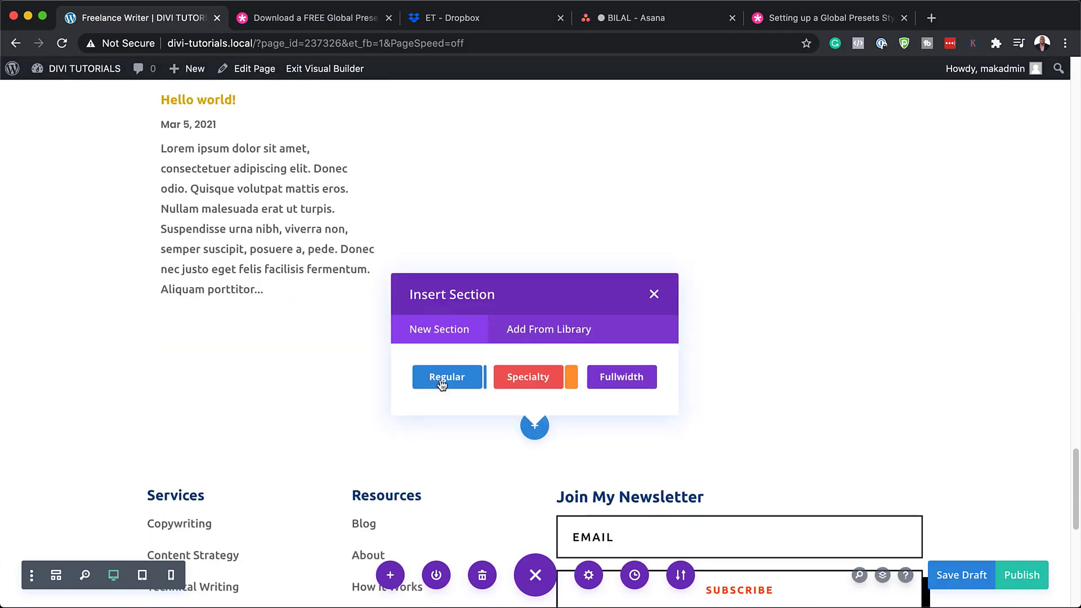
pyautogui.click(447, 376)
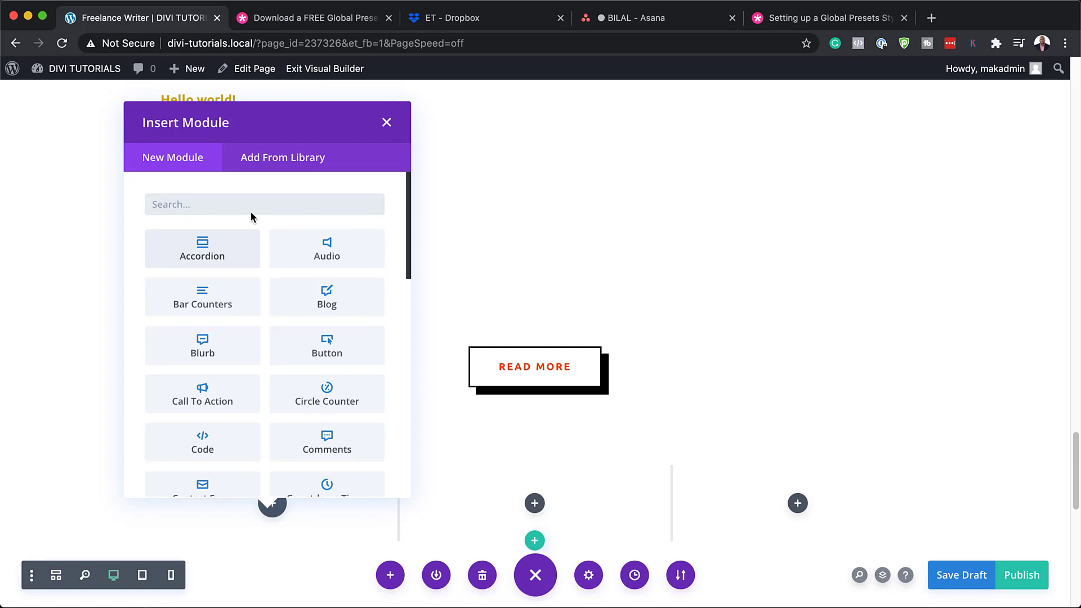
pyautogui.moveTo(243, 207)
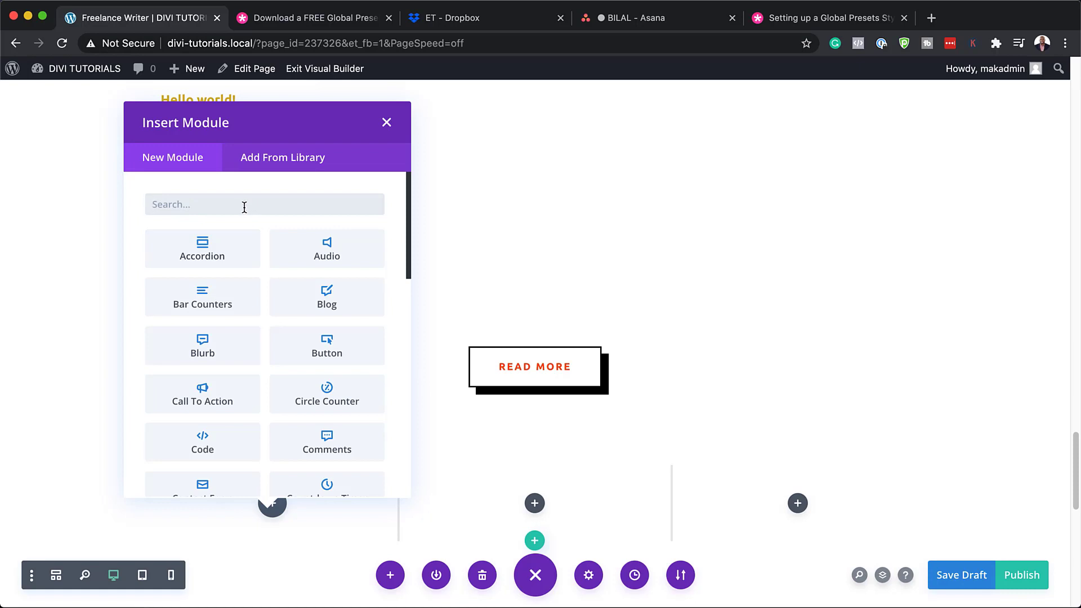
pyautogui.write('butt')
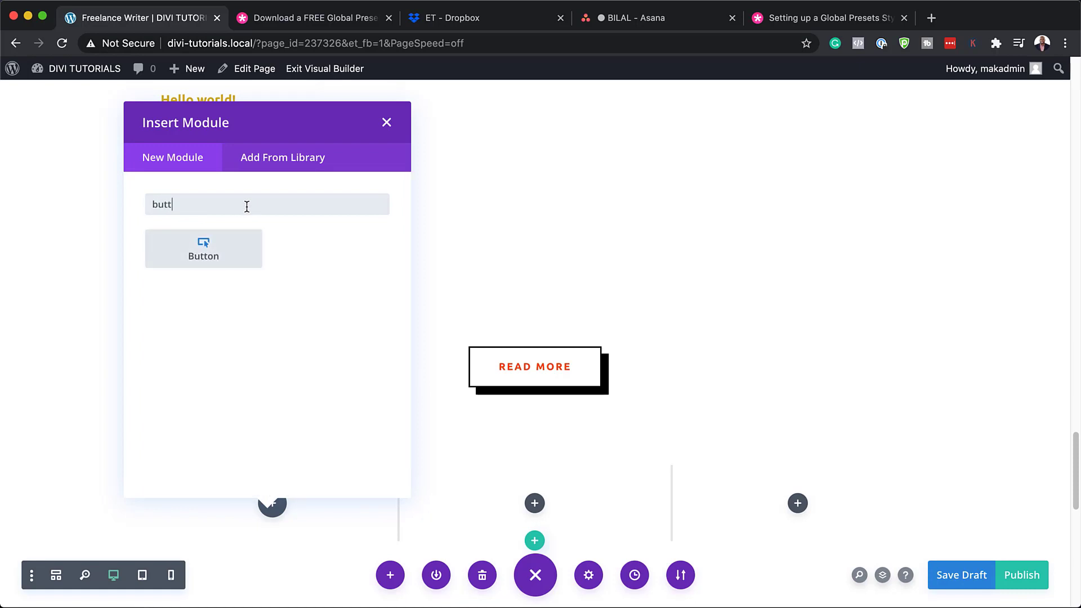
pyautogui.click(203, 248)
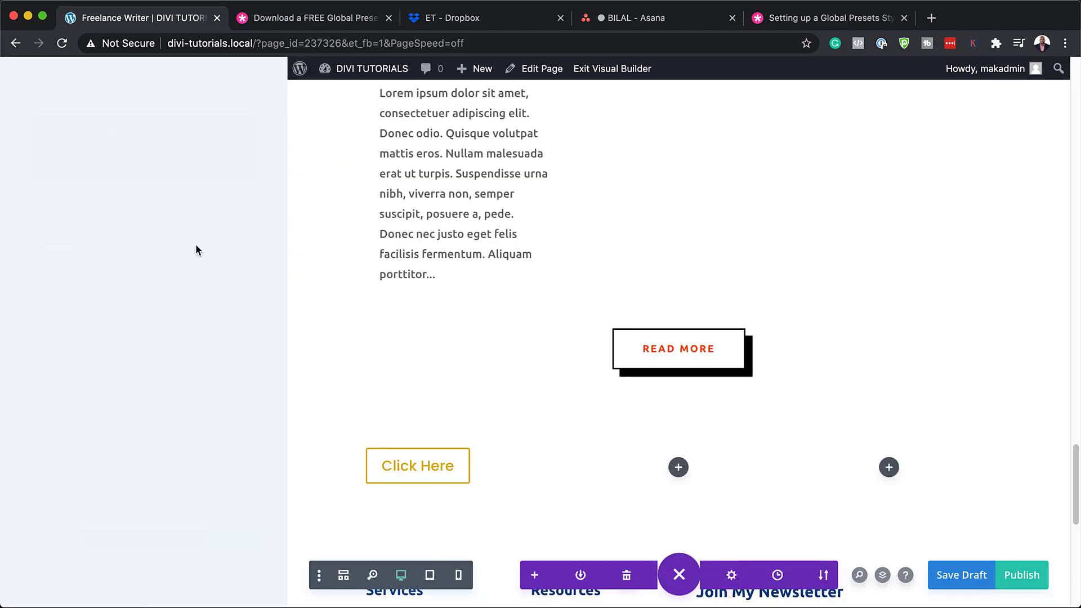
# Apply the FWLP - Button 1 preset to the new button to match Read More.
pyautogui.click(416, 465)
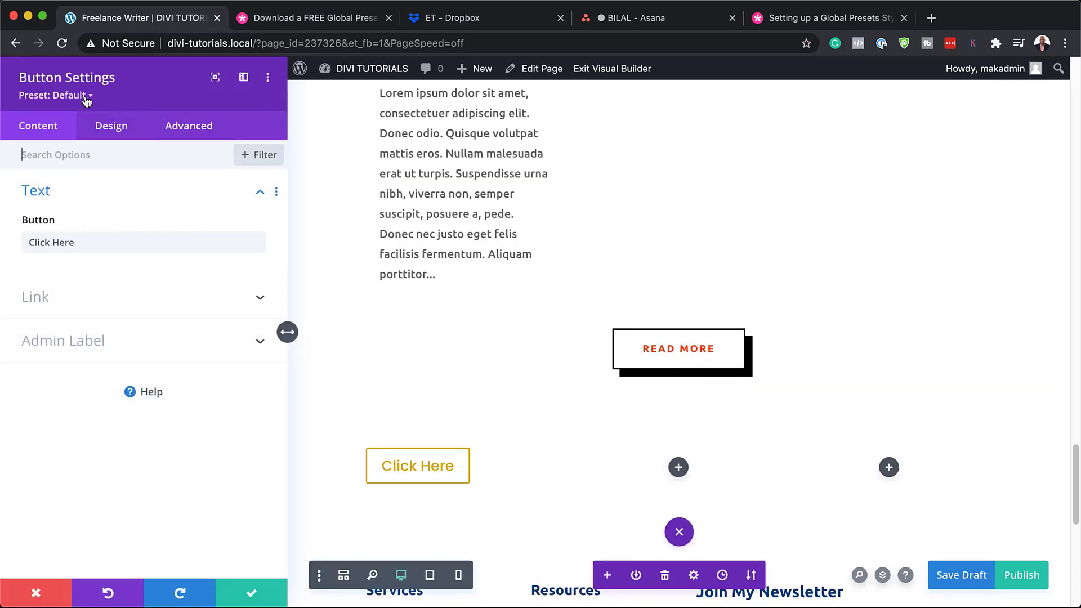
pyautogui.moveTo(65, 94)
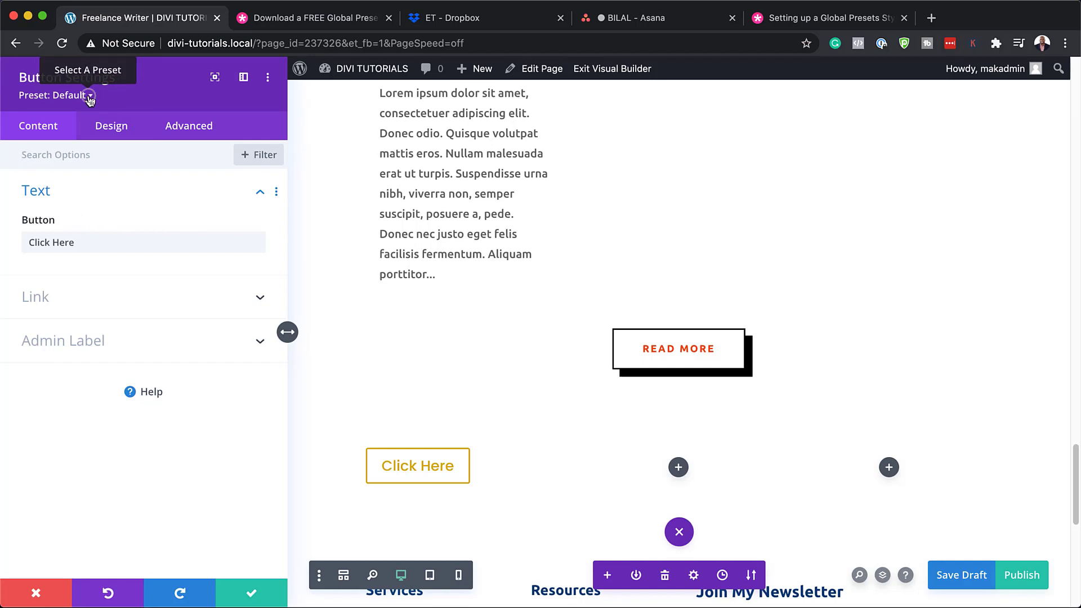
pyautogui.click(69, 95)
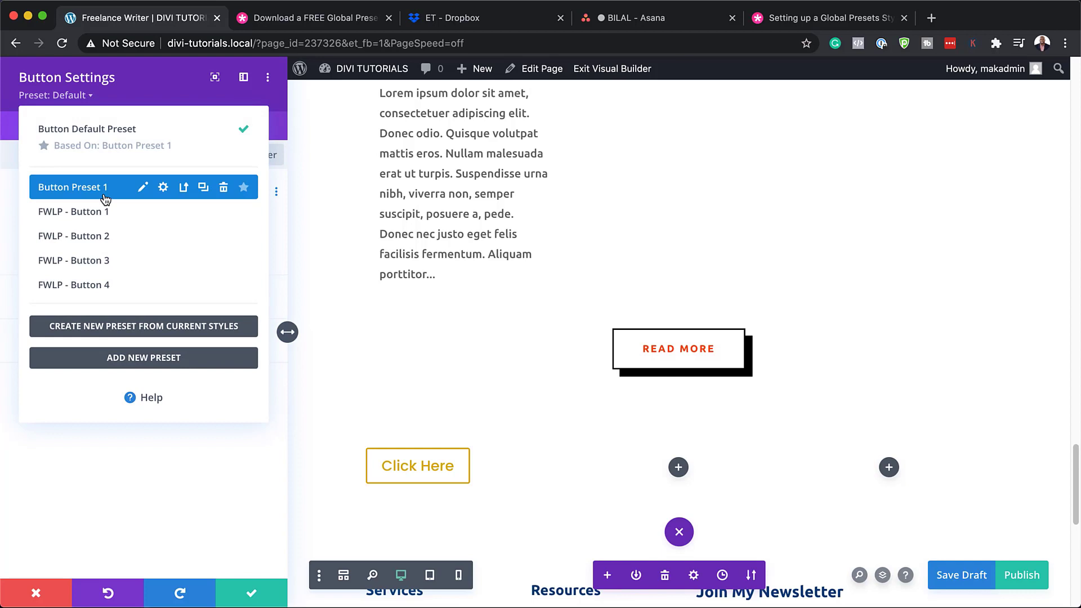
pyautogui.click(73, 212)
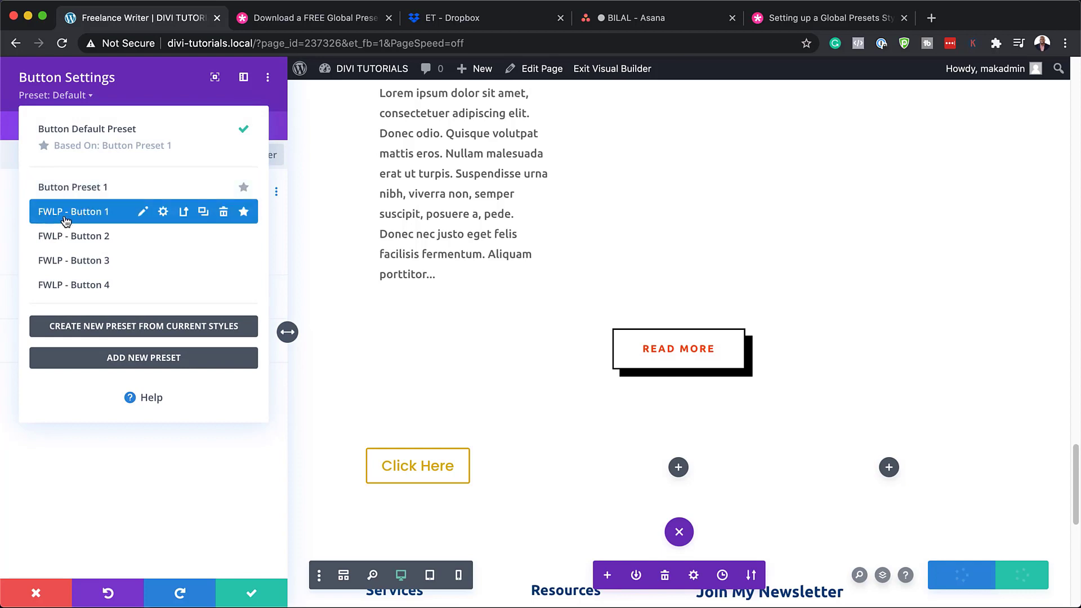
pyautogui.click(74, 235)
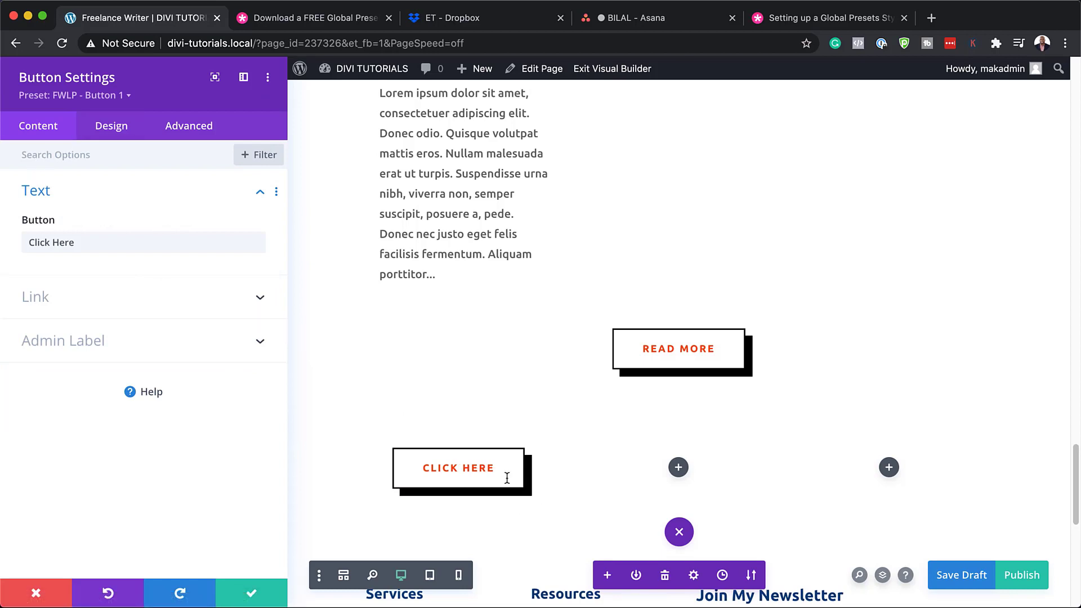
pyautogui.moveTo(453, 471)
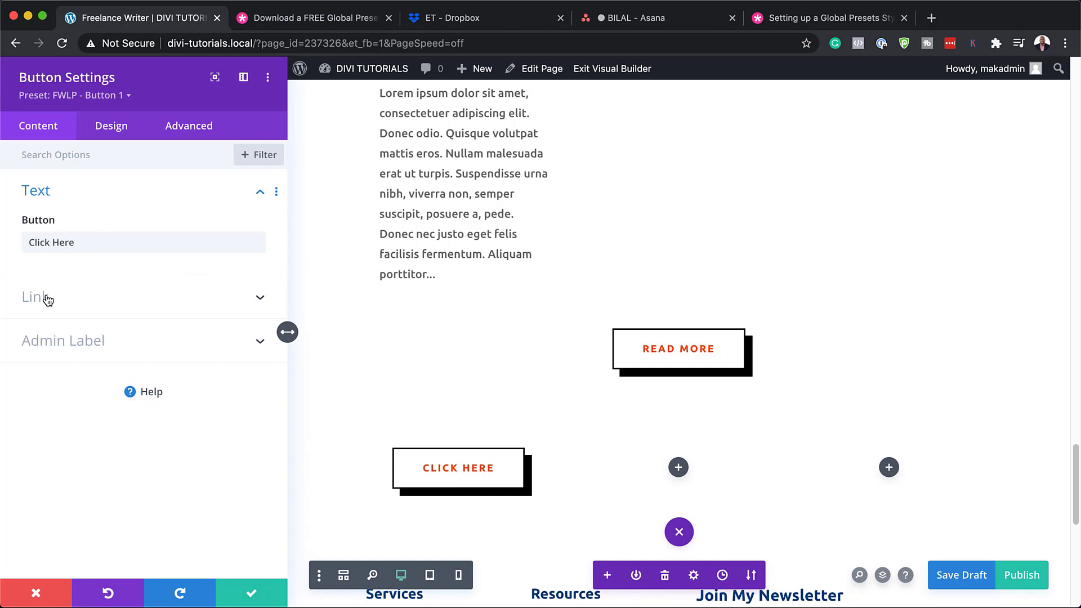
# Set the button's Button Text Color to the black swatch in its Design settings.
pyautogui.click(112, 125)
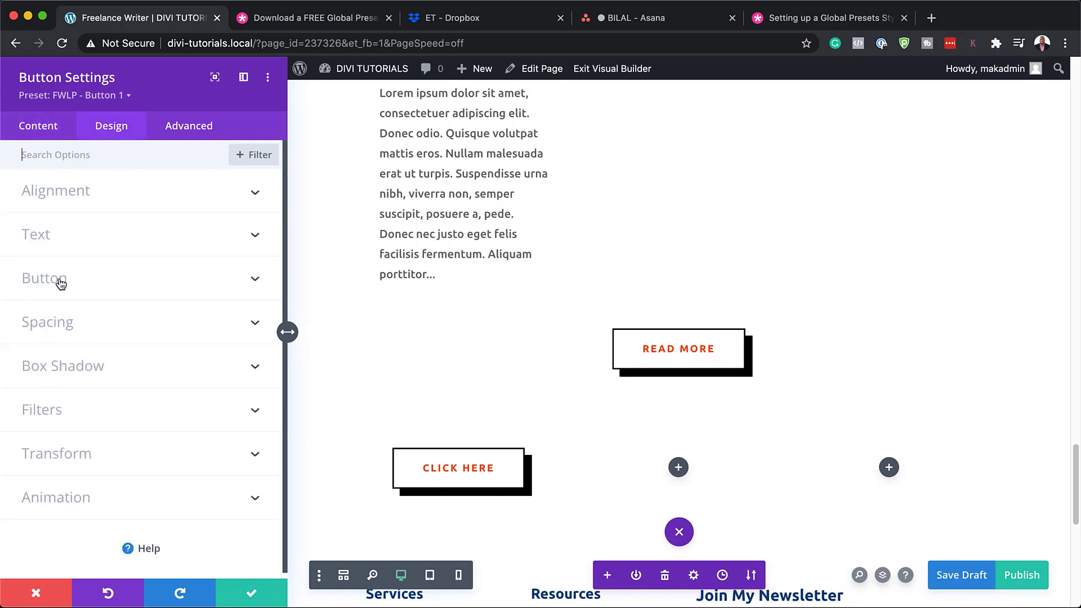
pyautogui.click(44, 278)
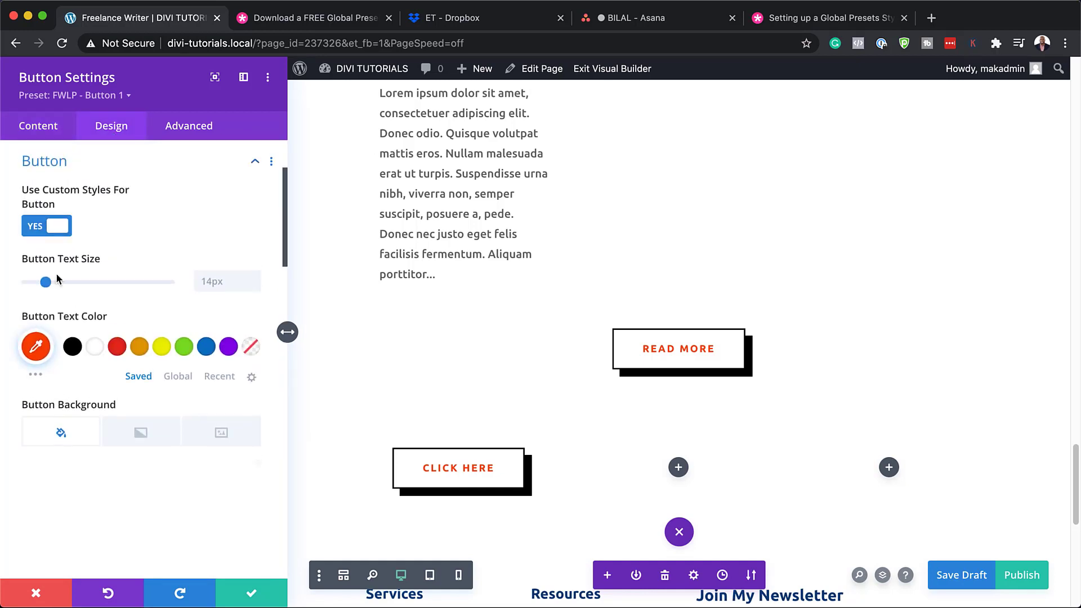
pyautogui.moveTo(78, 212)
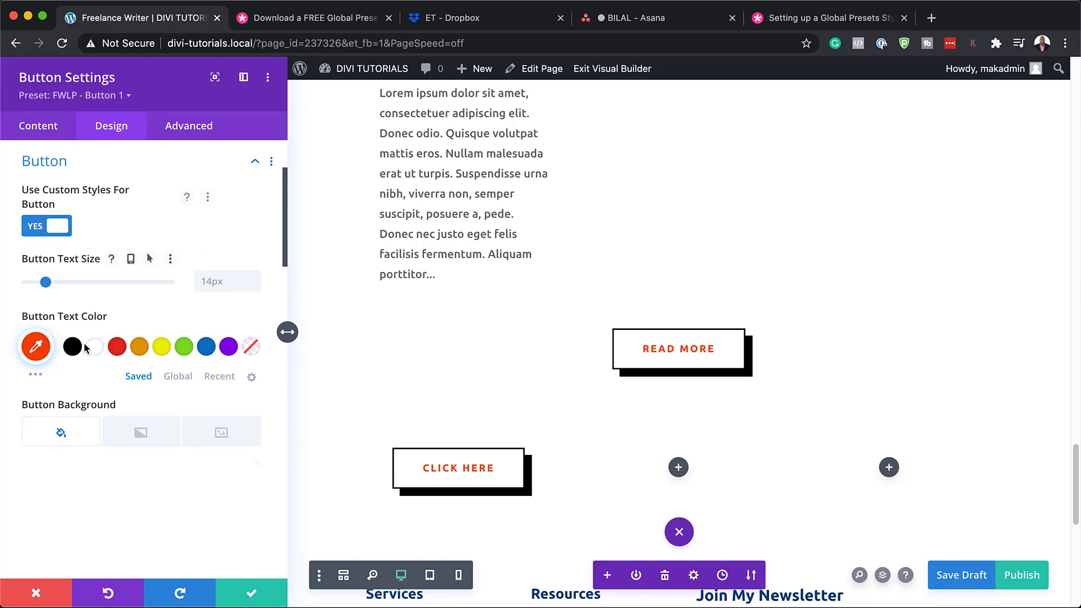
pyautogui.scroll(-3)
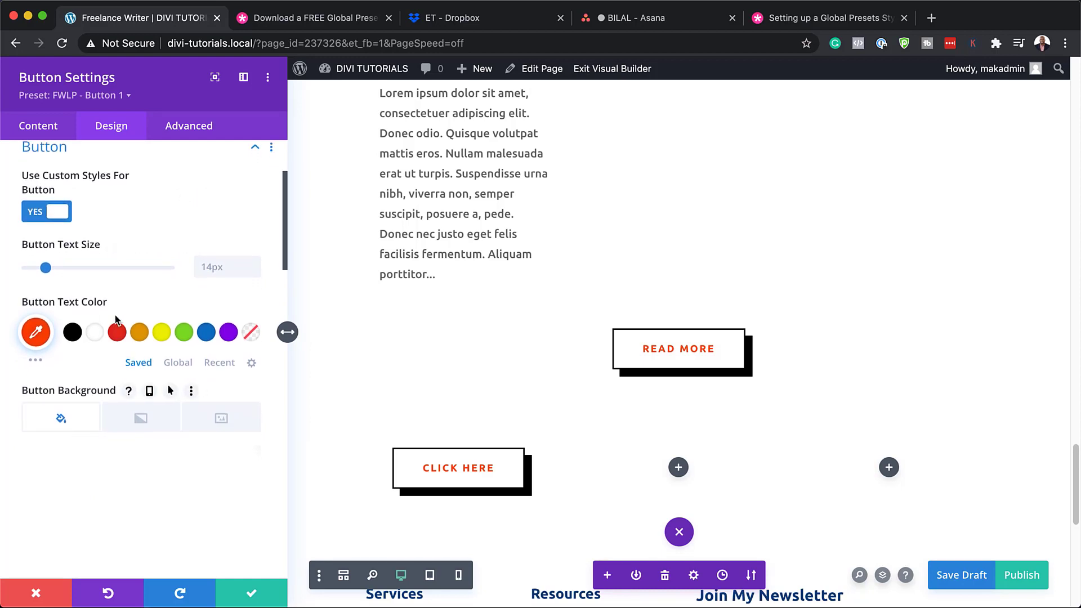
pyautogui.moveTo(72, 332)
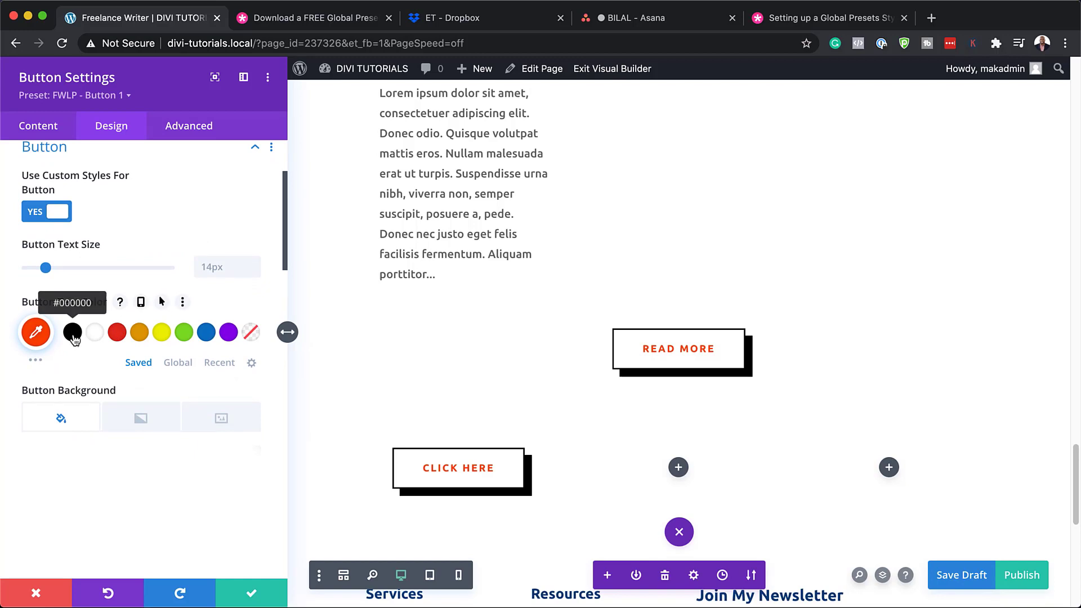
pyautogui.click(72, 332)
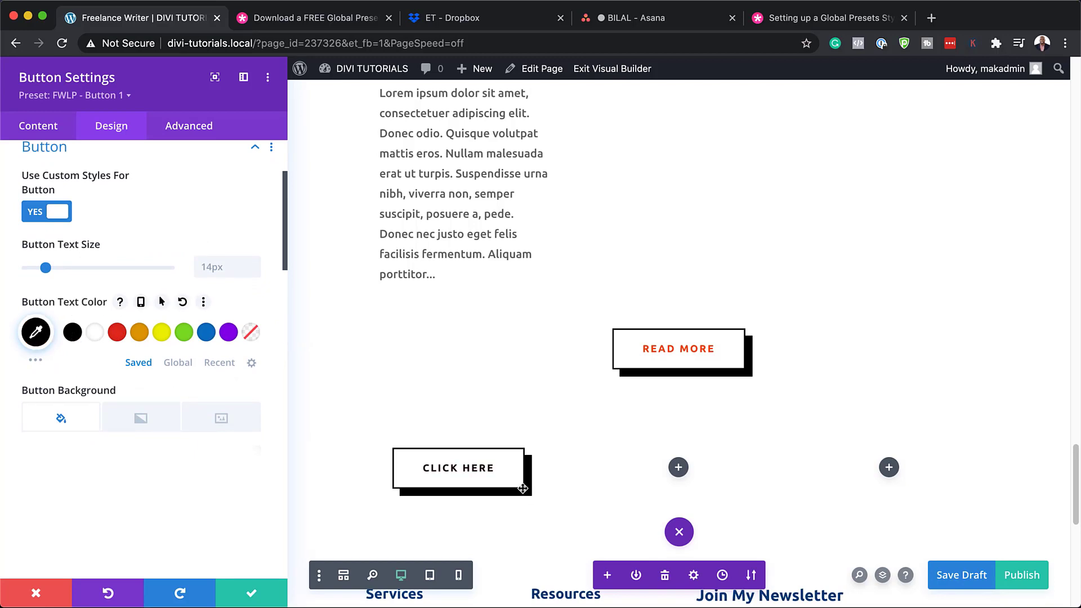
pyautogui.scroll(-3)
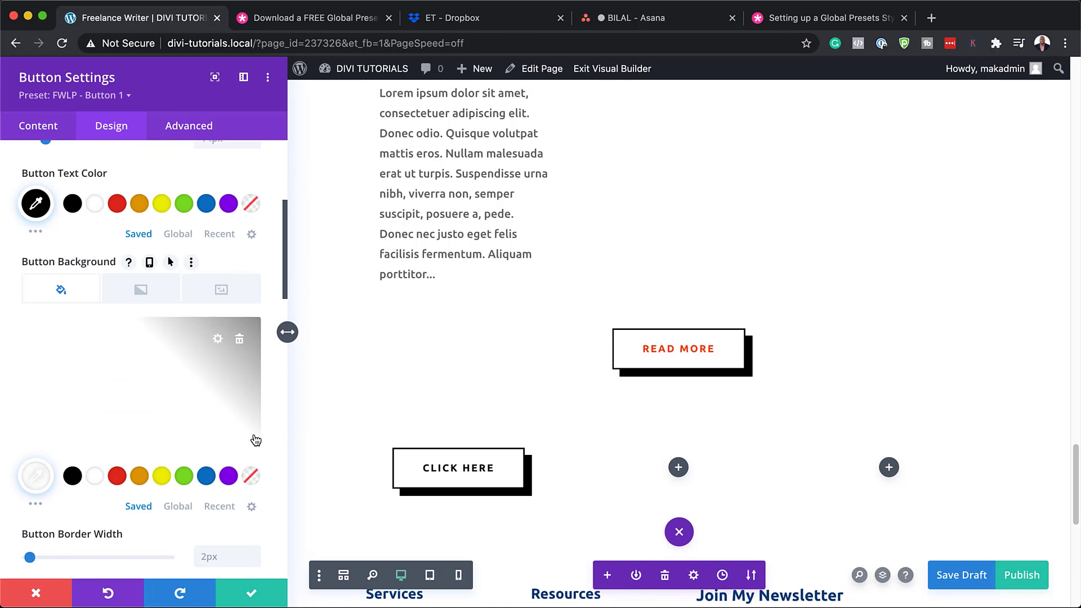
pyautogui.scroll(3)
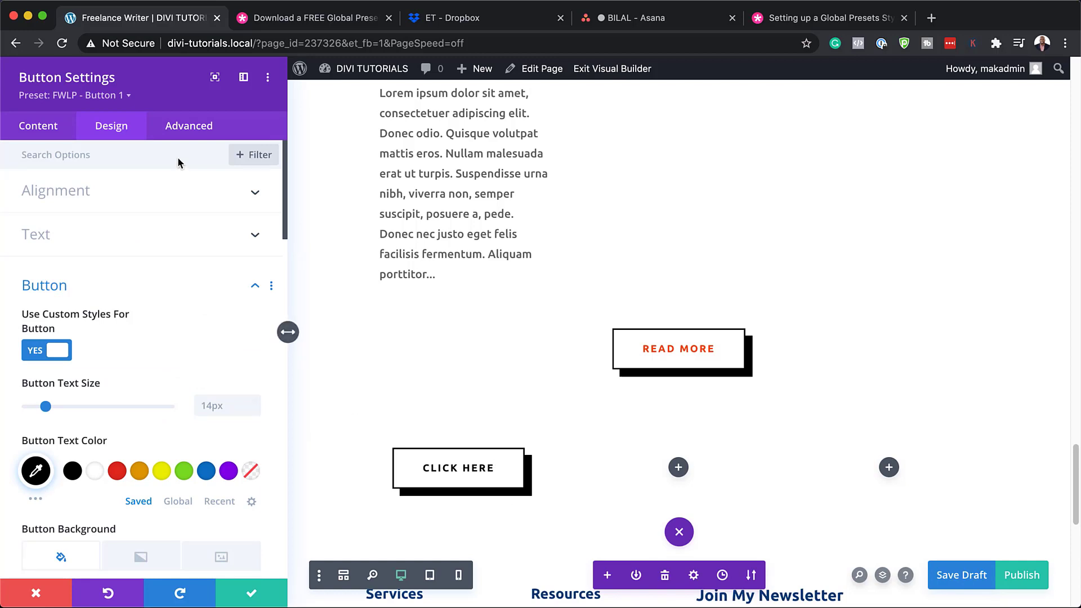
pyautogui.click(130, 95)
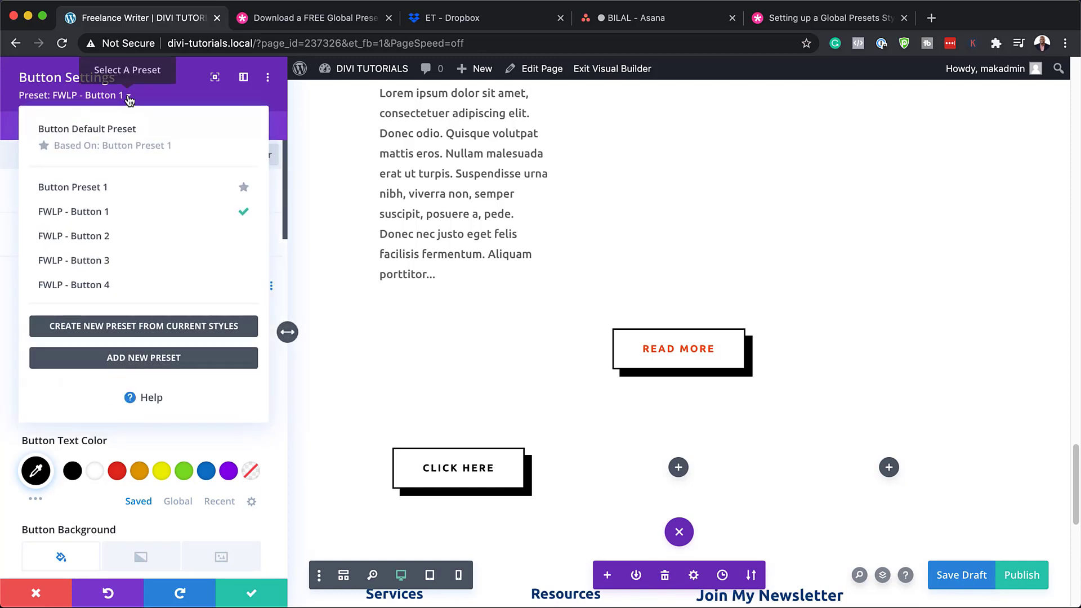
pyautogui.moveTo(154, 308)
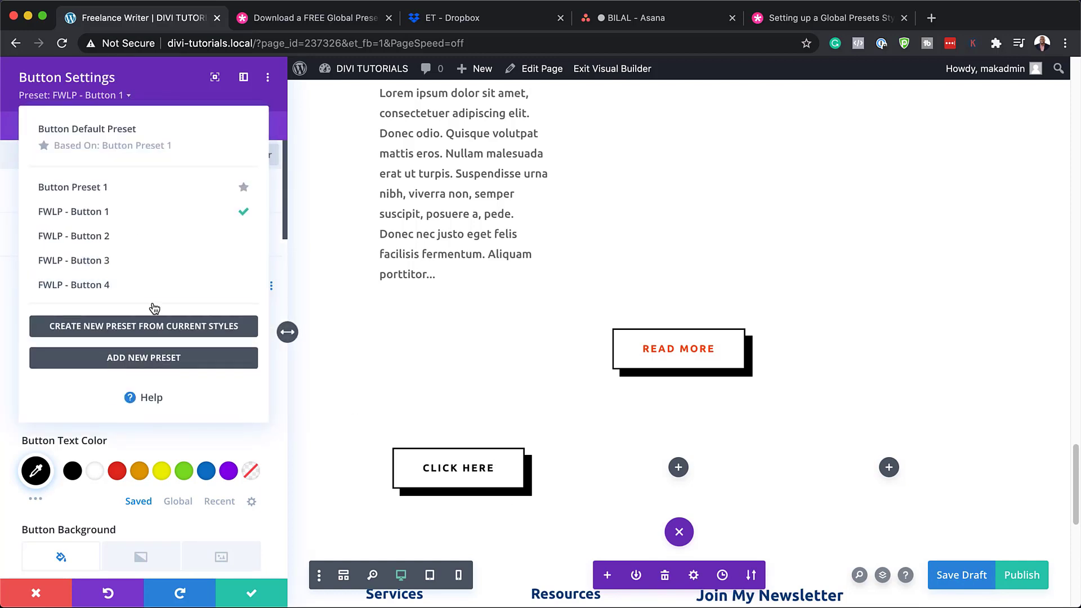
pyautogui.moveTo(161, 334)
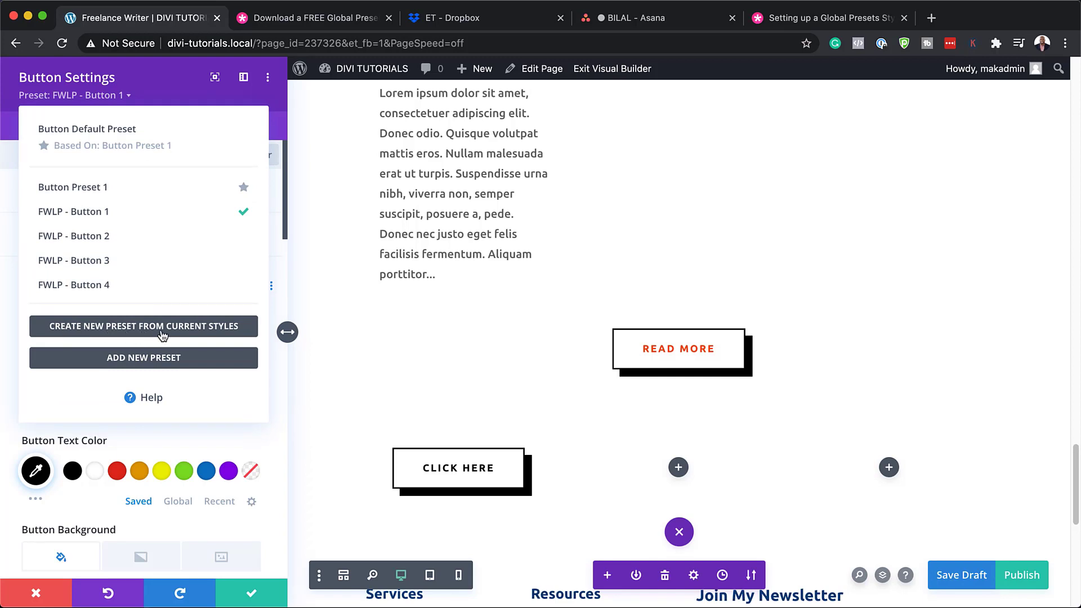
pyautogui.moveTo(237, 333)
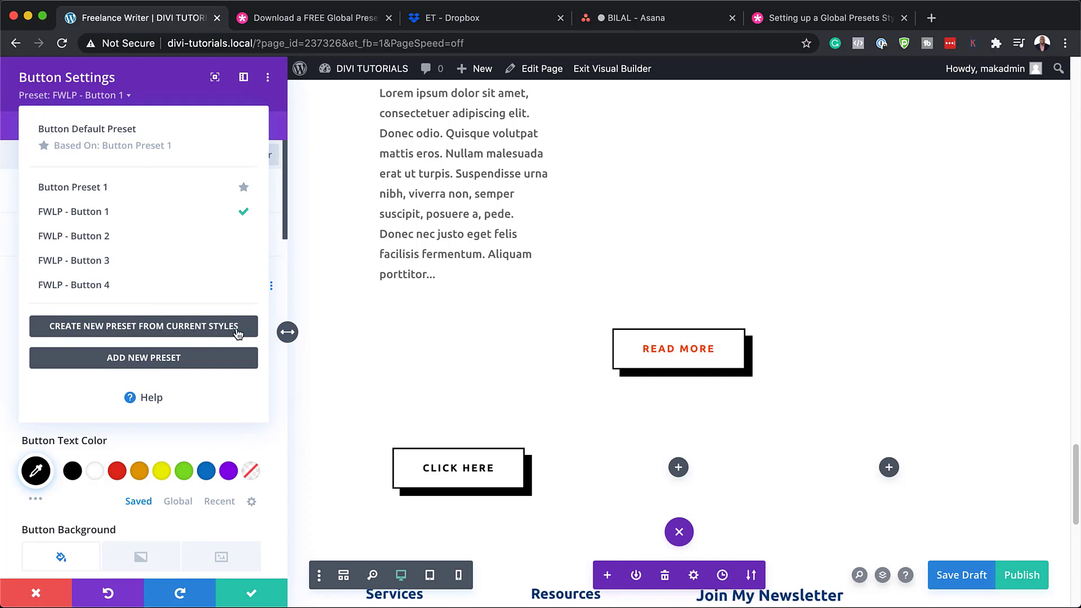
pyautogui.moveTo(36, 593)
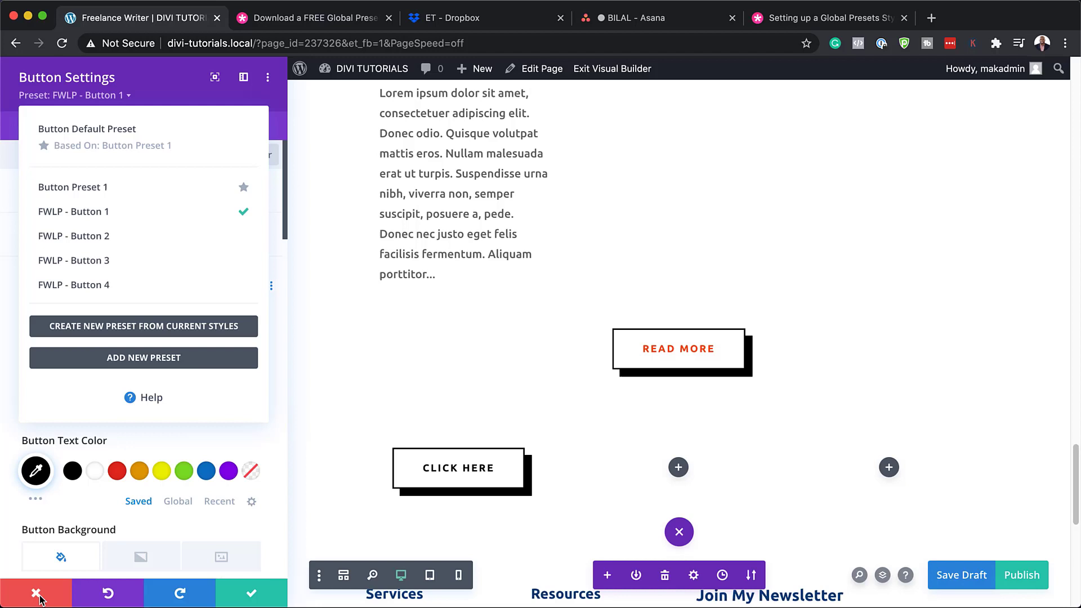
# Discard the new Click Here button so the three-column row is empty again.
pyautogui.click(36, 593)
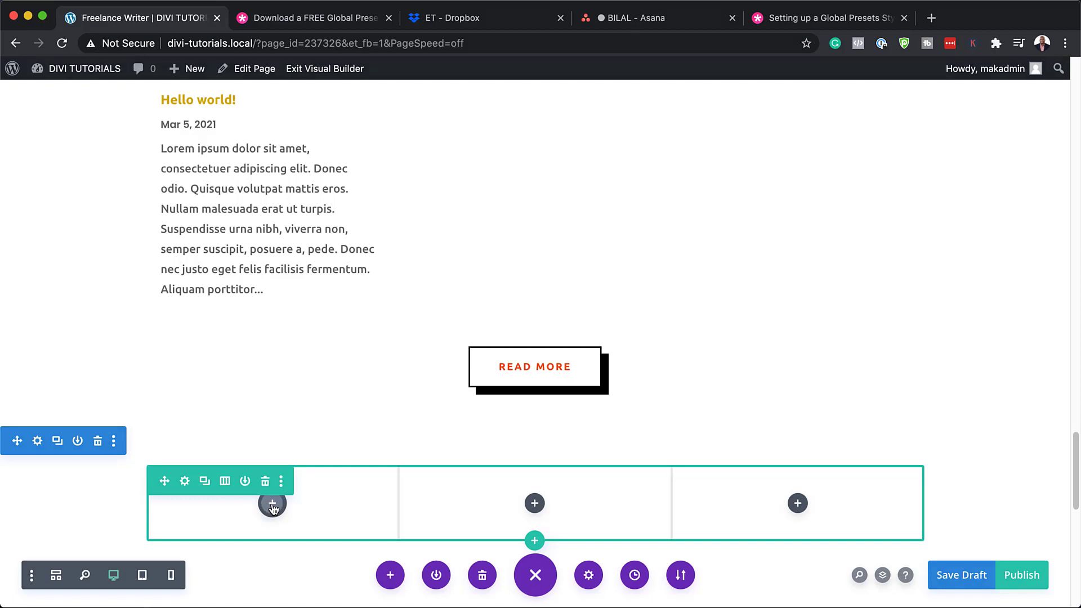
# Insert a Text module into the first column of the empty row, searching the module list for it.
pyautogui.click(272, 503)
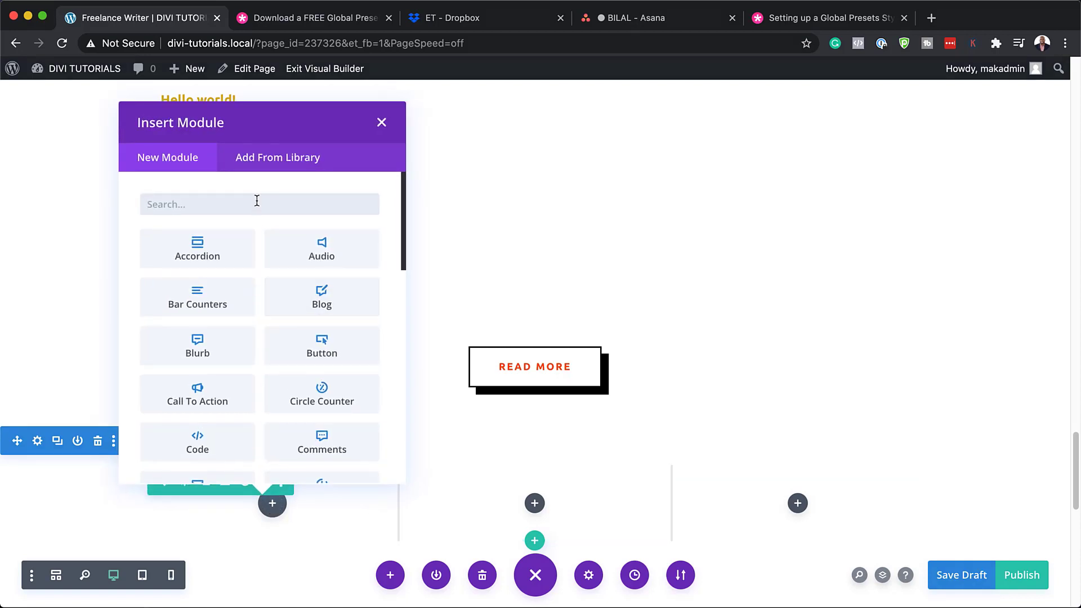
pyautogui.write('tee')
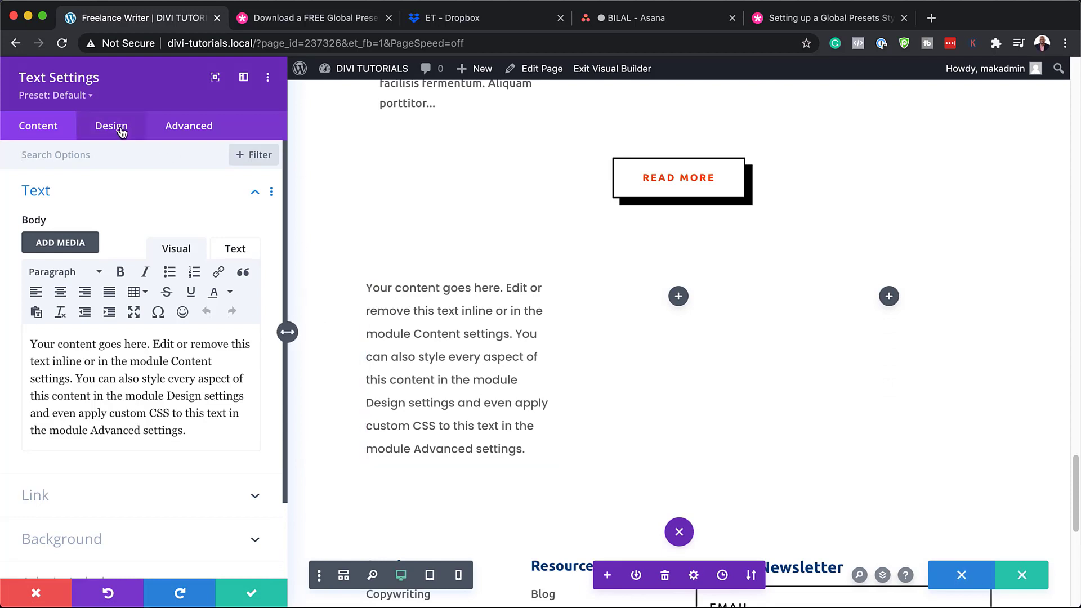
# Try the FWLP - H2 - 1 and FWLP - Text - All - 1 presets on the body text.
pyautogui.click(90, 94)
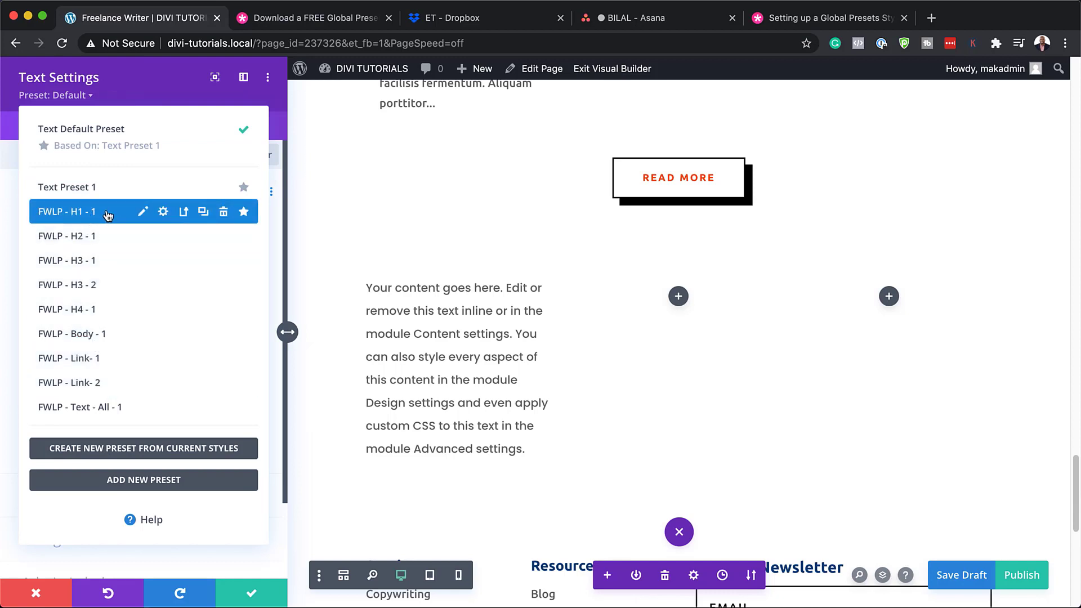
pyautogui.click(66, 235)
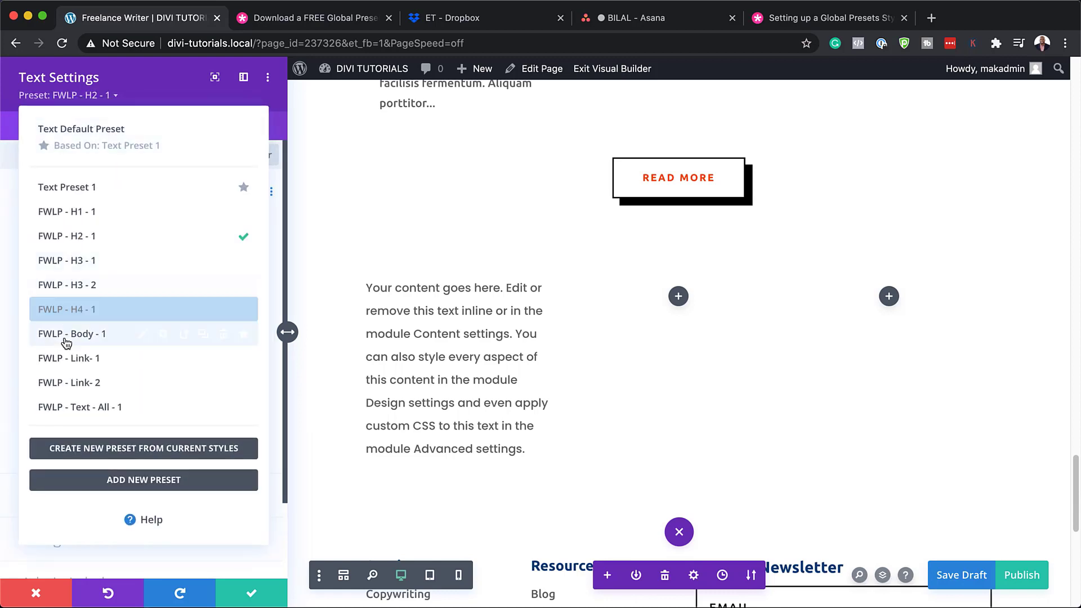
pyautogui.click(79, 406)
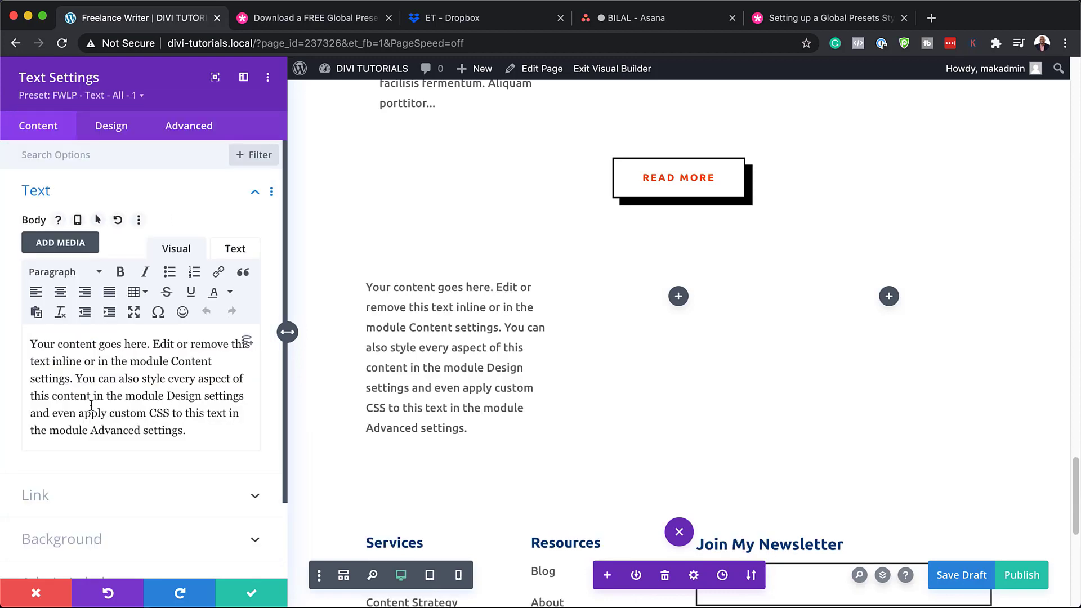
# Settle on the FWLP - Body - 1 preset for the body text and save the module.
pyautogui.click(82, 94)
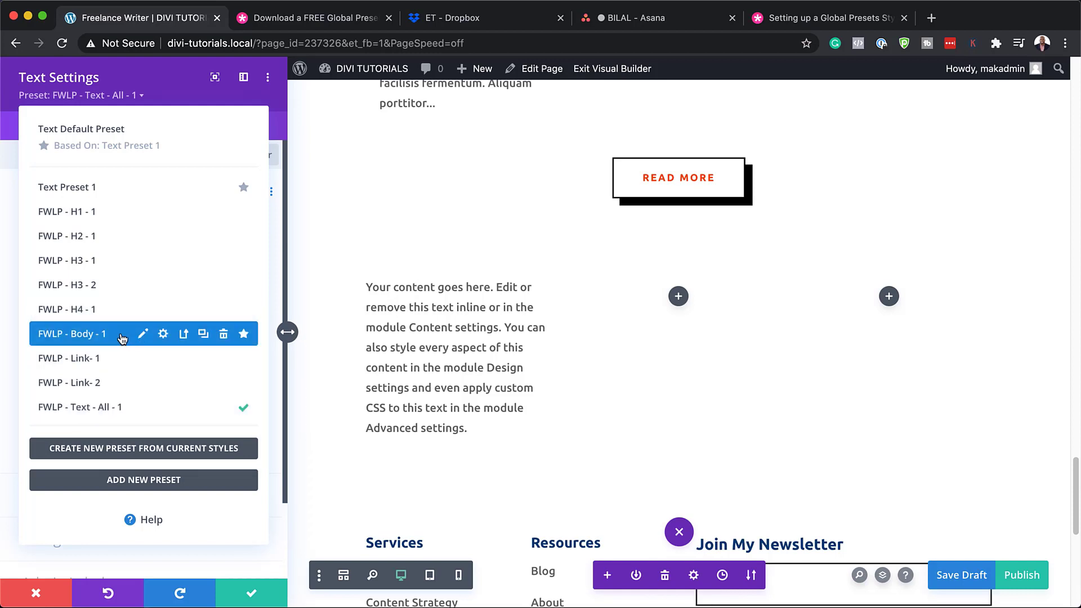
pyautogui.click(73, 333)
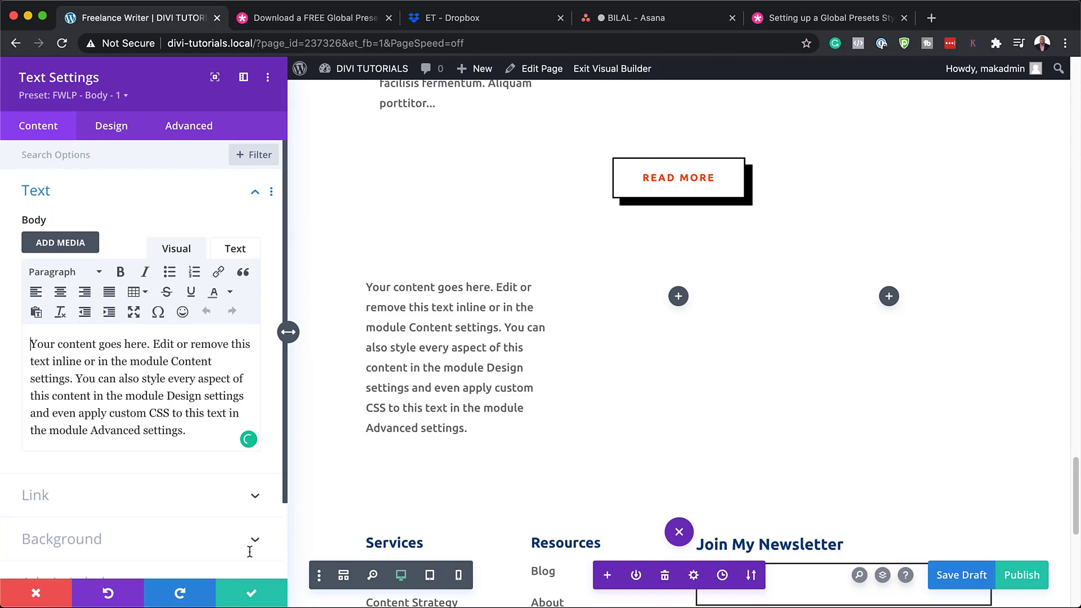
pyautogui.moveTo(37, 593)
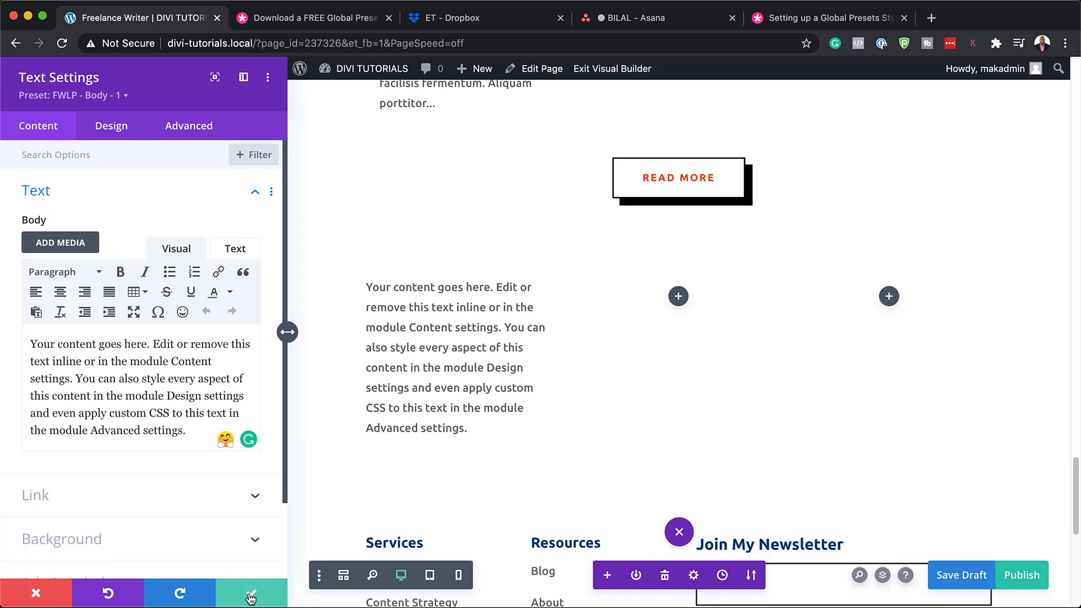
pyautogui.click(250, 593)
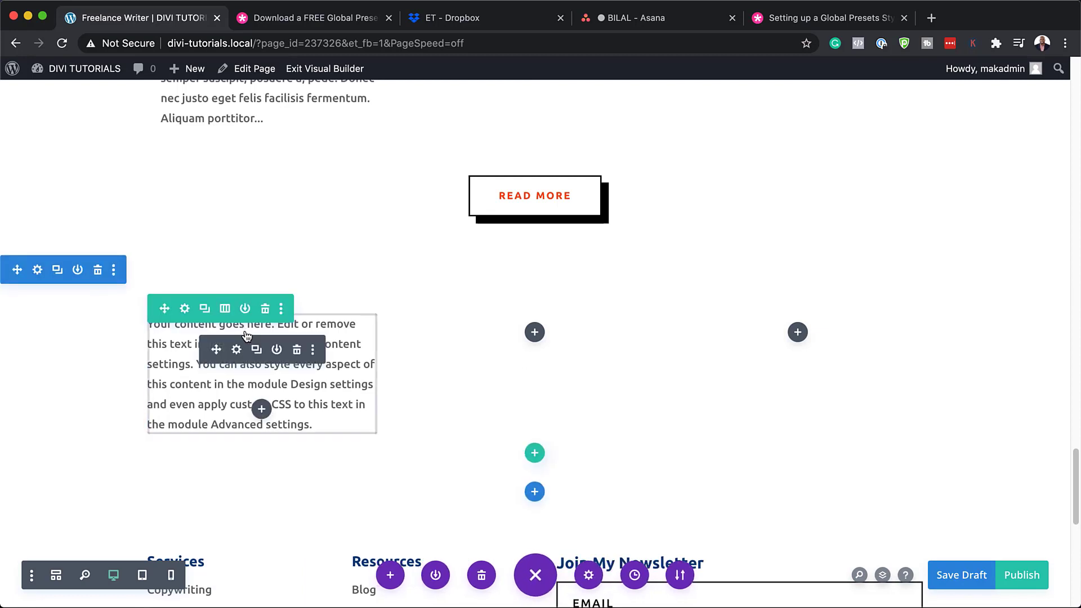
# Add a second Text module below the body text in the same column.
pyautogui.click(260, 409)
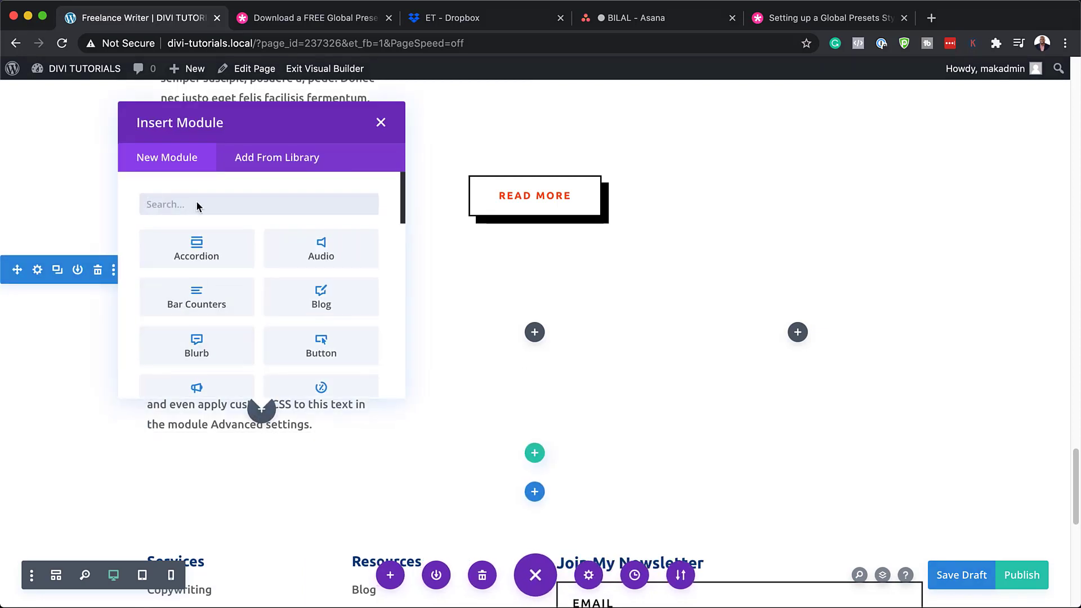
pyautogui.write('text')
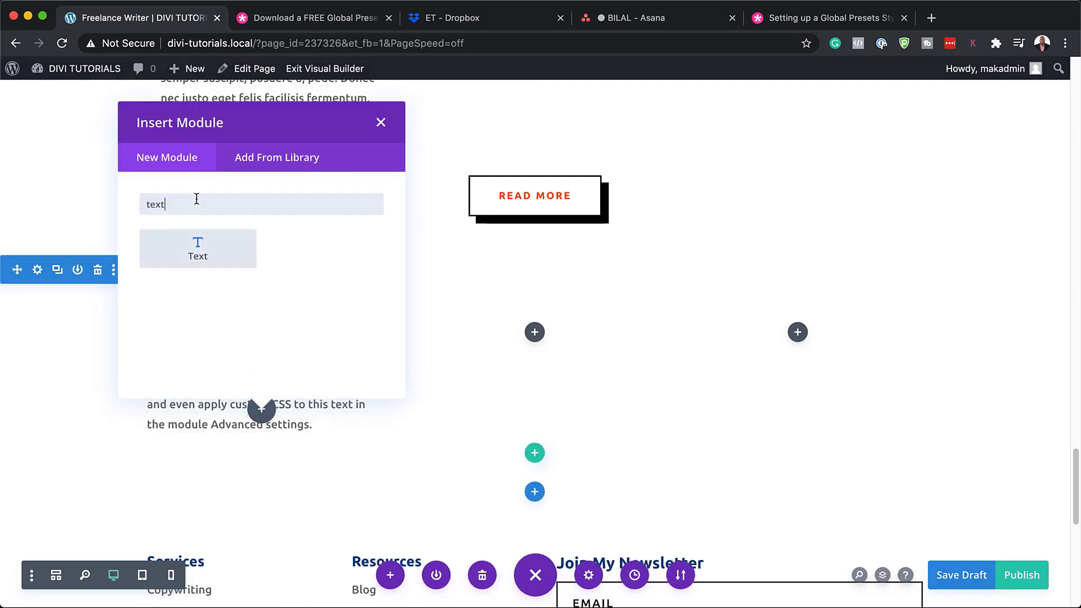
pyautogui.click(198, 248)
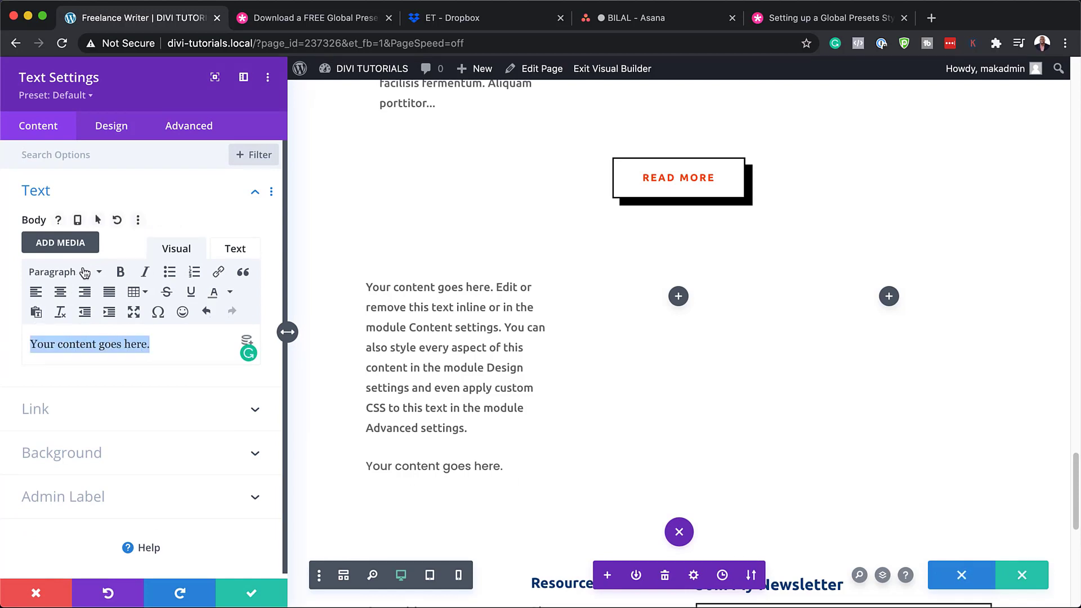
# Format the new module's placeholder sentence as a Heading 1.
pyautogui.click(62, 272)
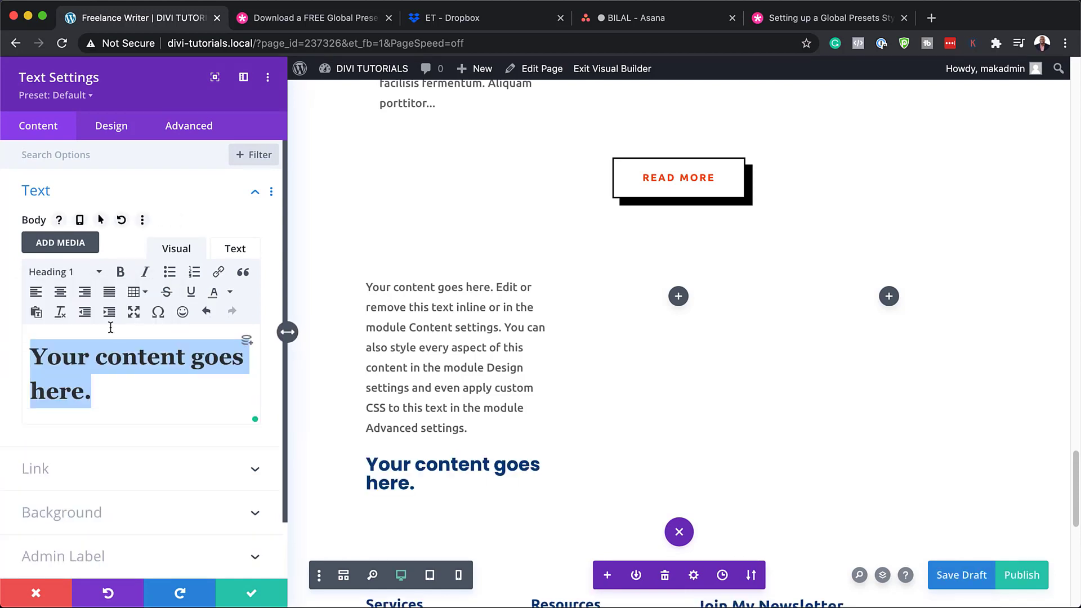
pyautogui.click(453, 473)
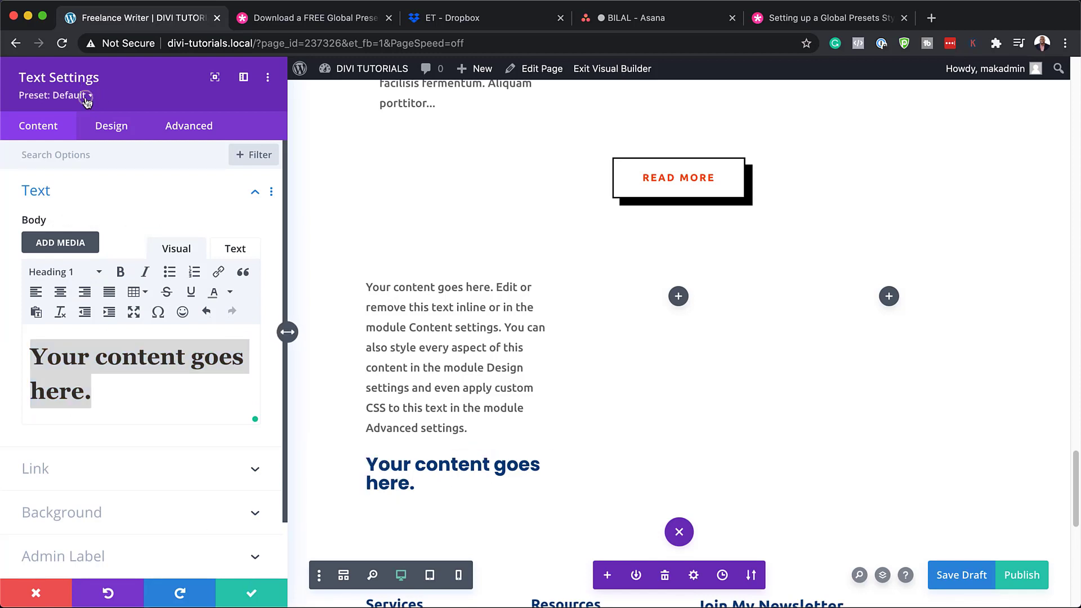
# Apply FWLP - H1 - 1 to the heading and review its Heading Text design, Cutive Mono at 50px.
pyautogui.click(86, 95)
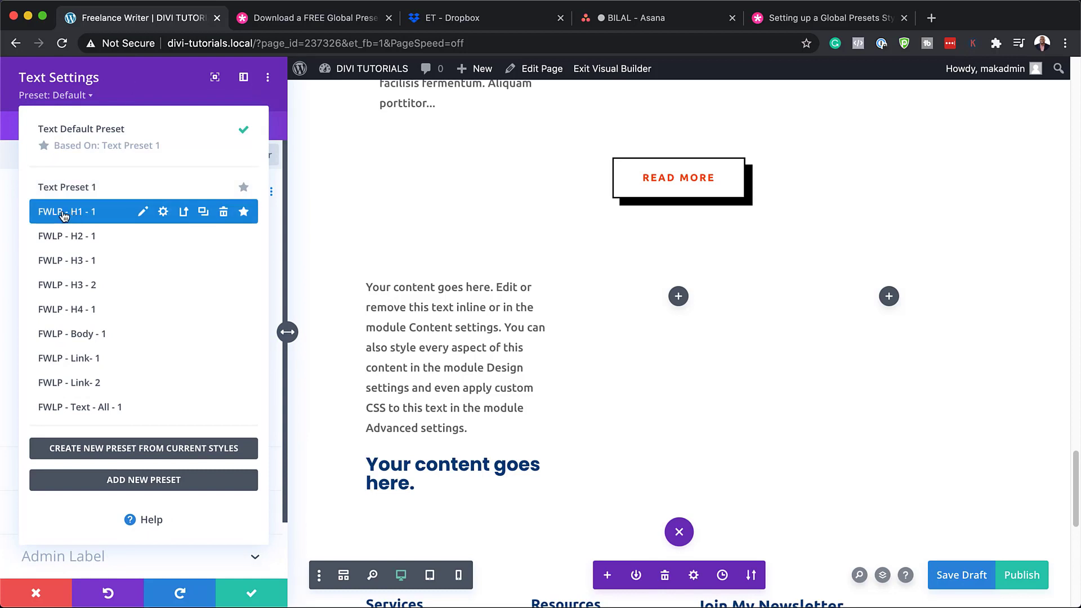
pyautogui.moveTo(114, 215)
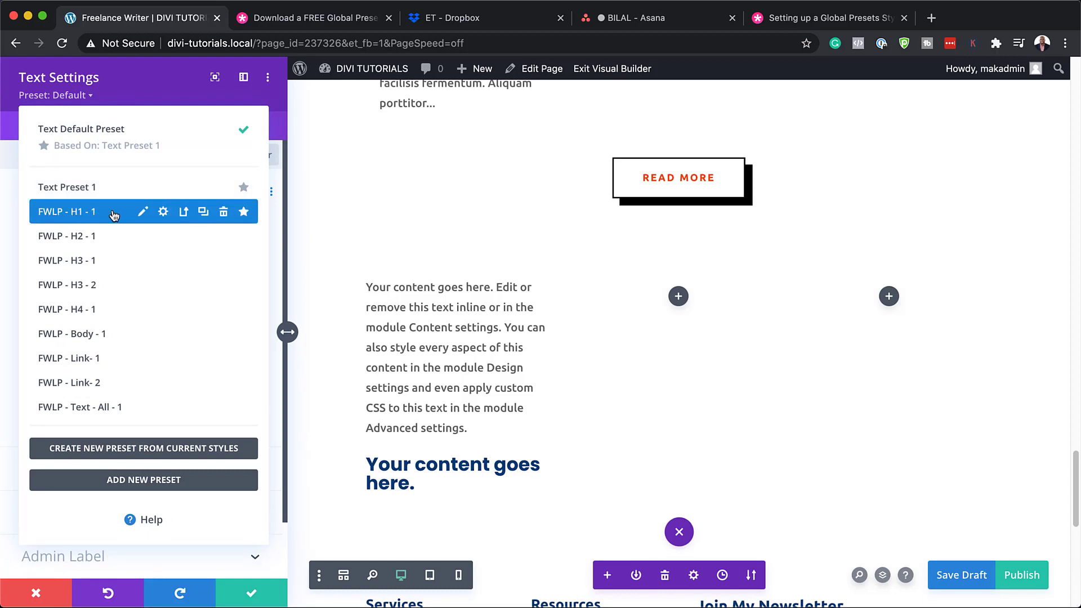
pyautogui.click(66, 210)
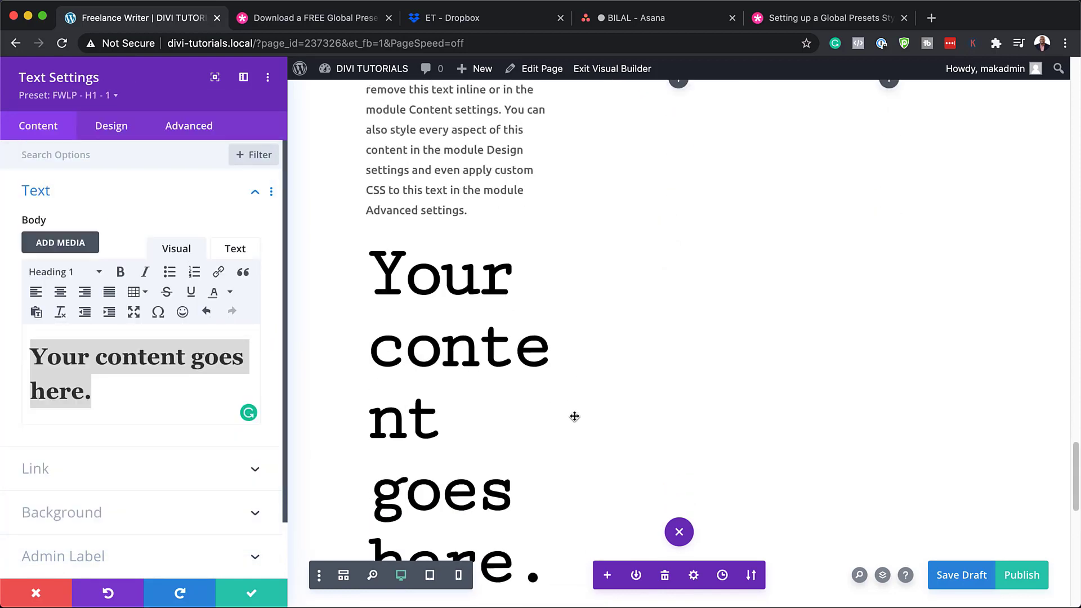
pyautogui.scroll(-3)
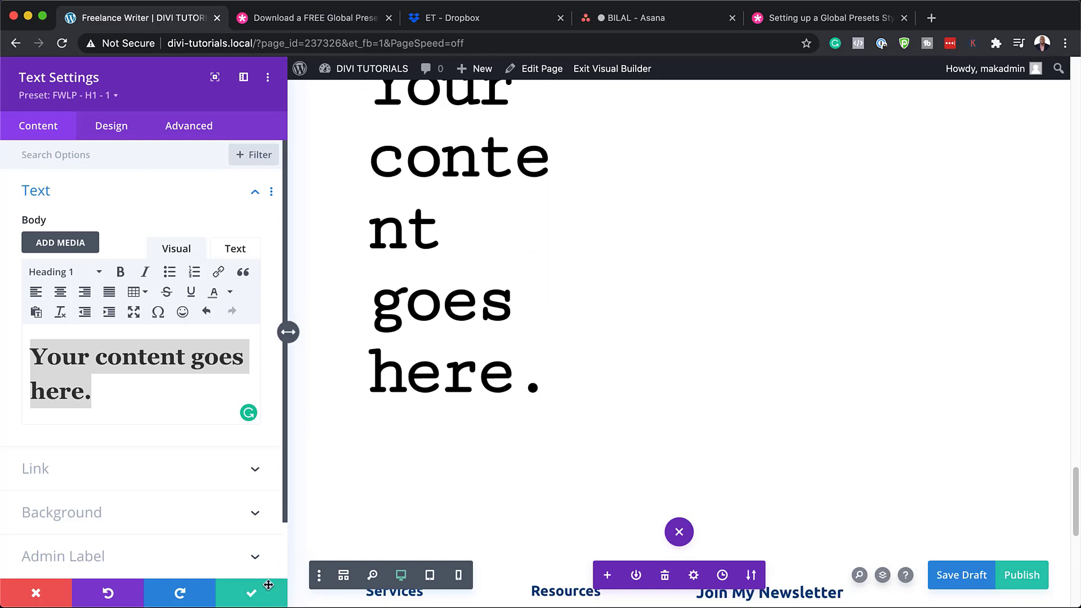
pyautogui.moveTo(112, 125)
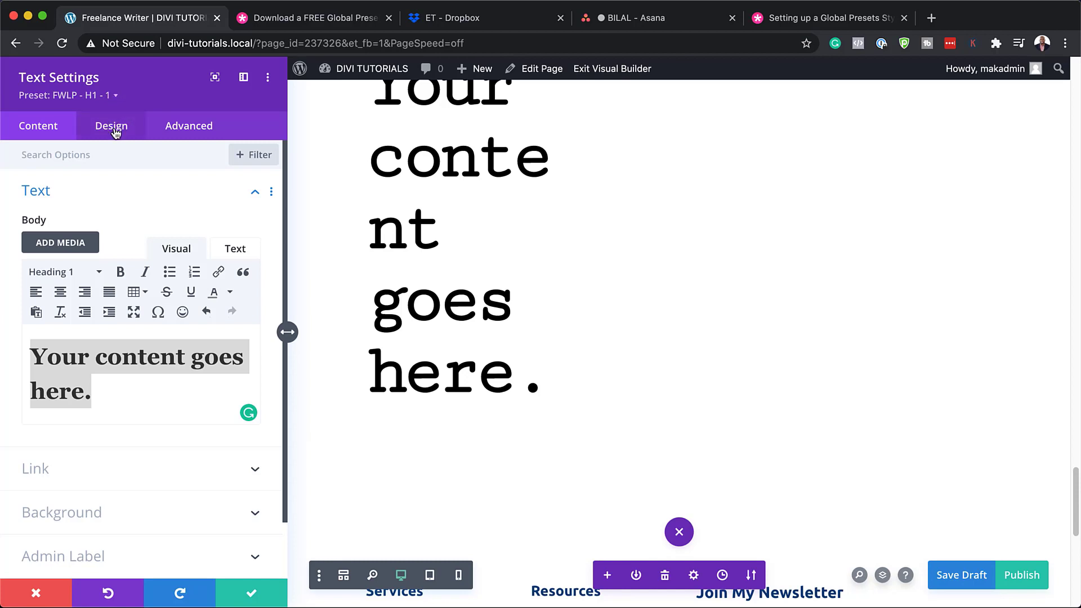
pyautogui.click(112, 125)
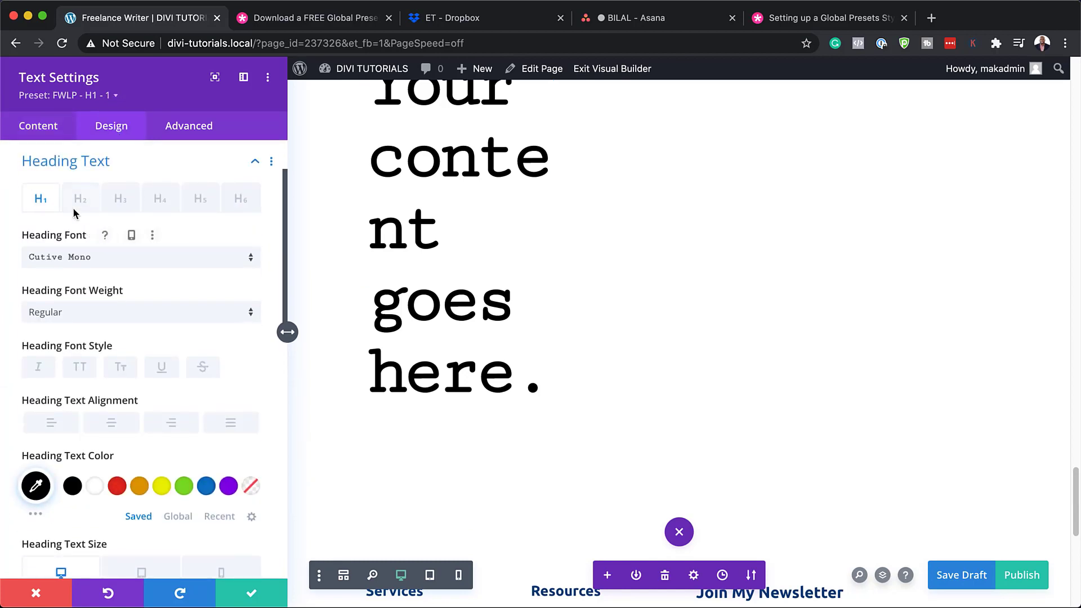
pyautogui.scroll(-3)
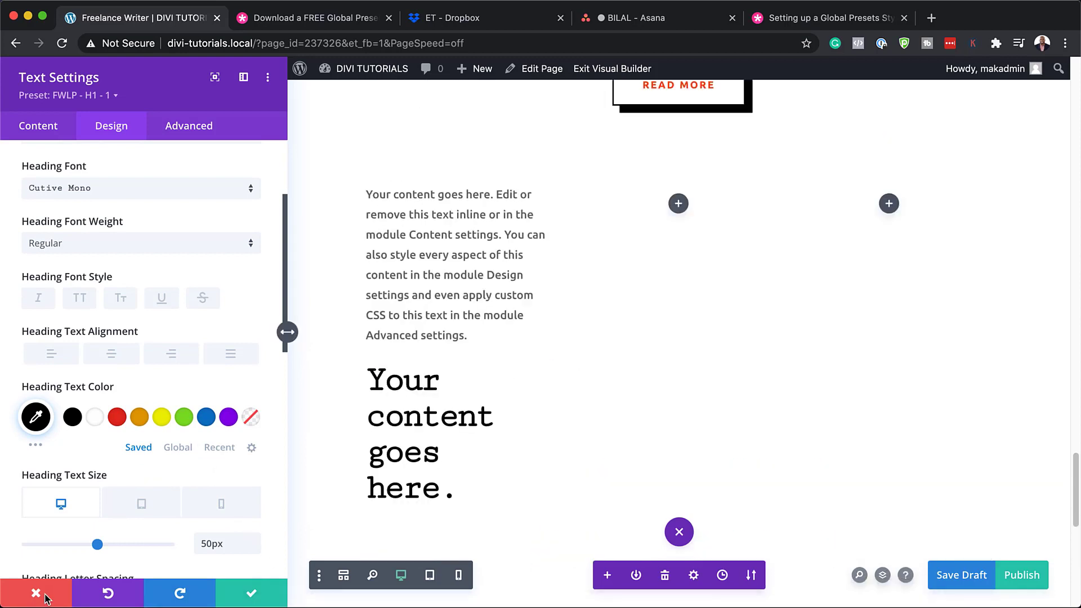
# Discard the heading module and scroll back up the Freelance Writer home page.
pyautogui.click(36, 593)
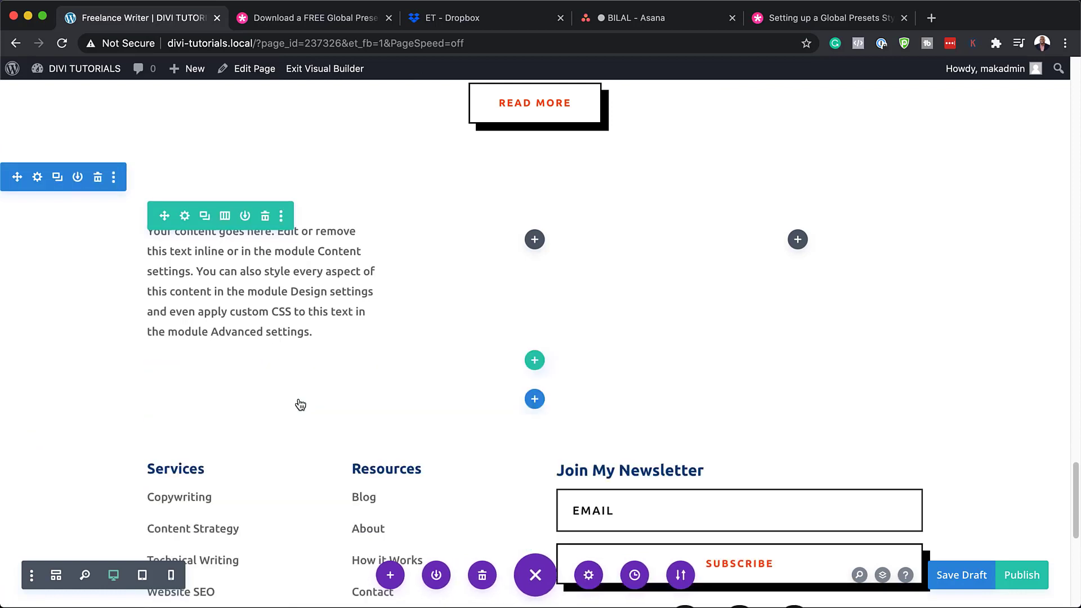
pyautogui.scroll(3)
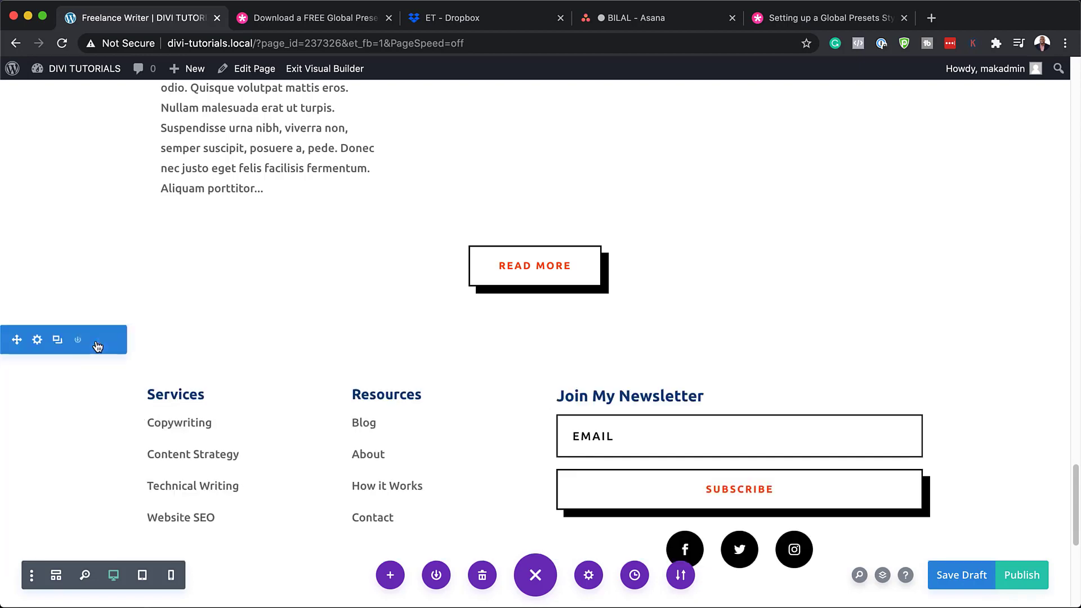
pyautogui.scroll(3)
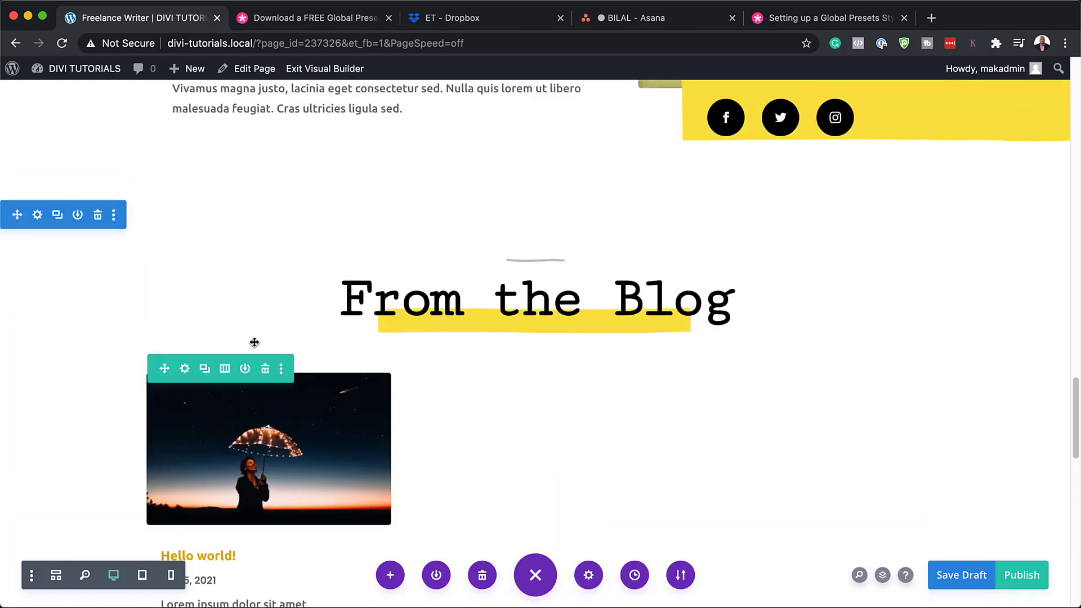
pyautogui.scroll(3)
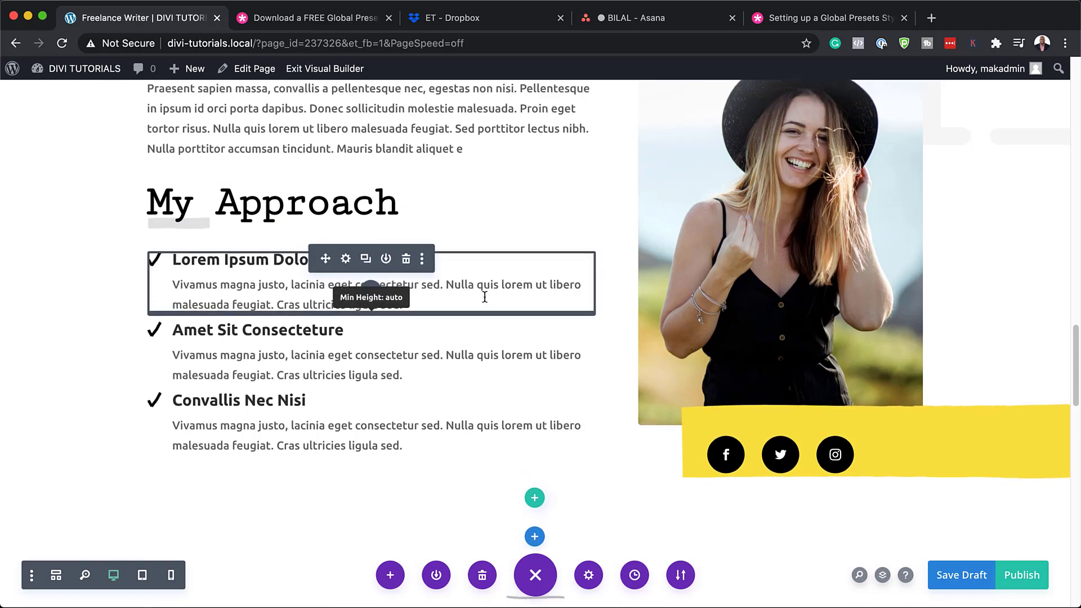
pyautogui.scroll(3)
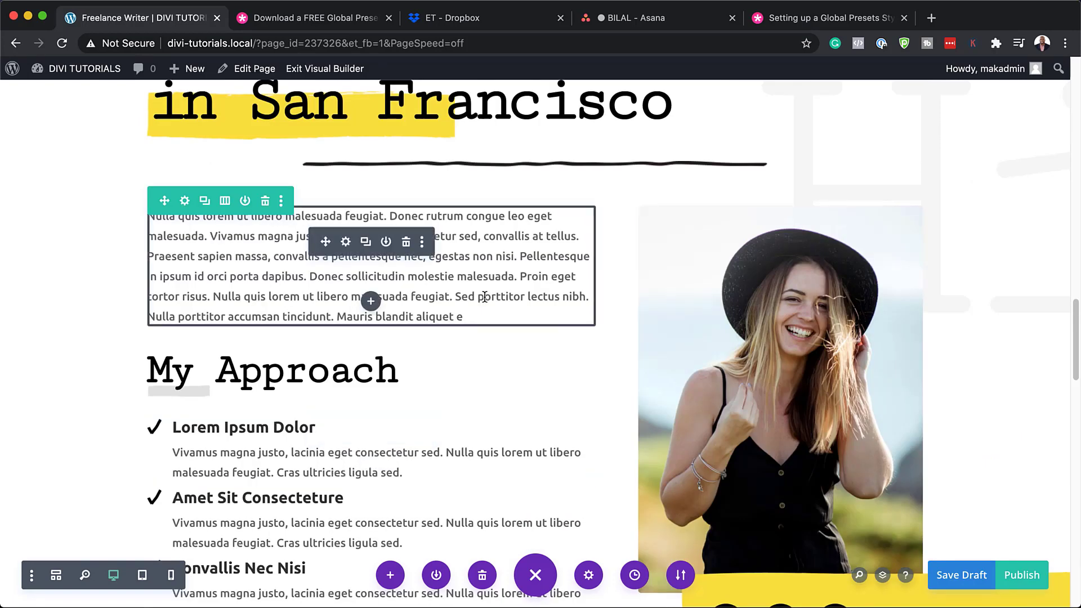
pyautogui.scroll(3)
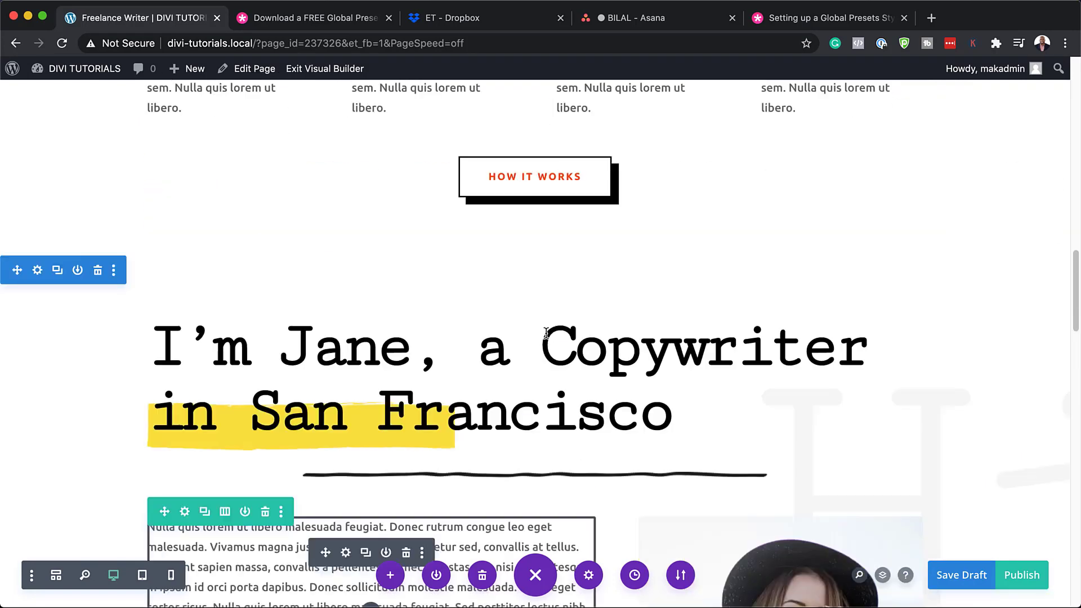
pyautogui.scroll(3)
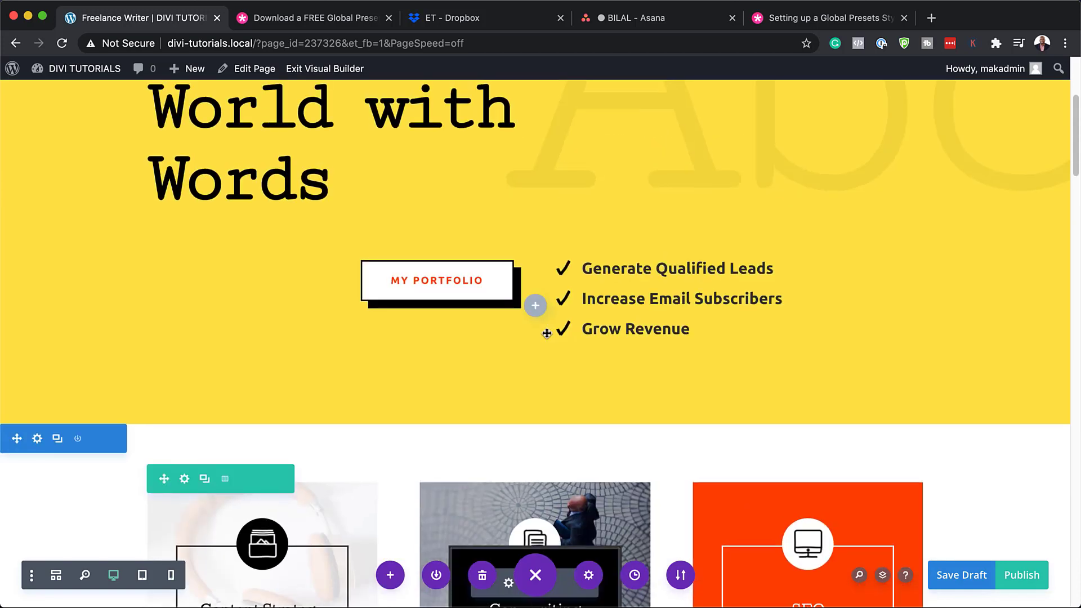